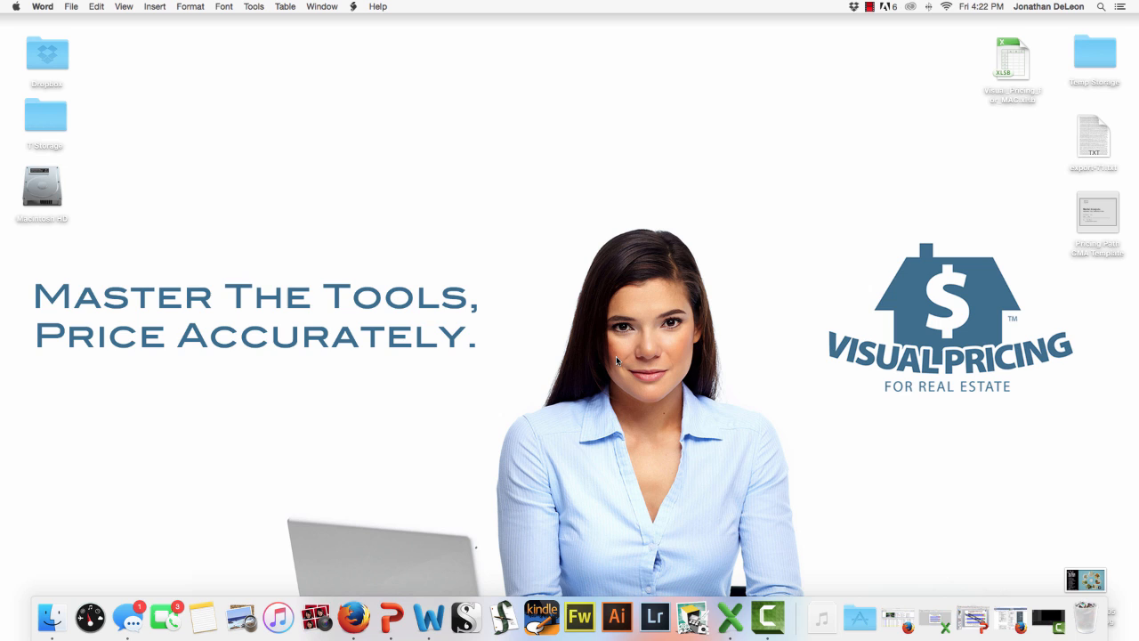
mouse_move(1011, 615)
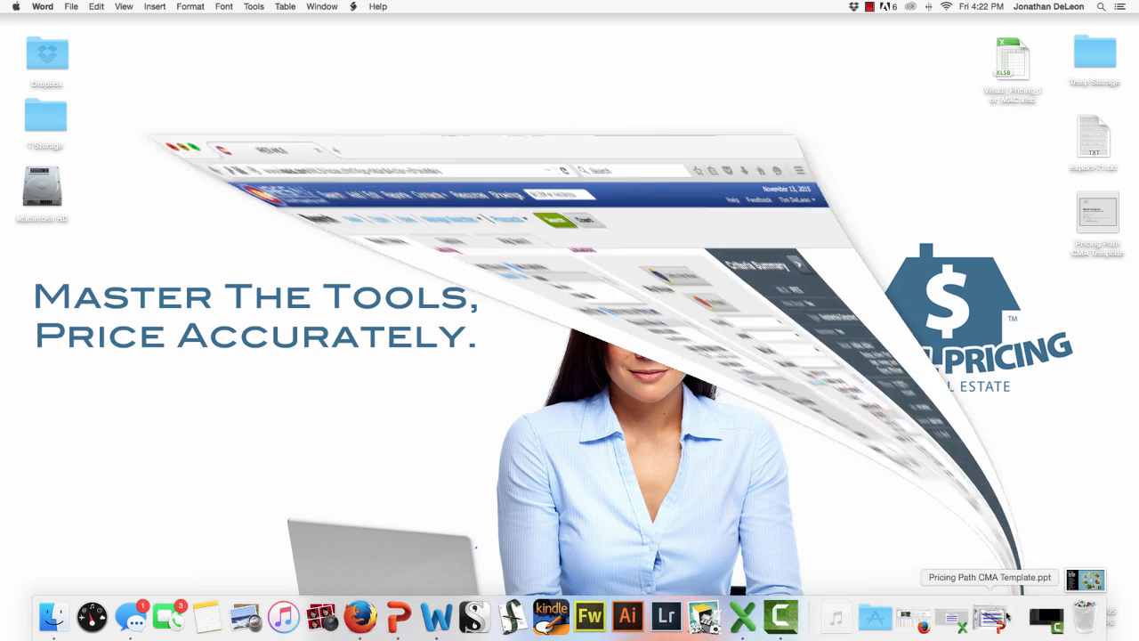
Step: Review the IRES MLS report of 51 English Ranch results, then minimize the report window
left_click(359, 615)
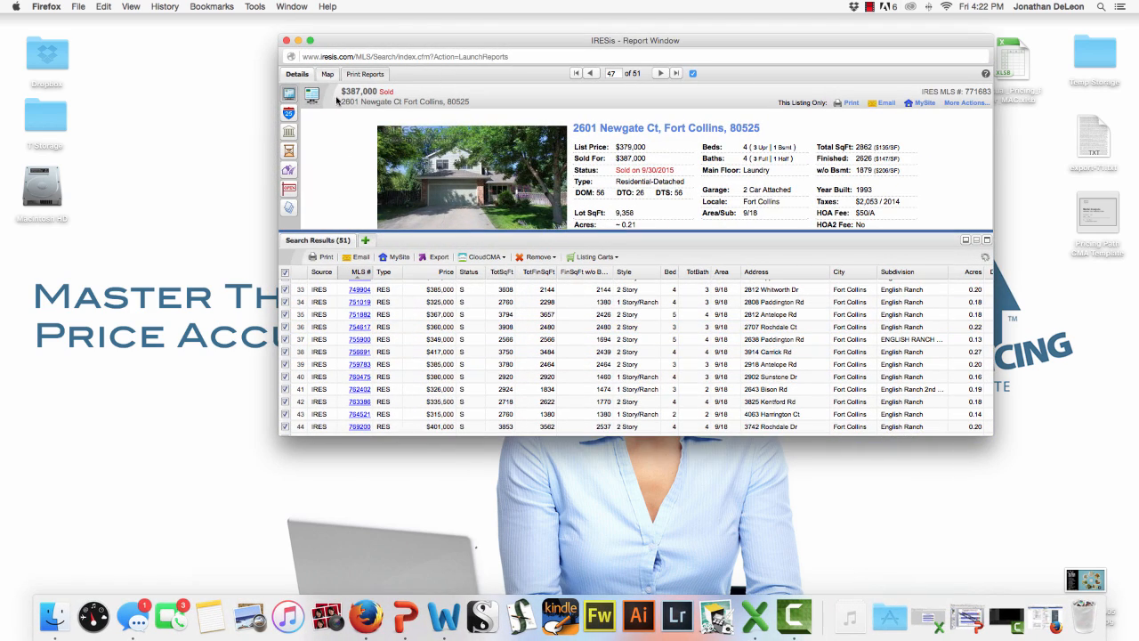
left_click(438, 256)
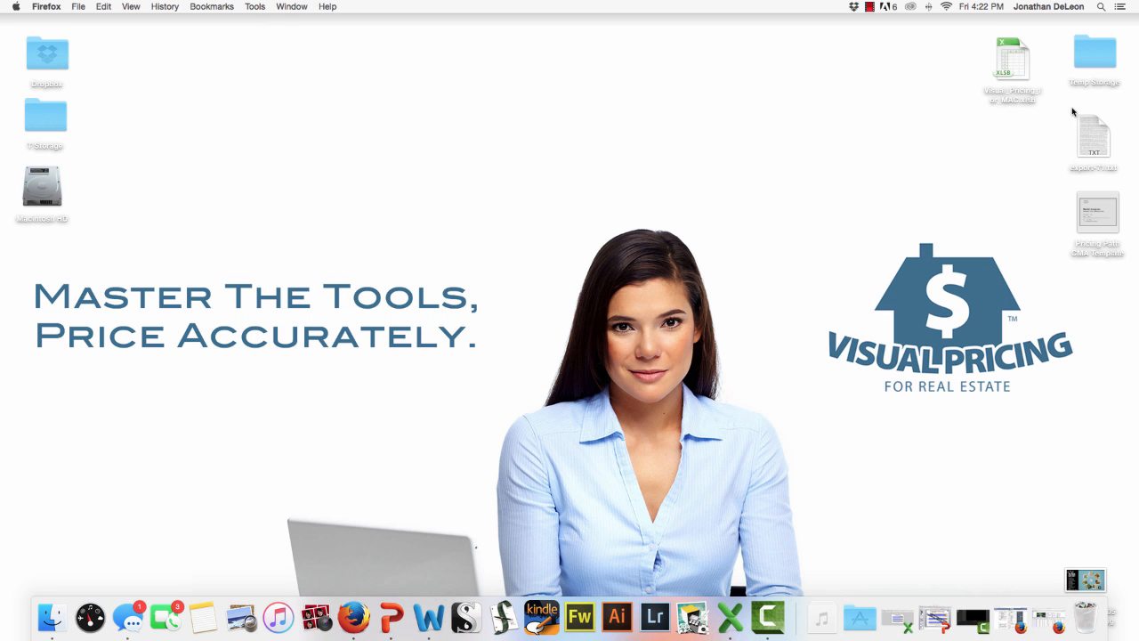
mouse_move(931, 173)
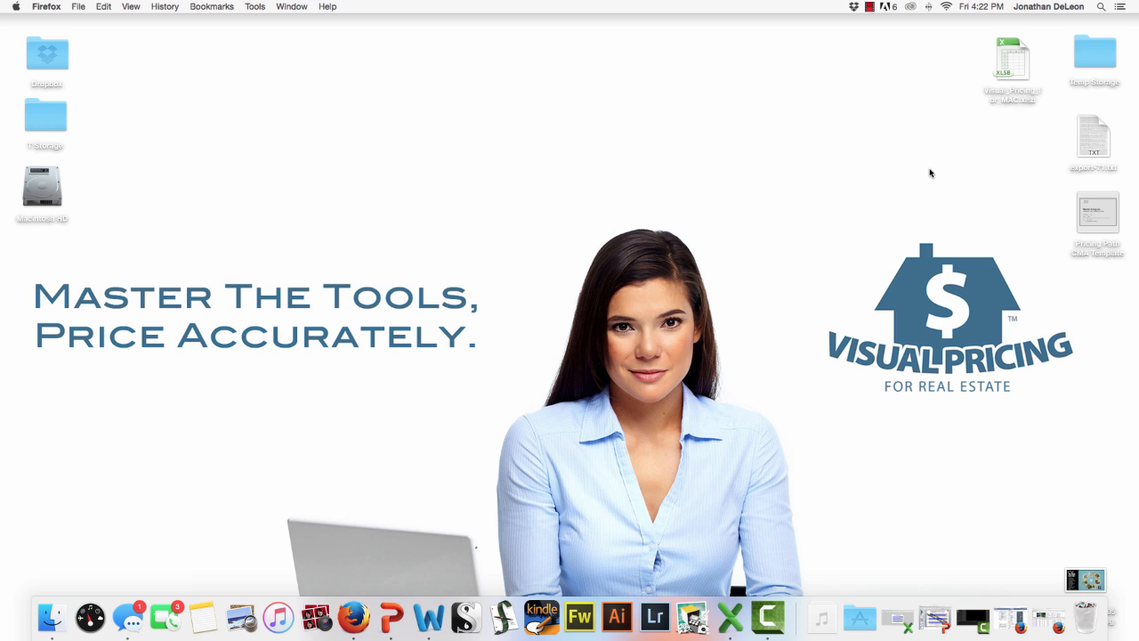
mouse_move(912, 256)
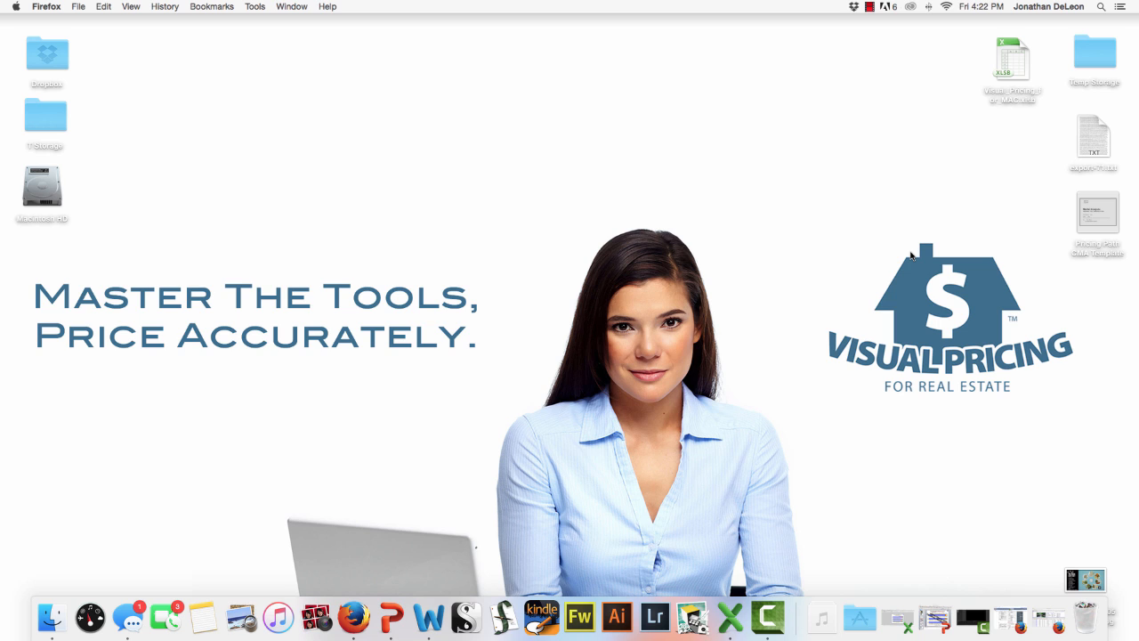
mouse_move(957, 514)
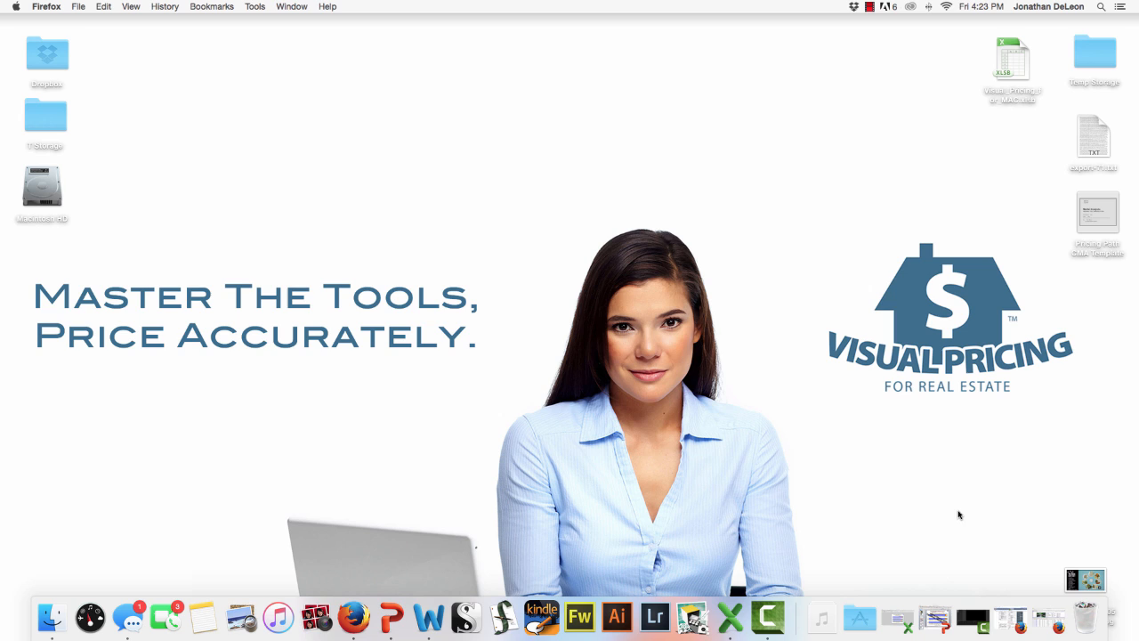
mouse_move(927, 505)
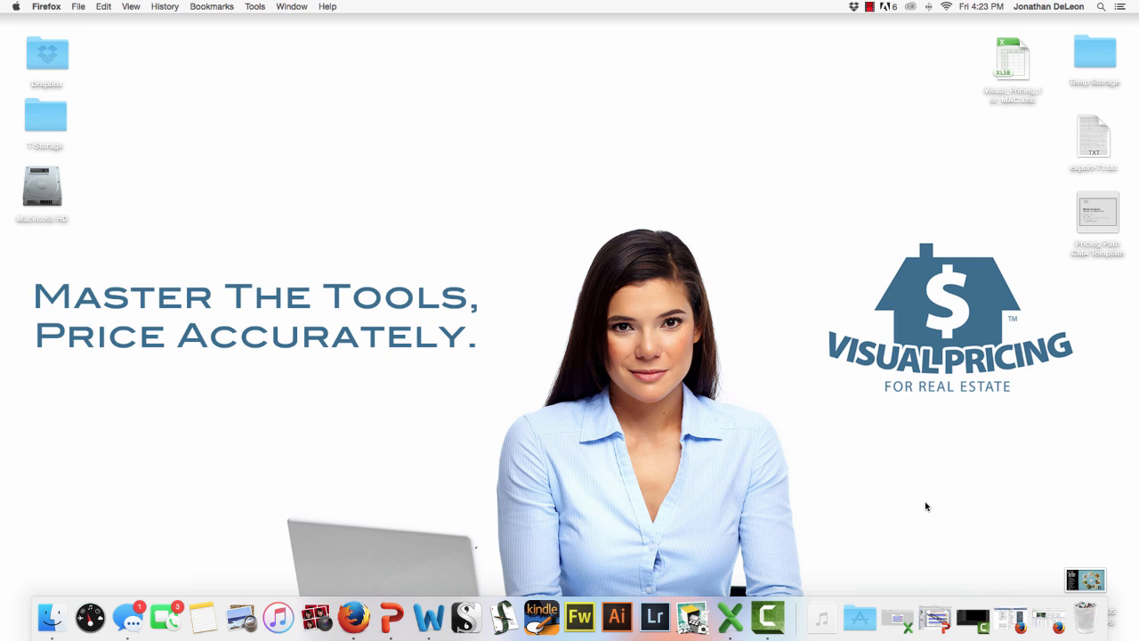
mouse_move(897, 619)
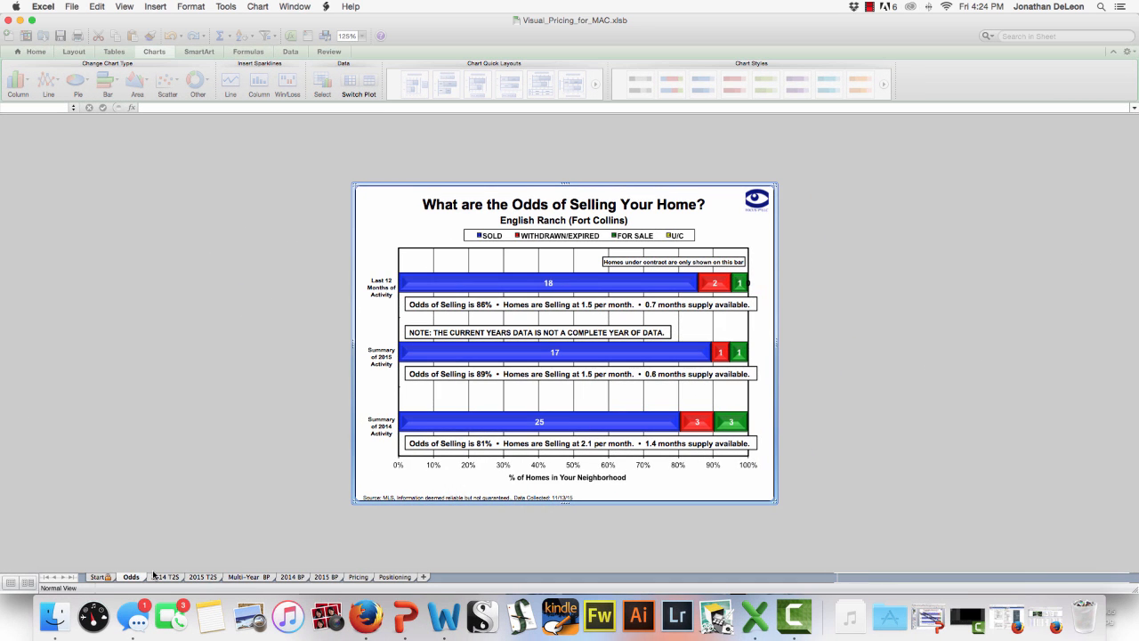
Step: Switch to the Start sheet showing the Visual Pricing for Realtors introduction
left_click(99, 577)
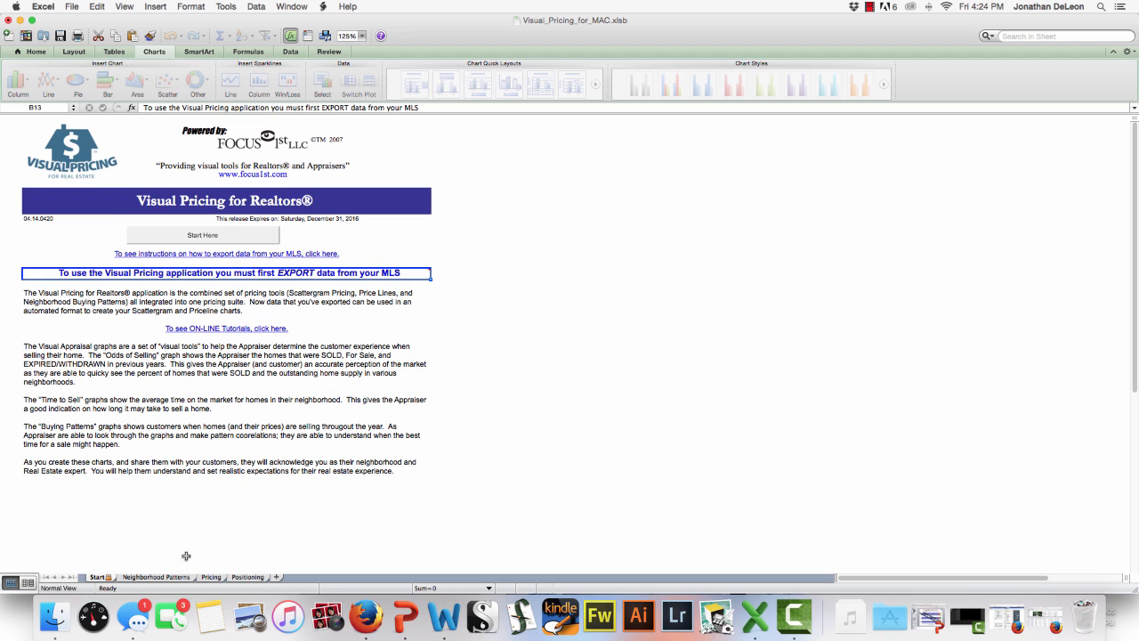
mouse_move(475, 314)
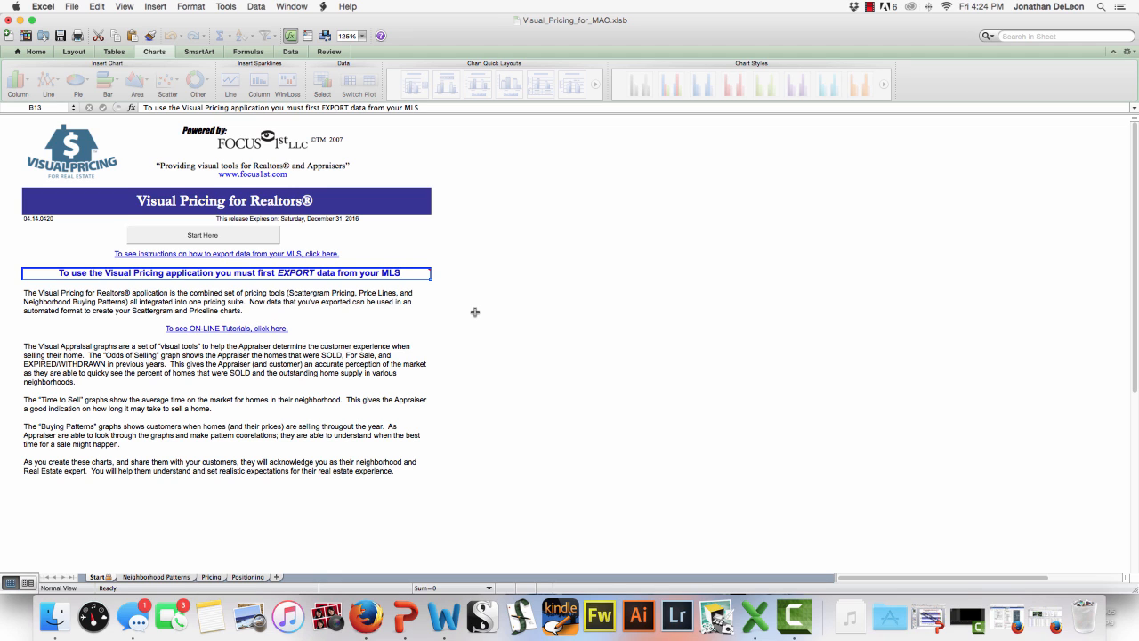
mouse_move(345, 383)
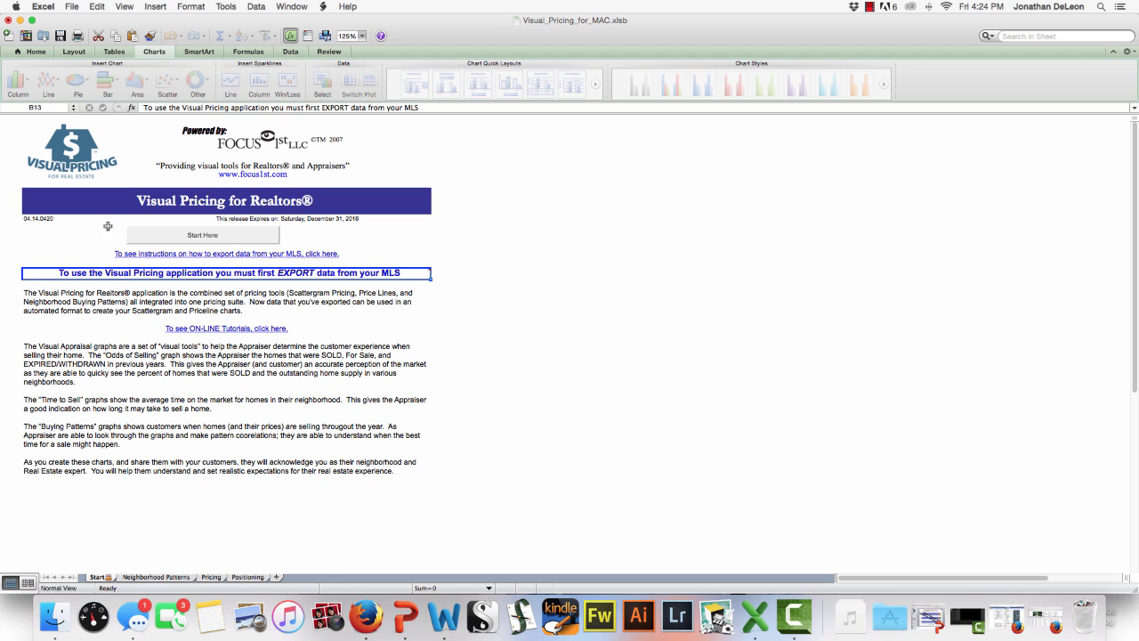
mouse_move(226, 328)
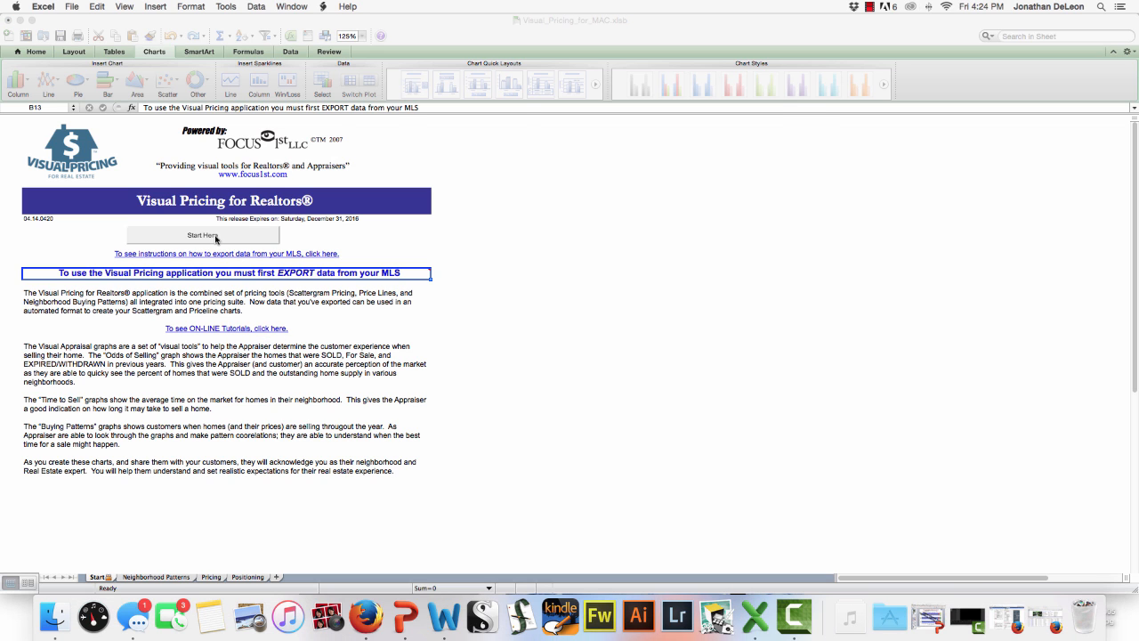
Step: Import export-71.txt from the Desktop via Start Here, reaching the English Ranch graph labels form
left_click(203, 235)
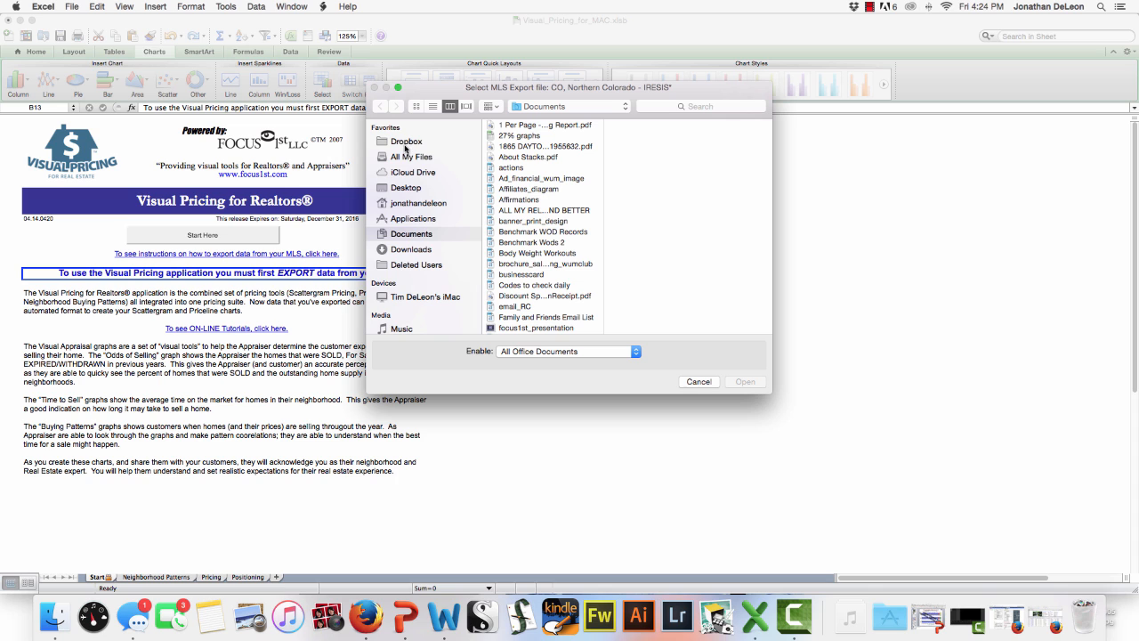
left_click(406, 189)
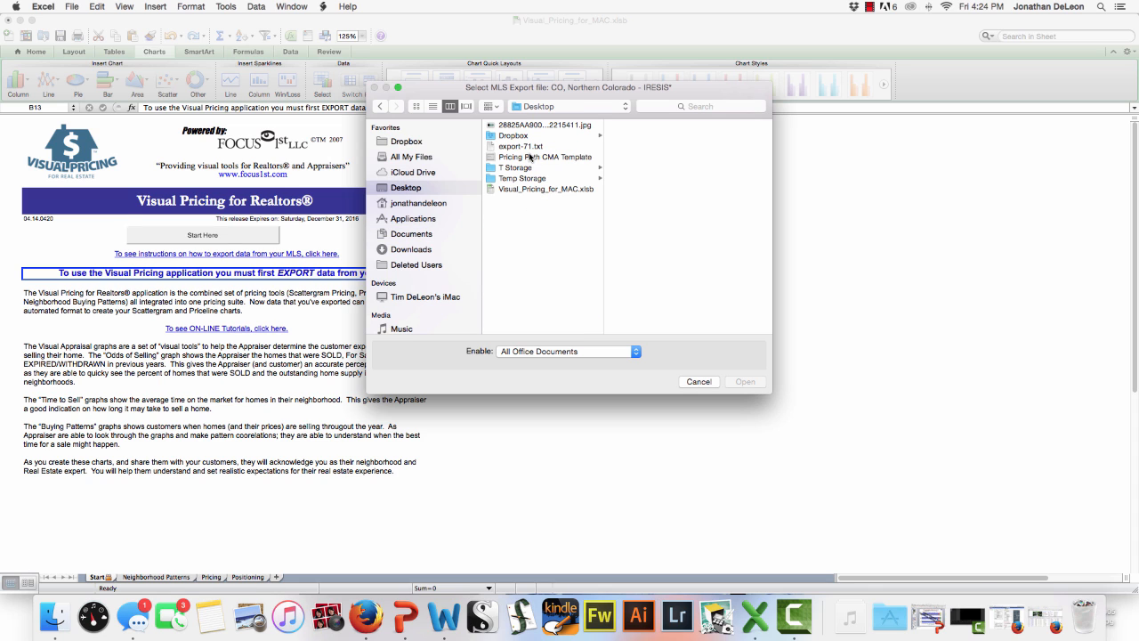
left_click(520, 146)
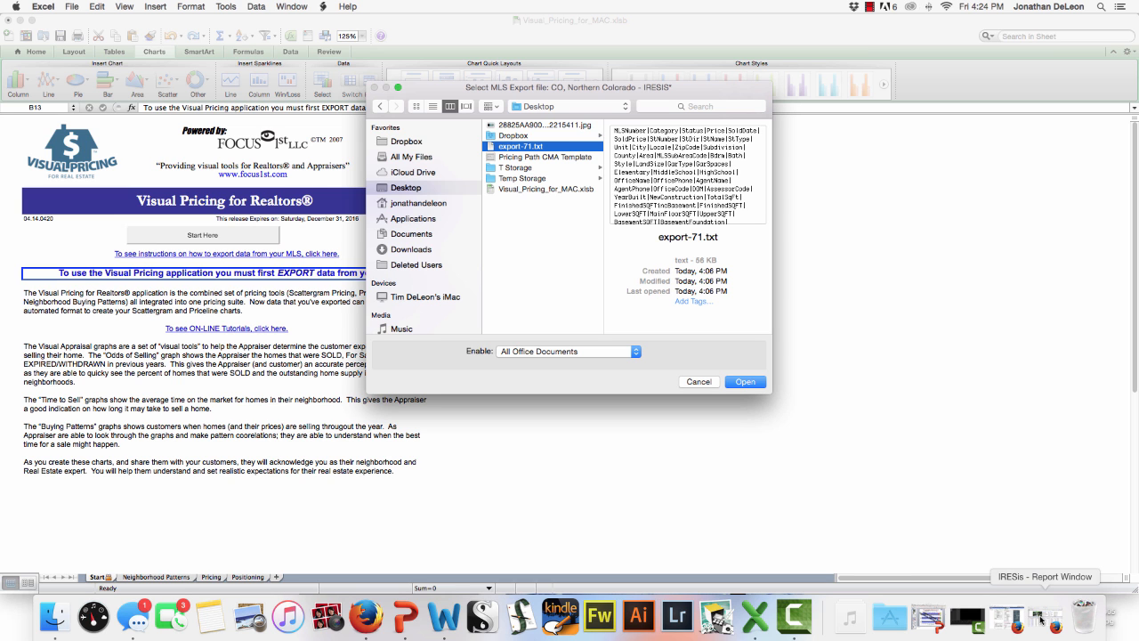
left_click(744, 381)
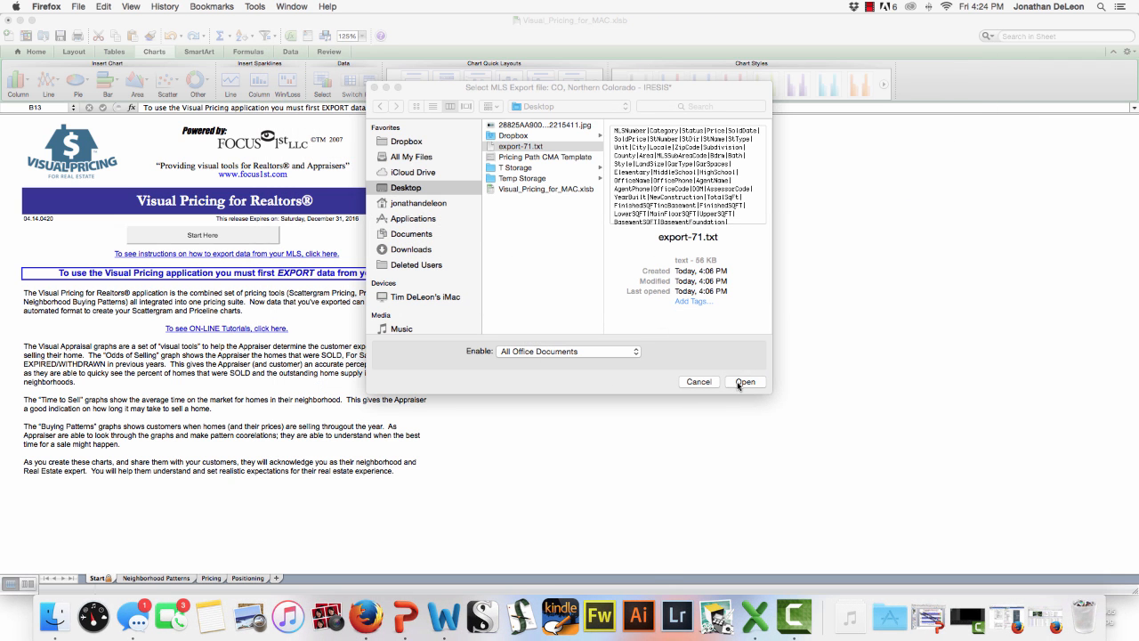
left_click(744, 381)
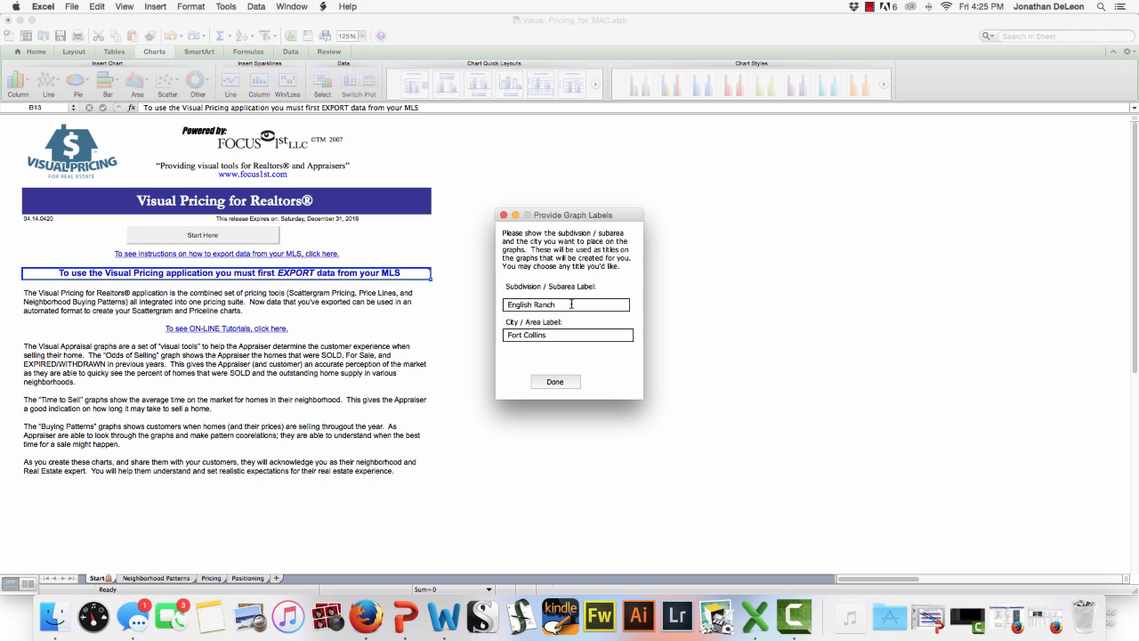
Step: Accept the English Ranch / Fort Collins labels and dismiss the Results Complete message
left_click(555, 381)
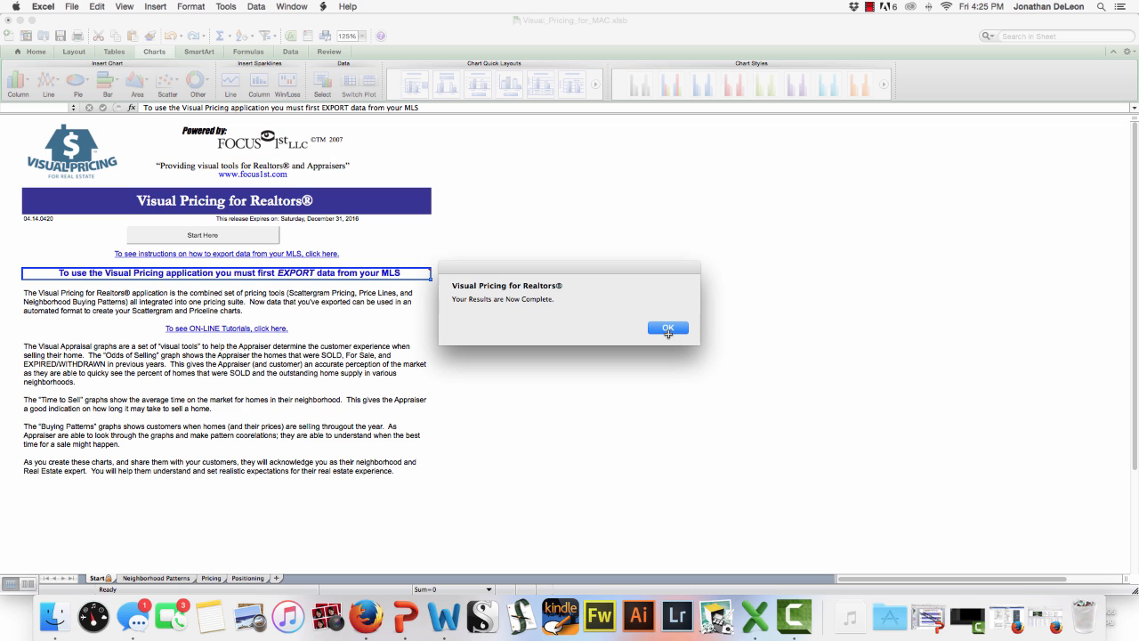
left_click(667, 327)
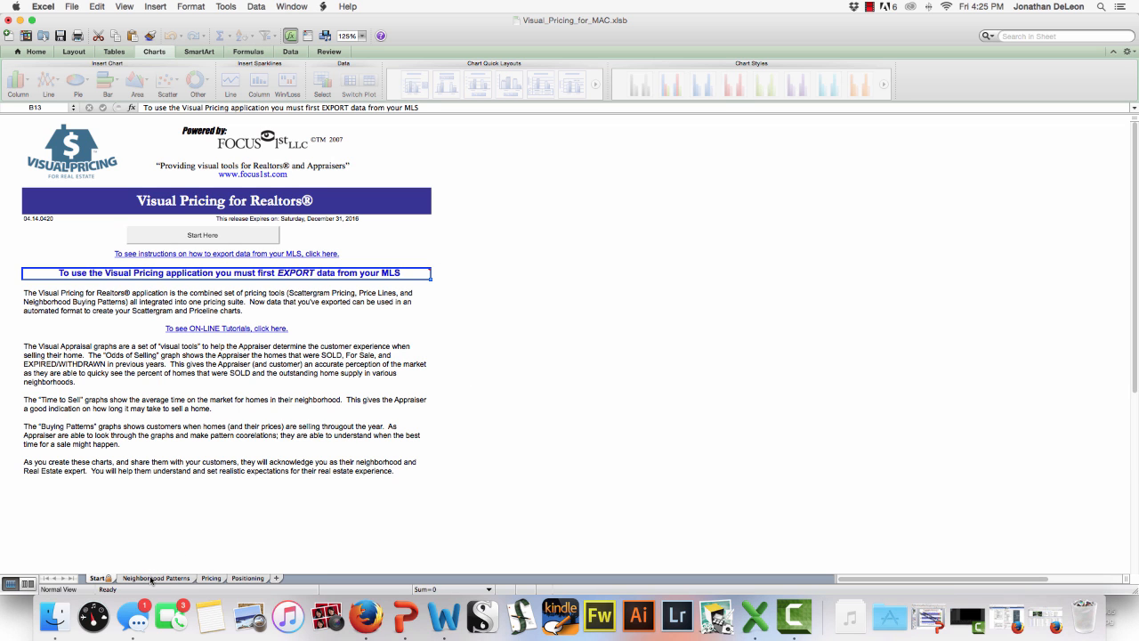
Step: Review the Odds of Selling chart, then move to the 2015 Time to Sell sheet
left_click(131, 576)
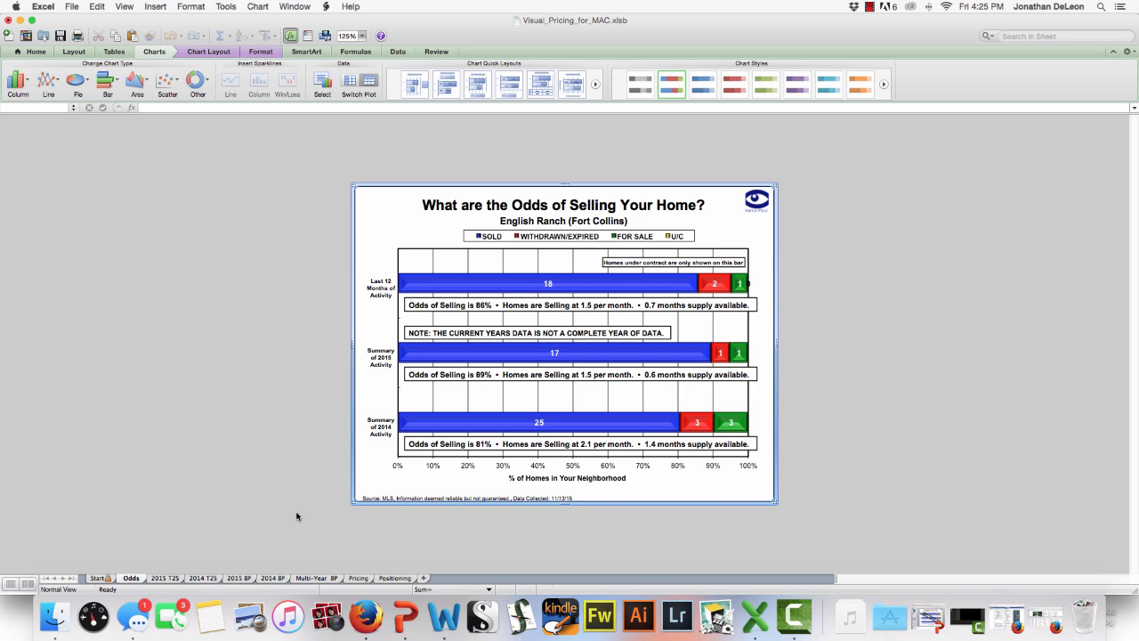
mouse_move(648, 316)
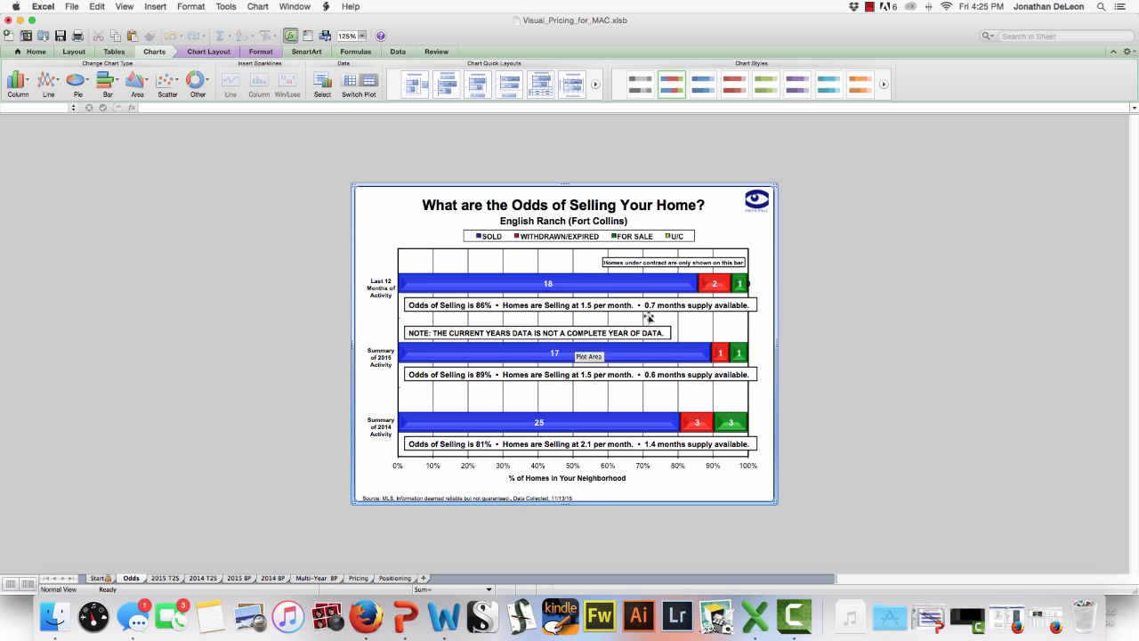
mouse_move(804, 290)
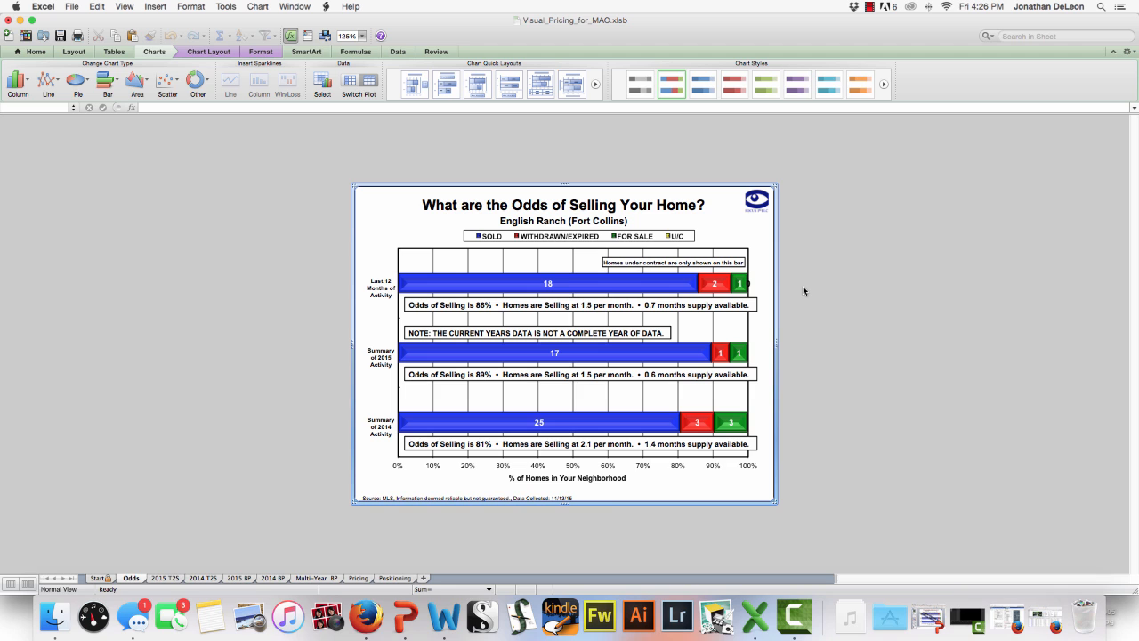
mouse_move(420, 306)
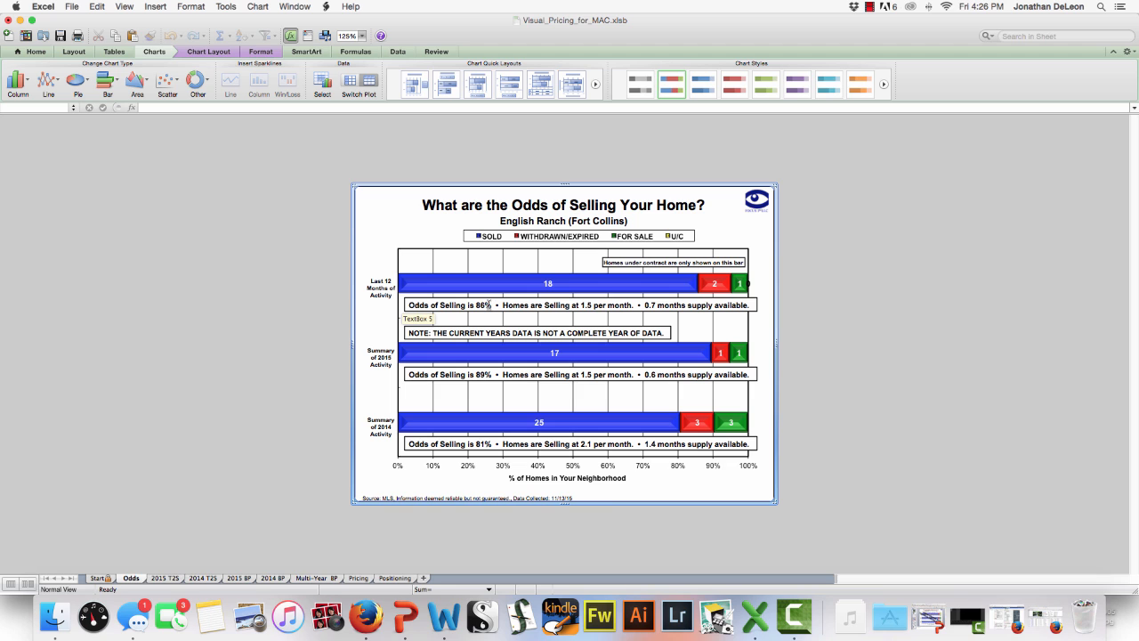
mouse_move(389, 313)
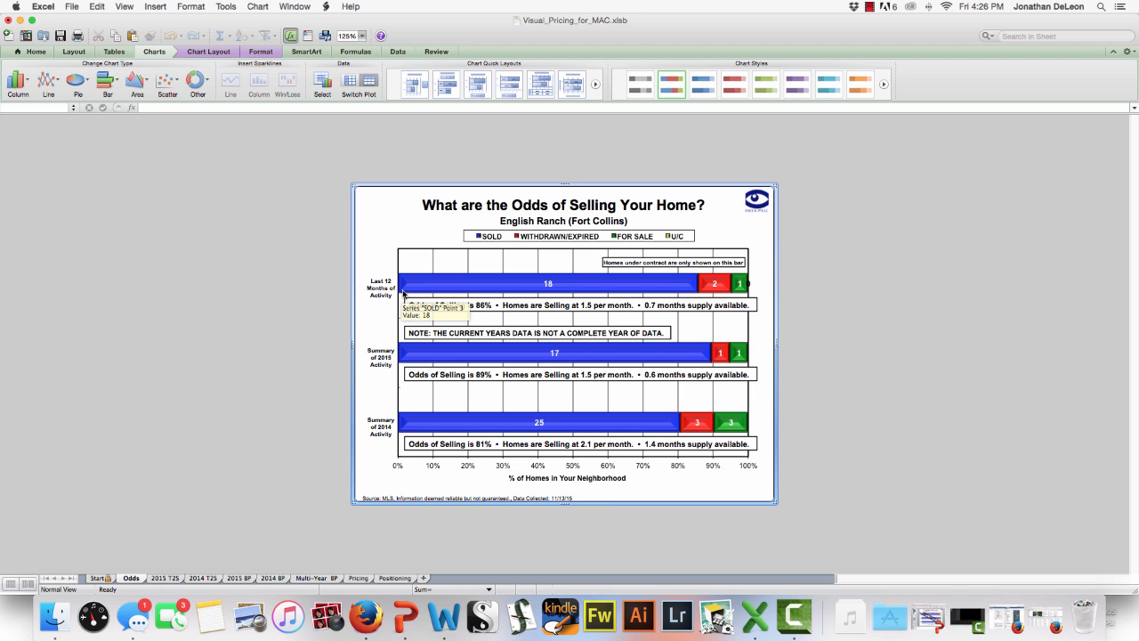
mouse_move(822, 295)
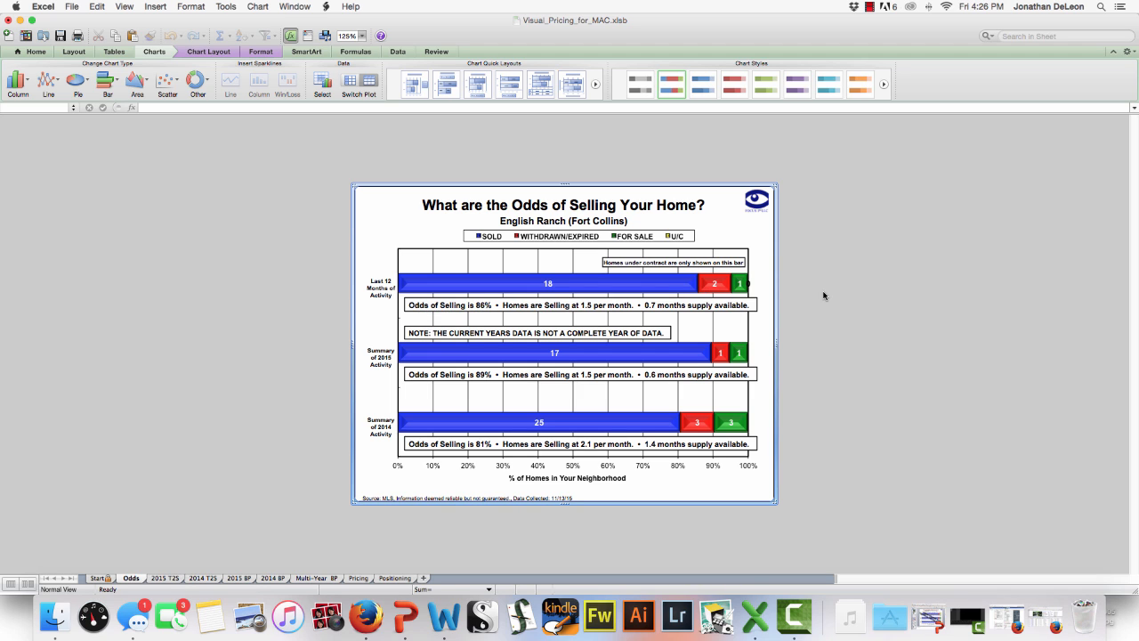
mouse_move(584, 310)
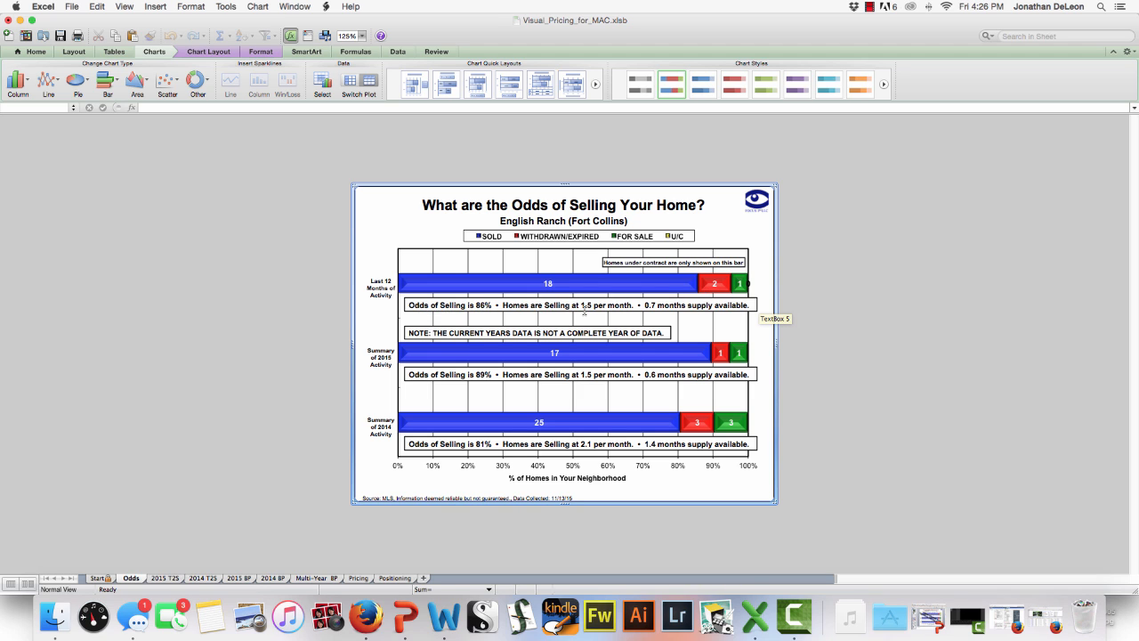
mouse_move(811, 314)
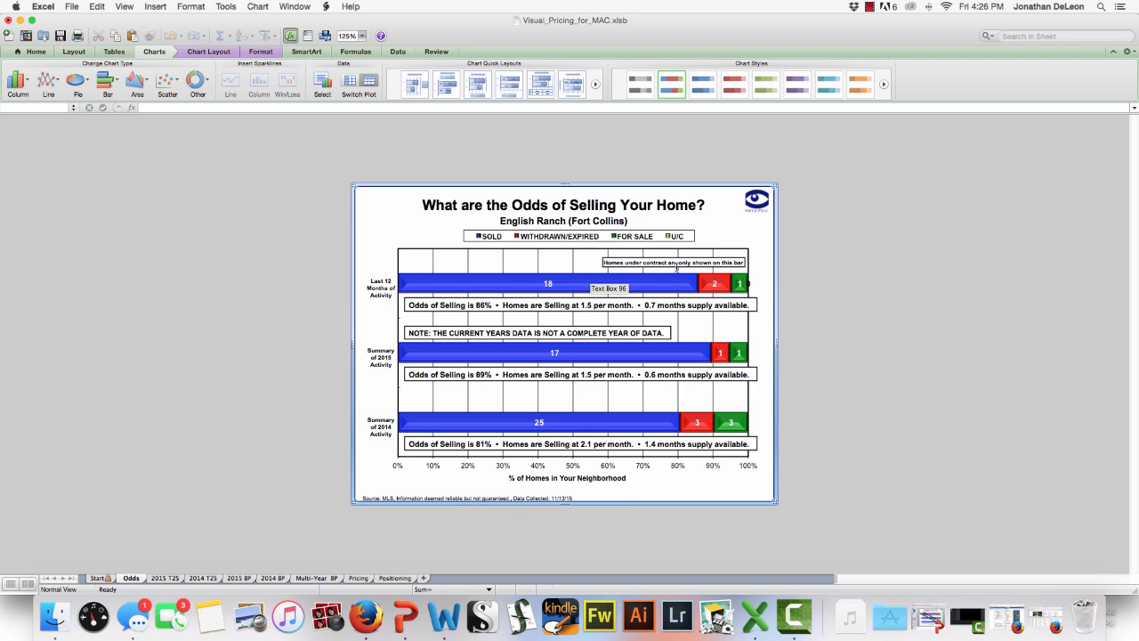
mouse_move(719, 281)
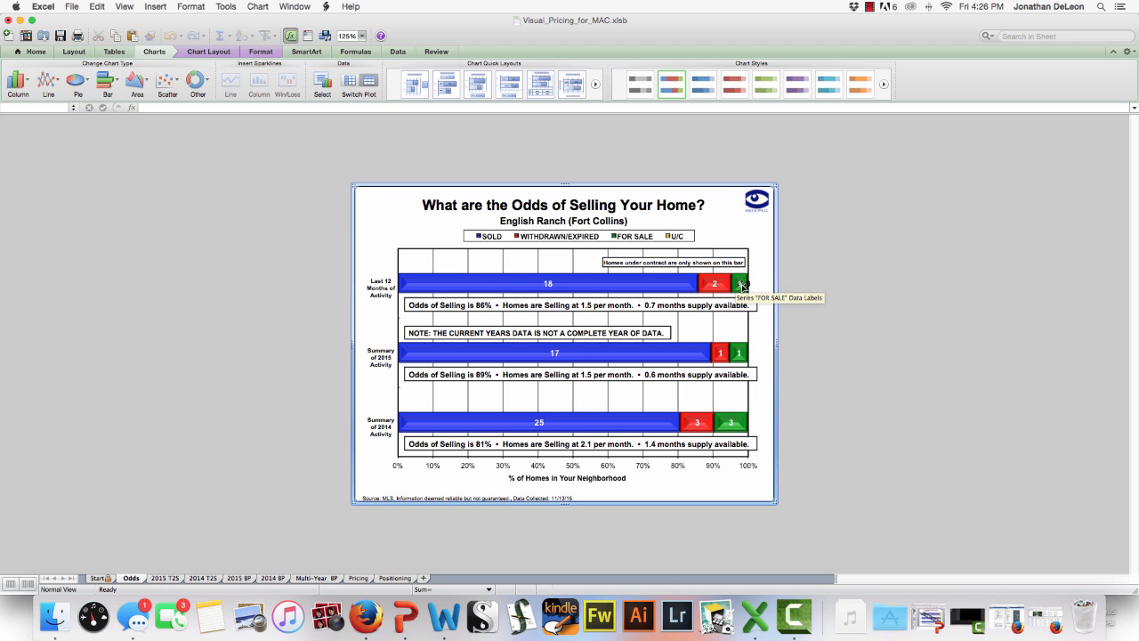
mouse_move(674, 235)
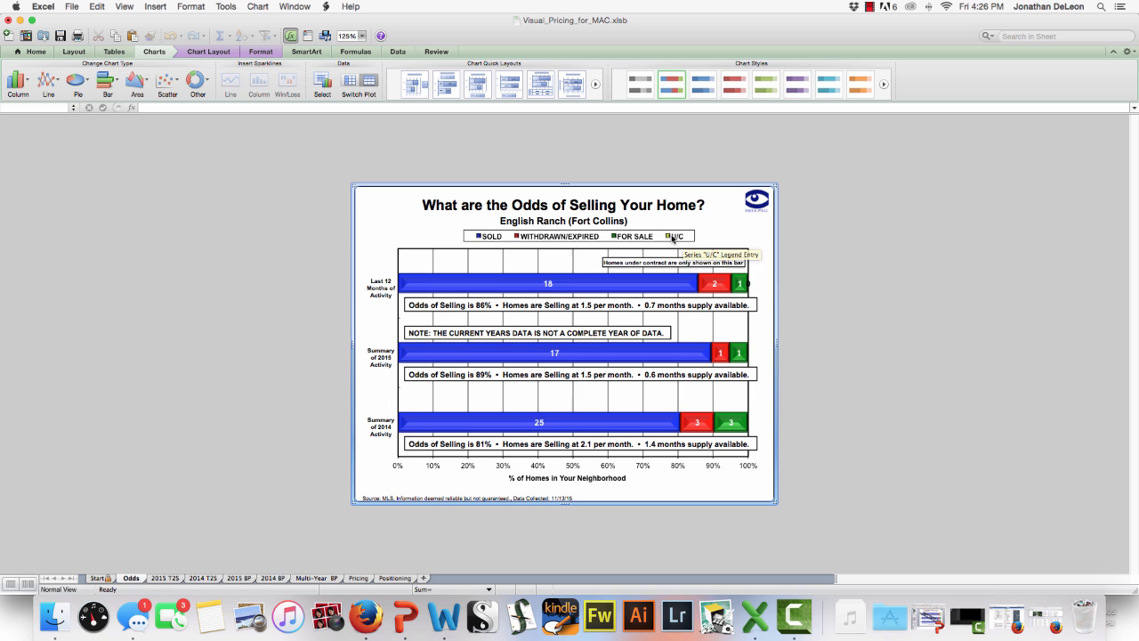
mouse_move(776, 317)
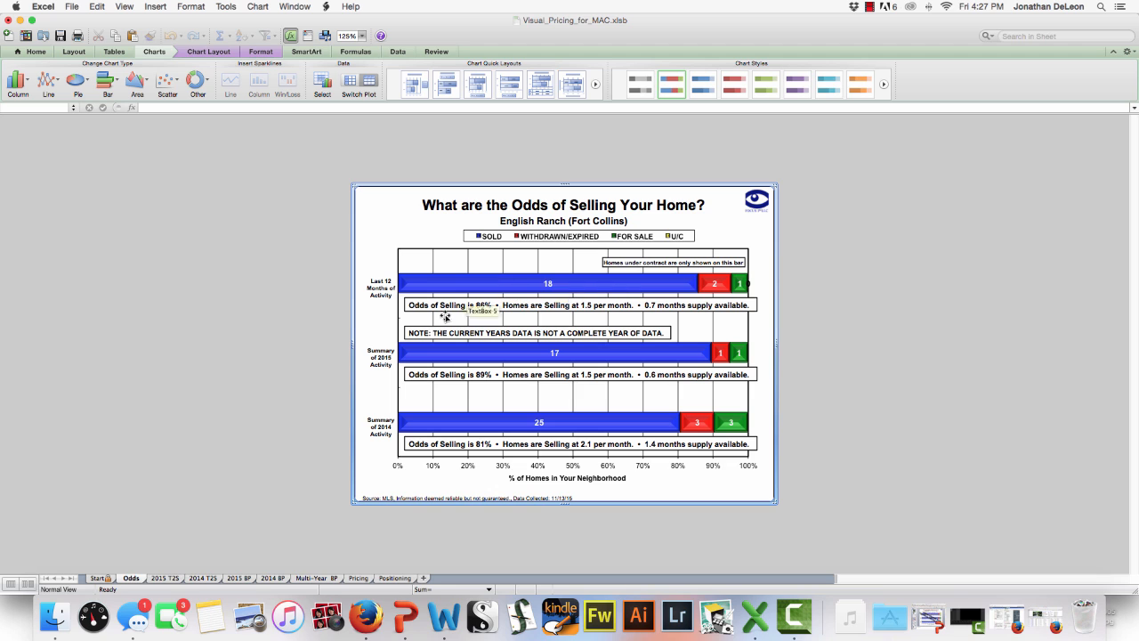
mouse_move(512, 365)
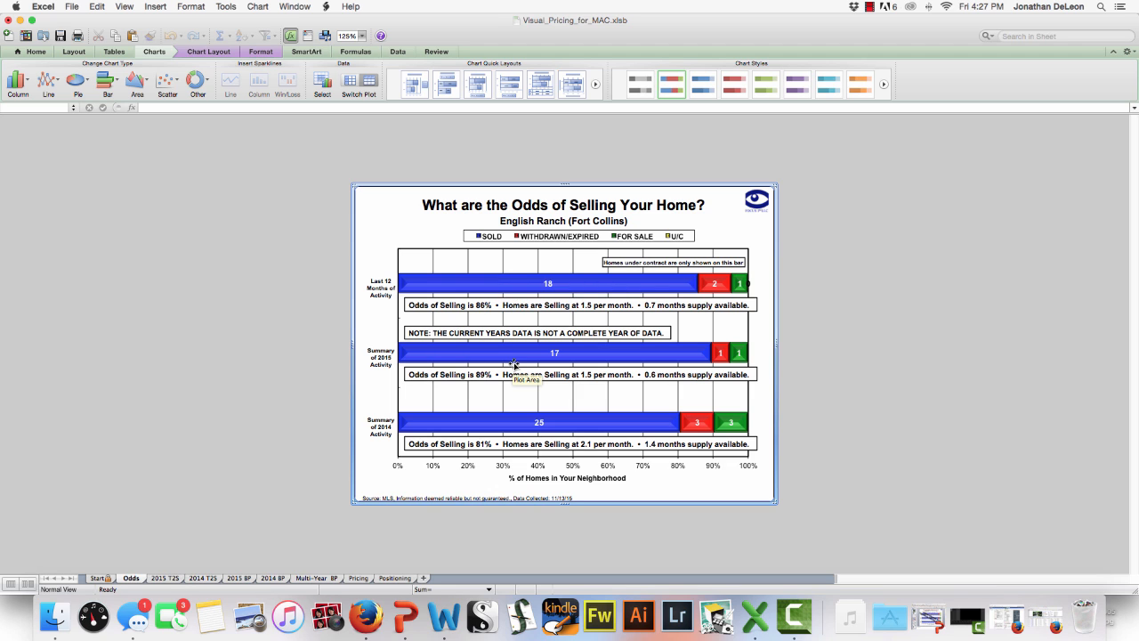
mouse_move(467, 429)
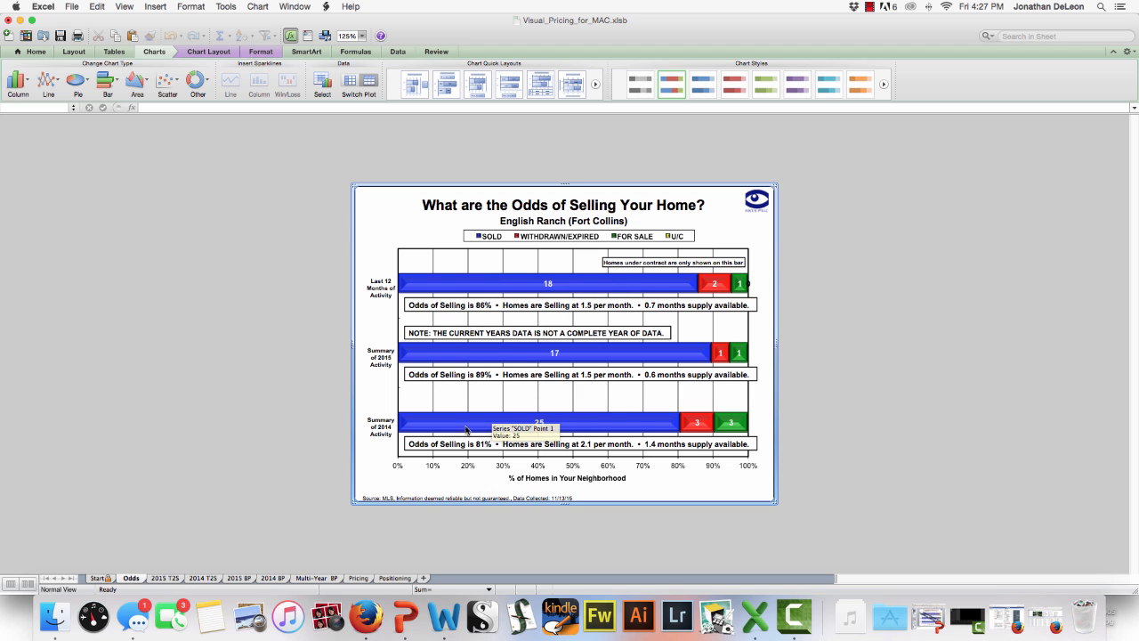
mouse_move(580, 412)
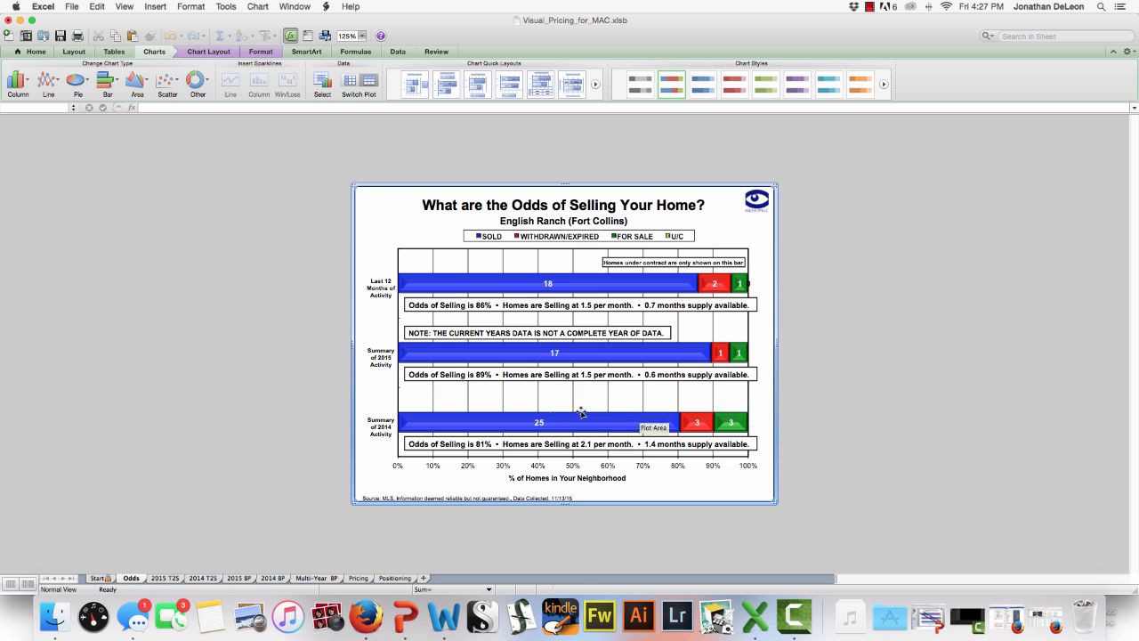
mouse_move(541, 399)
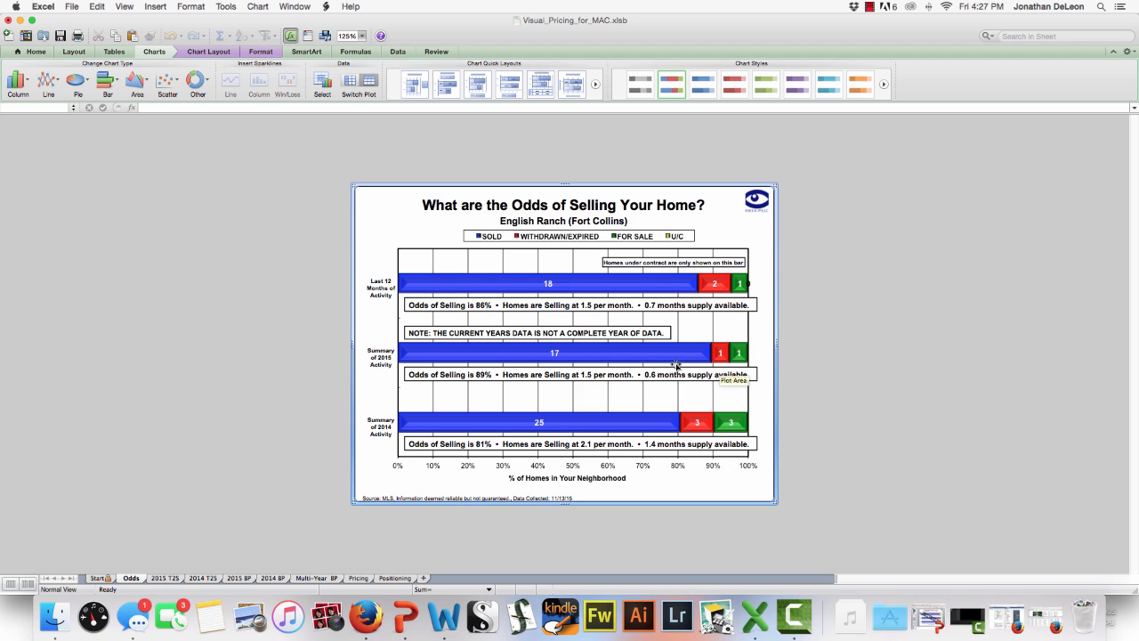
mouse_move(794, 448)
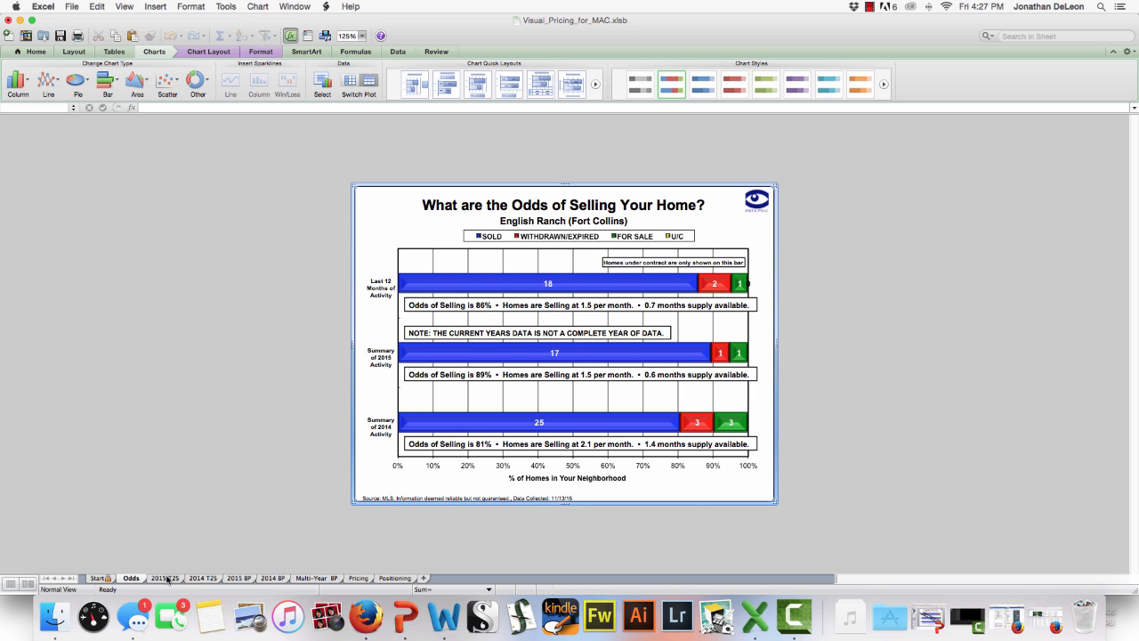
left_click(164, 577)
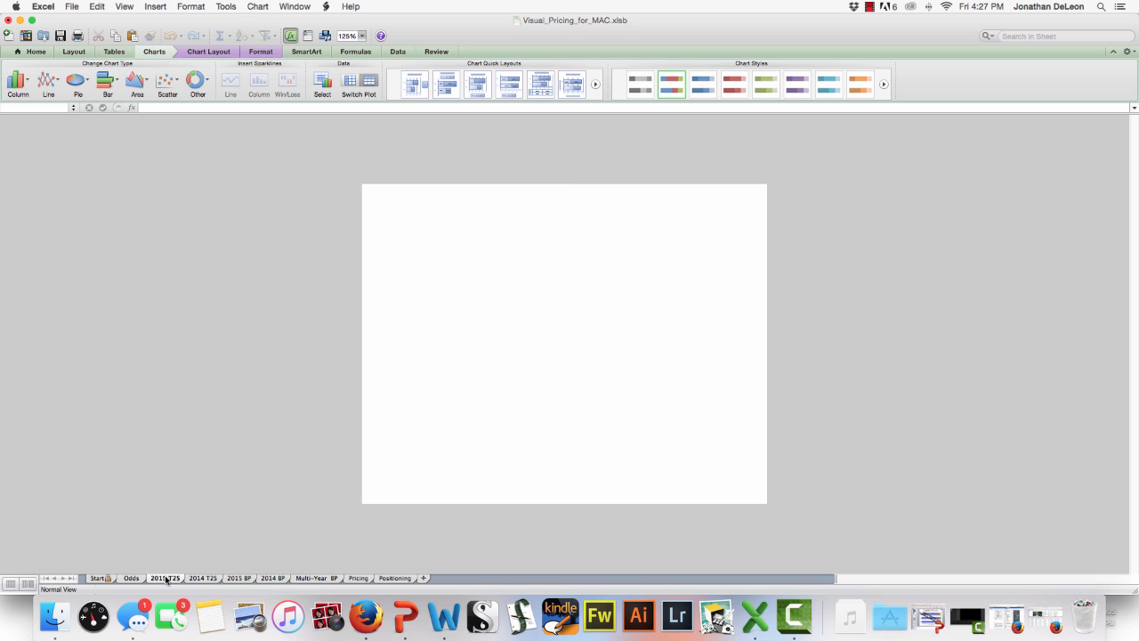
left_click(164, 576)
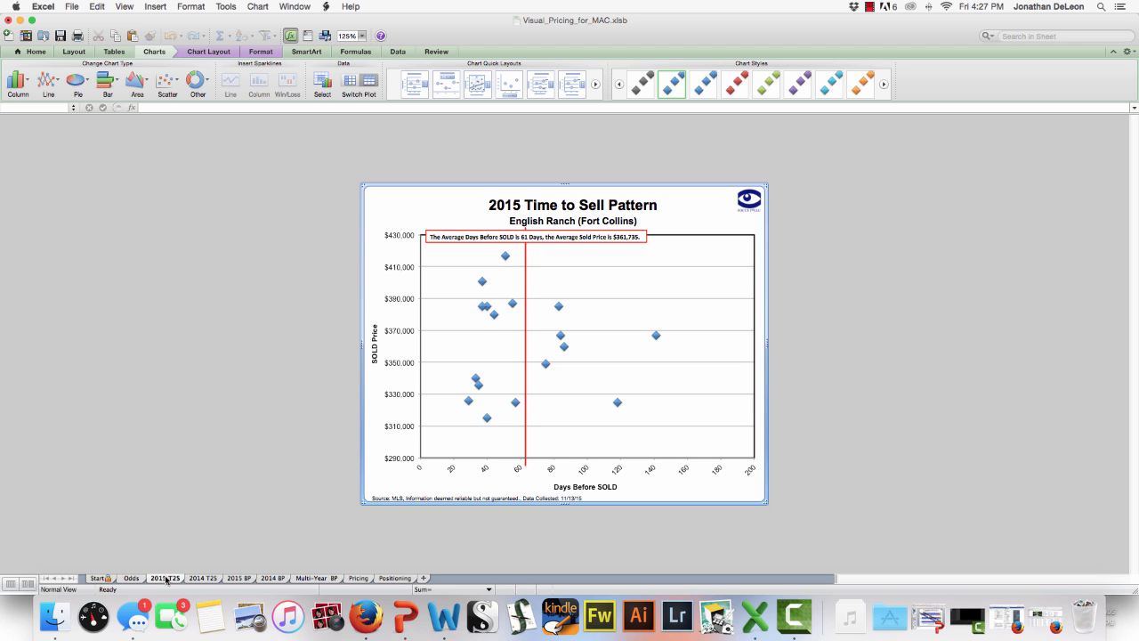
mouse_move(433, 382)
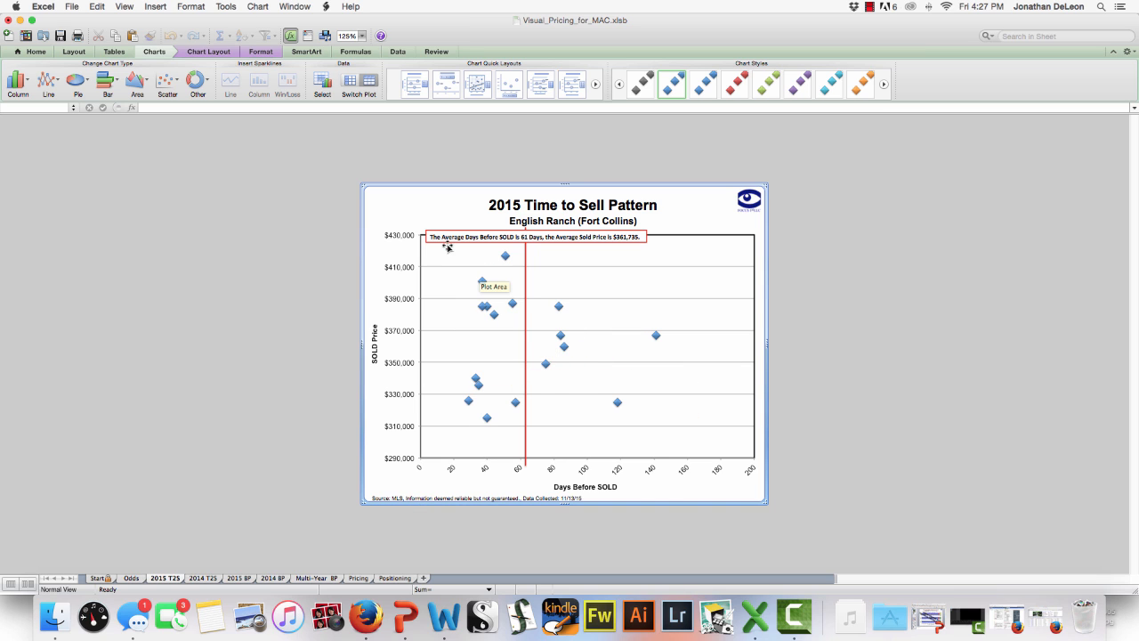
mouse_move(744, 263)
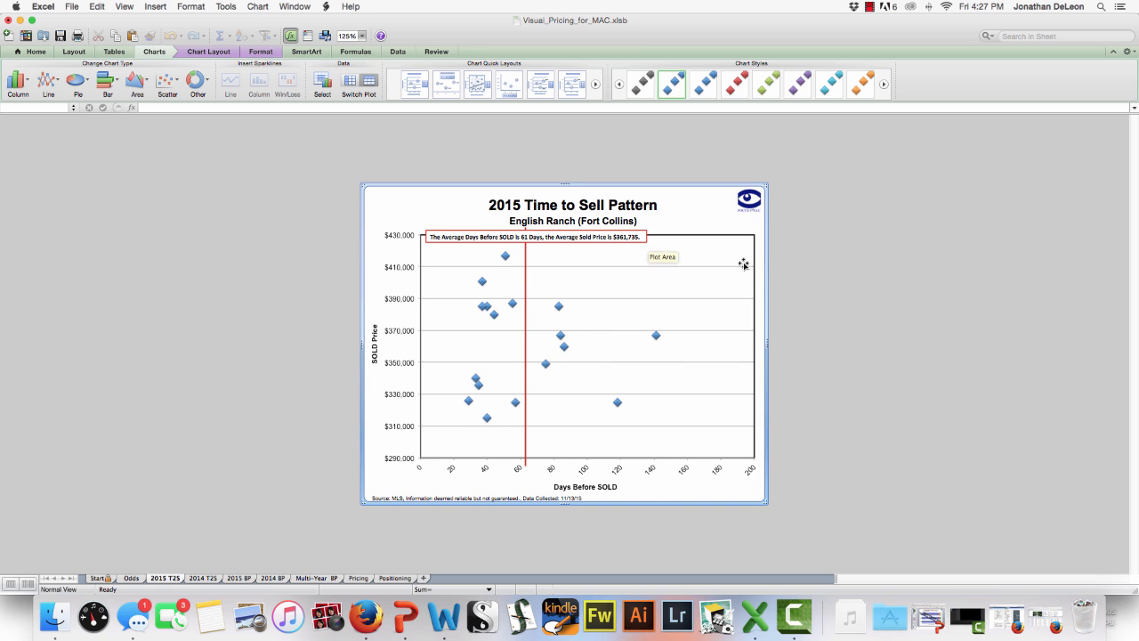
mouse_move(758, 274)
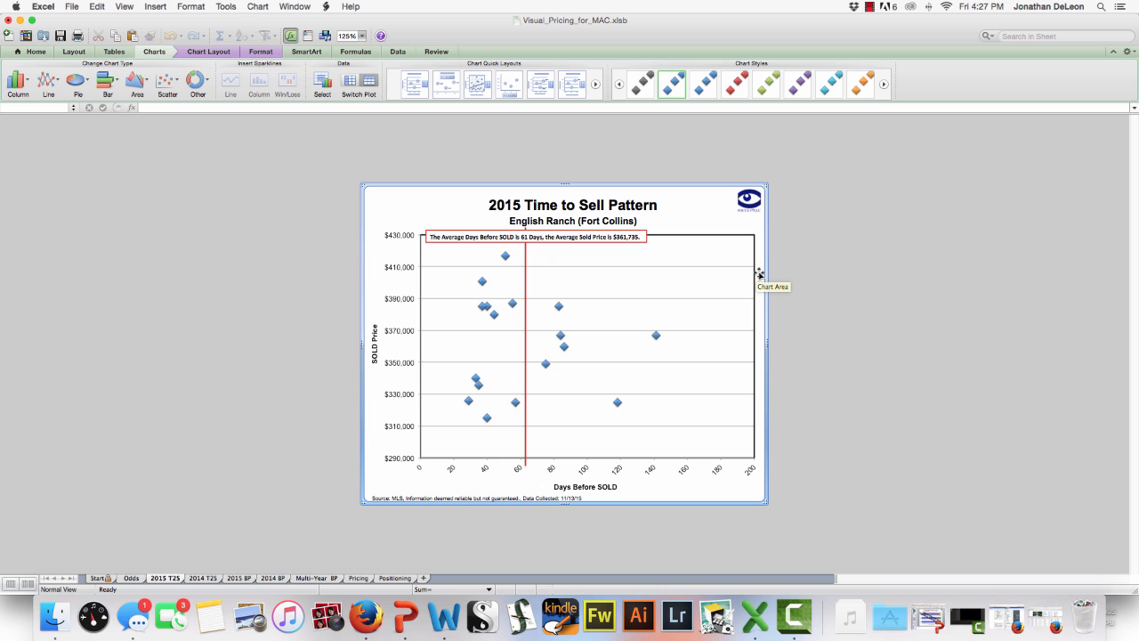
mouse_move(470, 397)
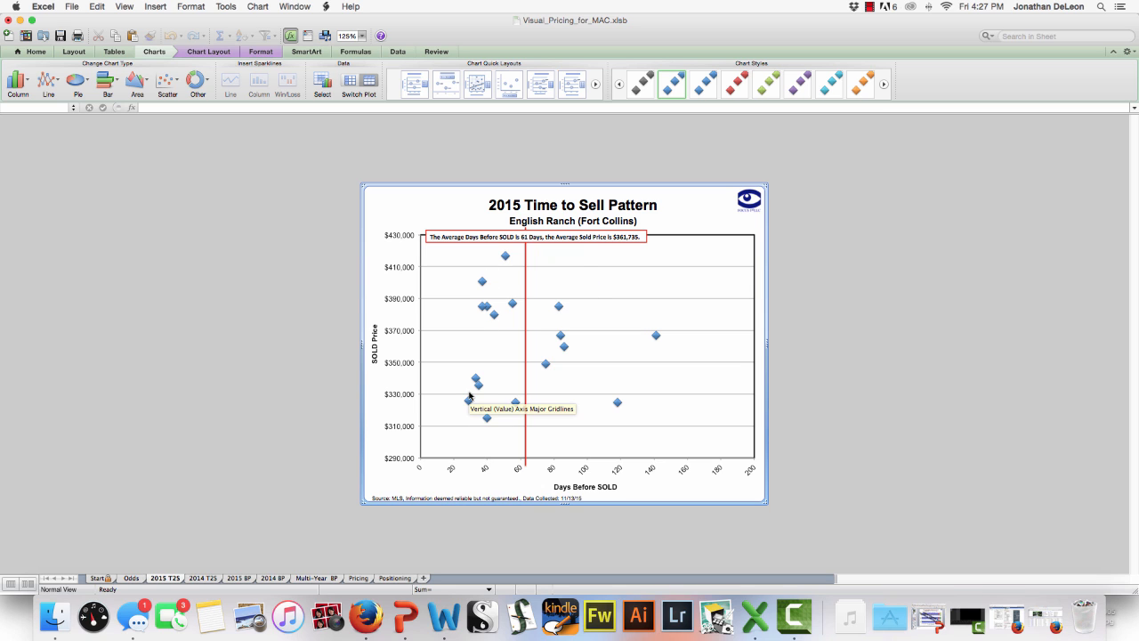
mouse_move(567, 353)
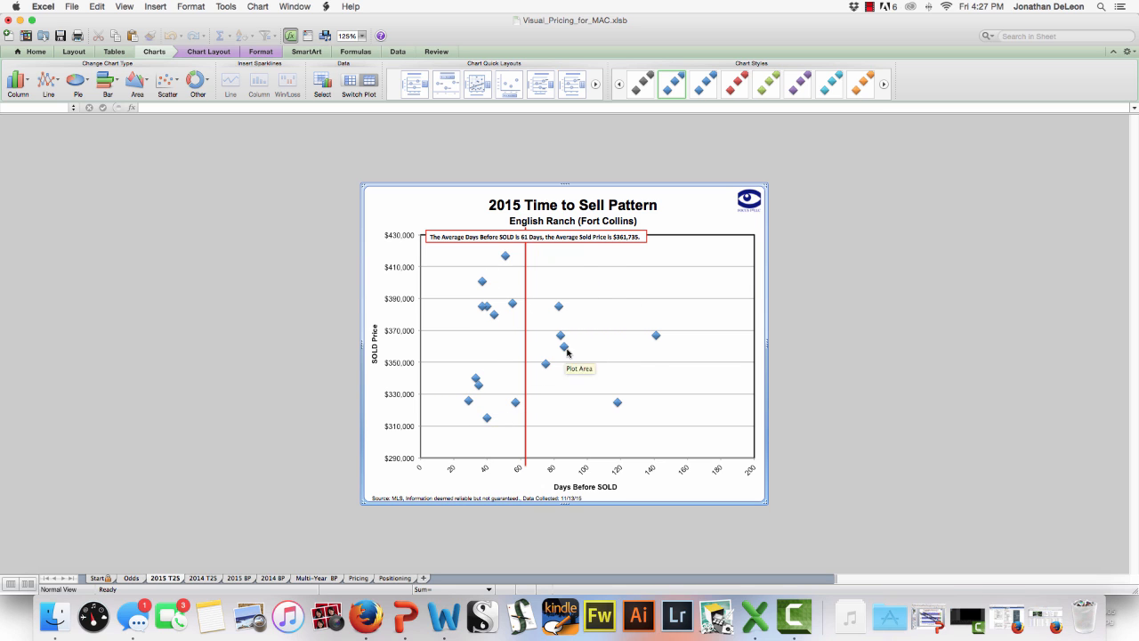
mouse_move(495, 429)
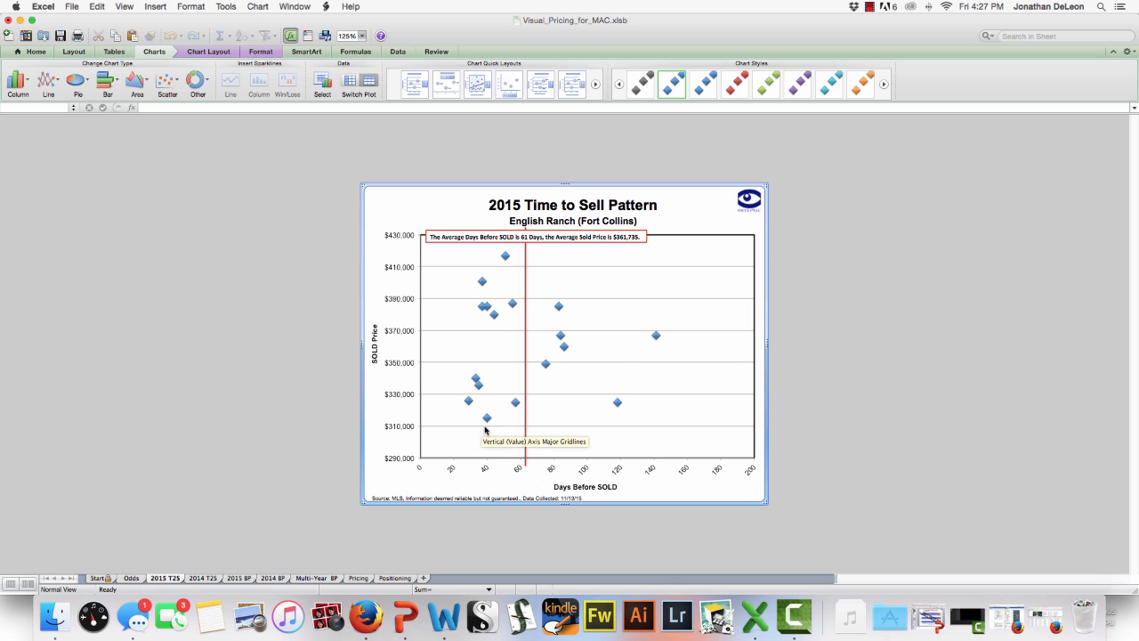
mouse_move(507, 260)
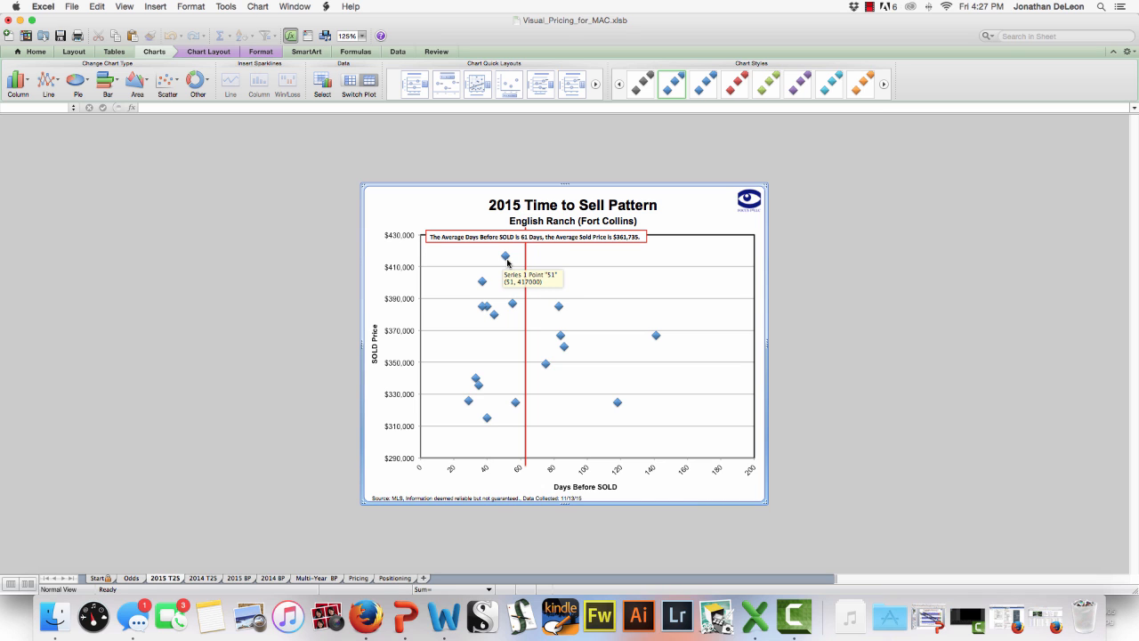
mouse_move(541, 313)
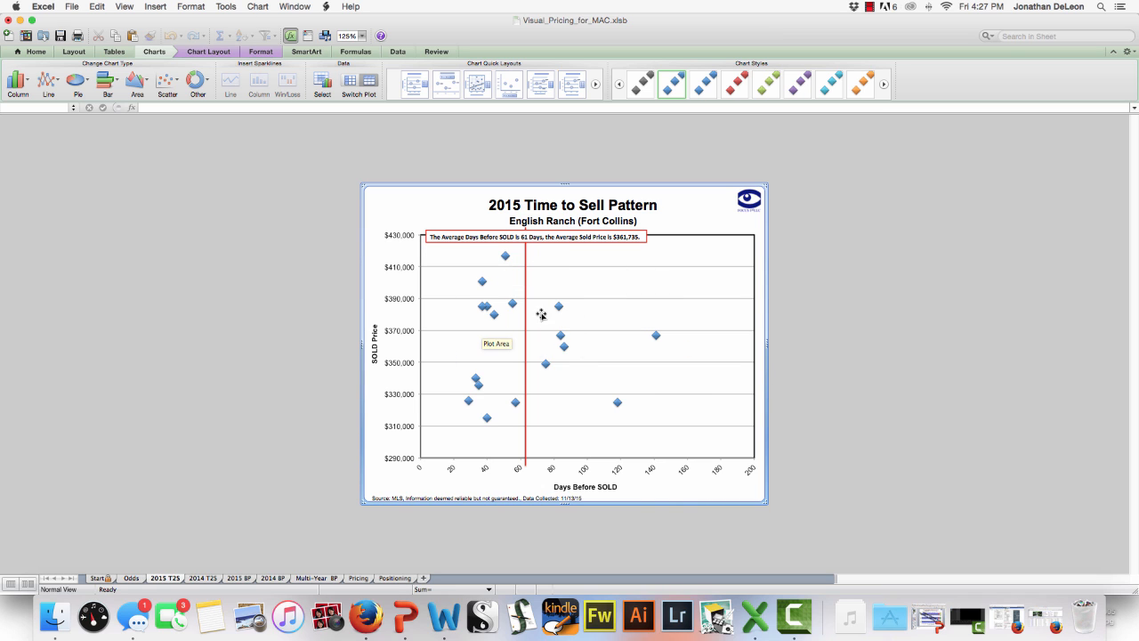
mouse_move(630, 384)
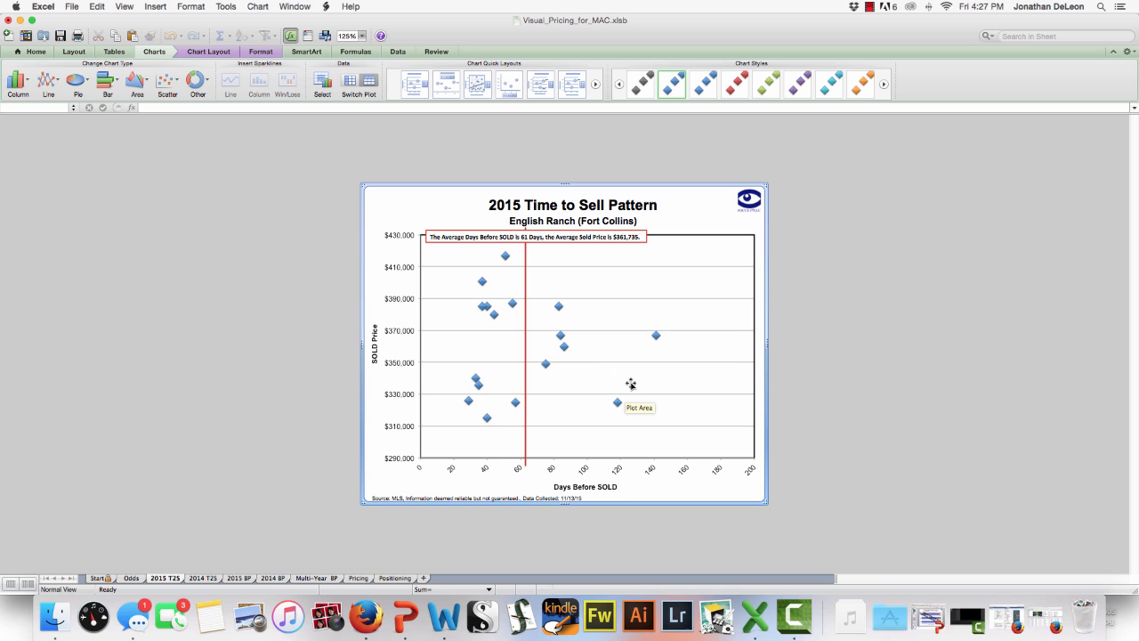
mouse_move(566, 463)
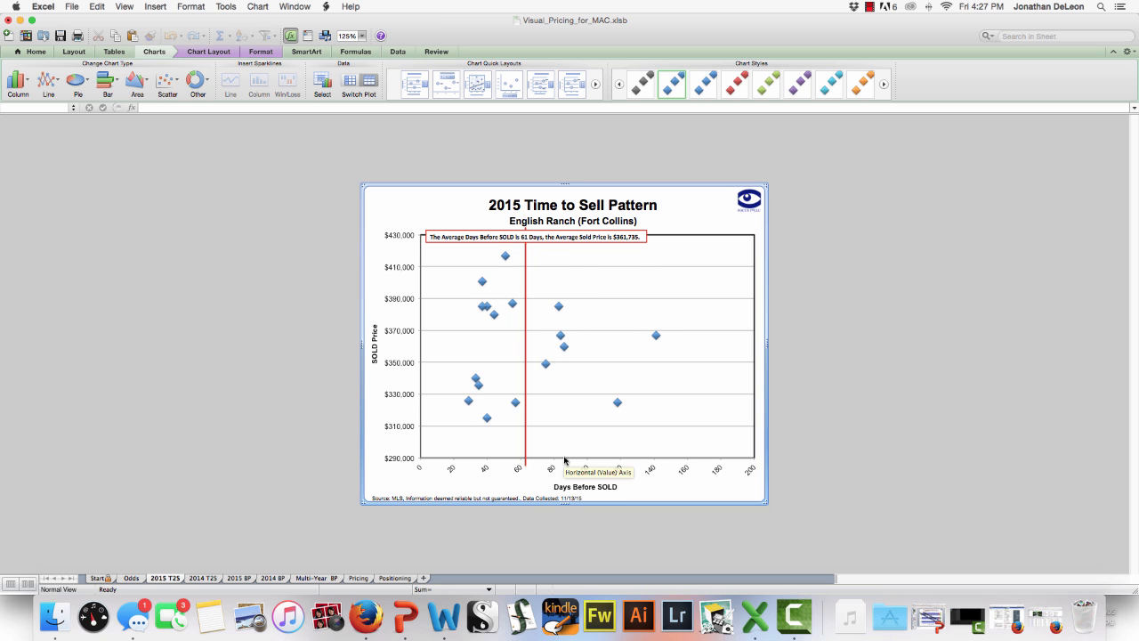
mouse_move(633, 267)
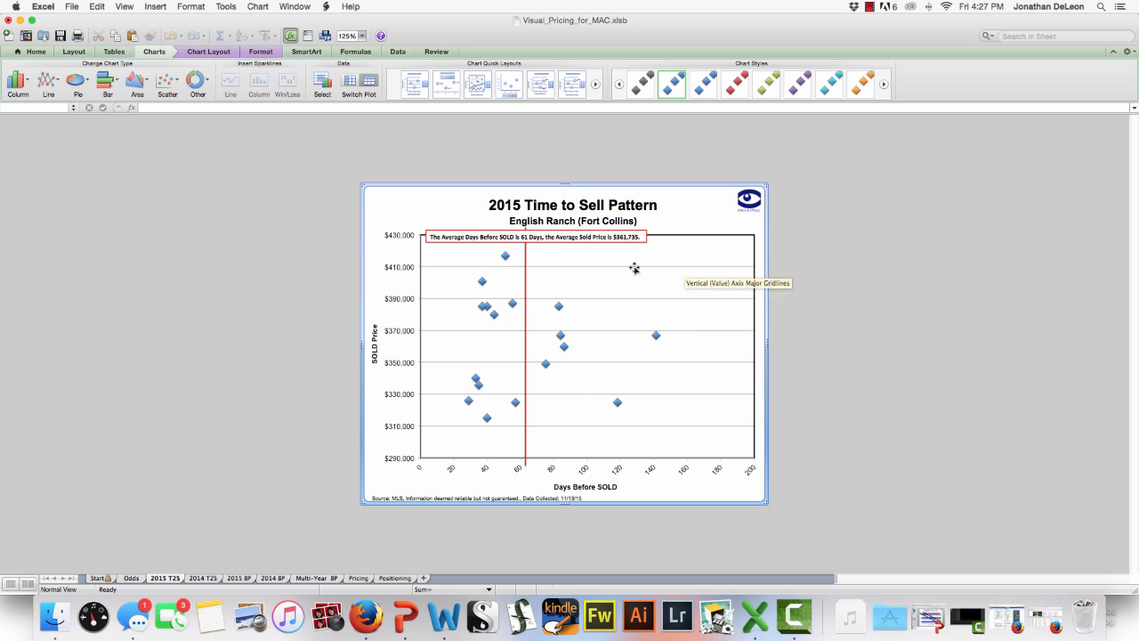
mouse_move(680, 509)
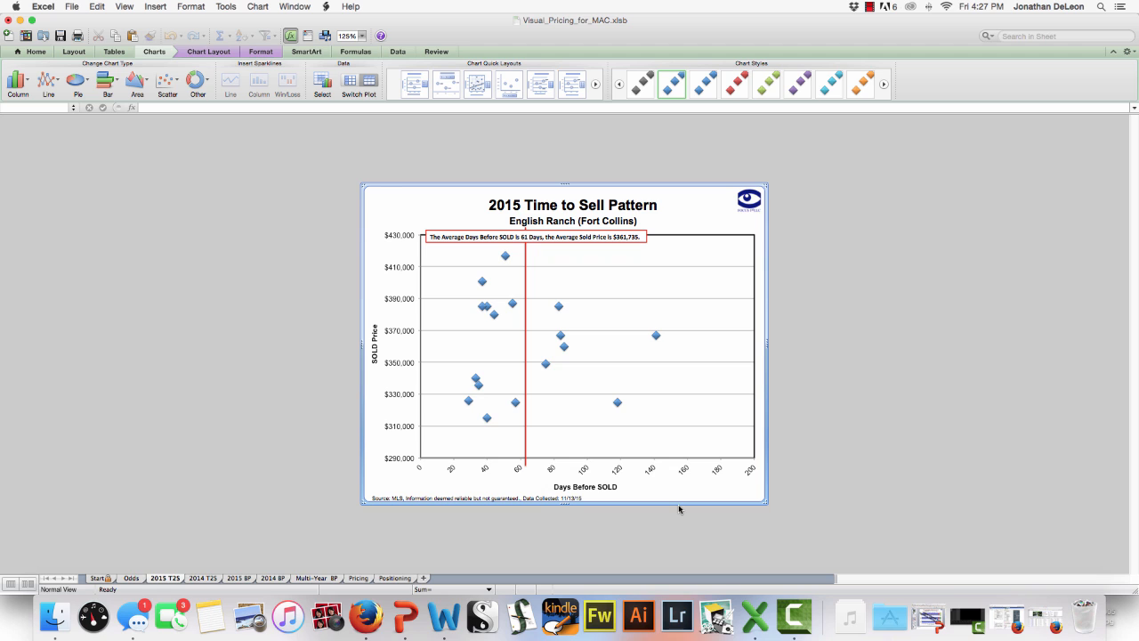
mouse_move(773, 477)
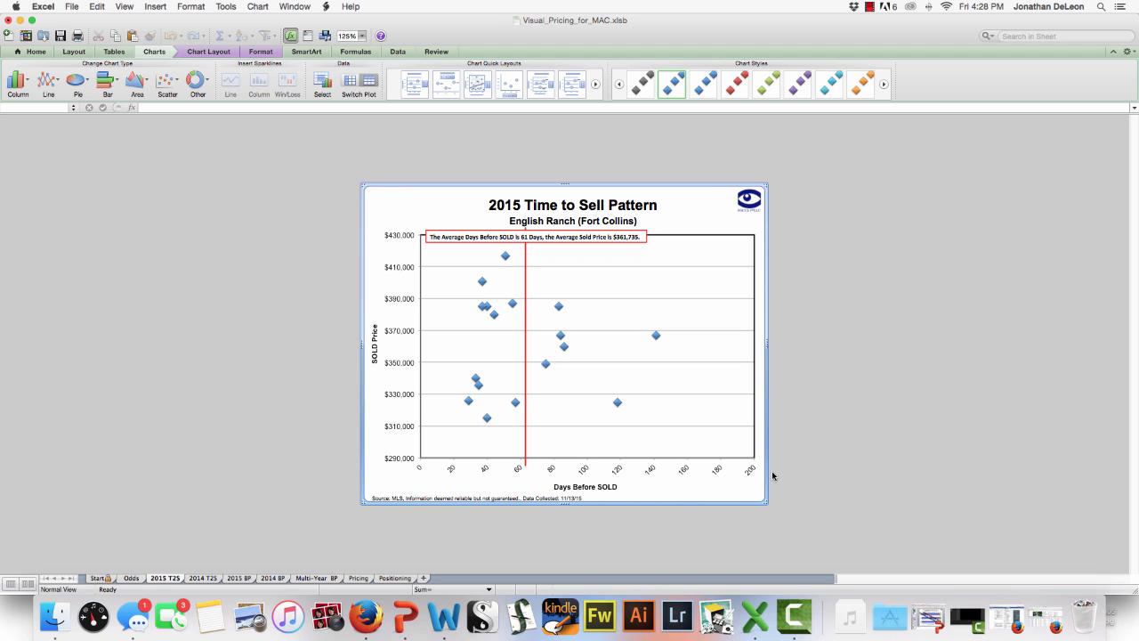
mouse_move(208, 480)
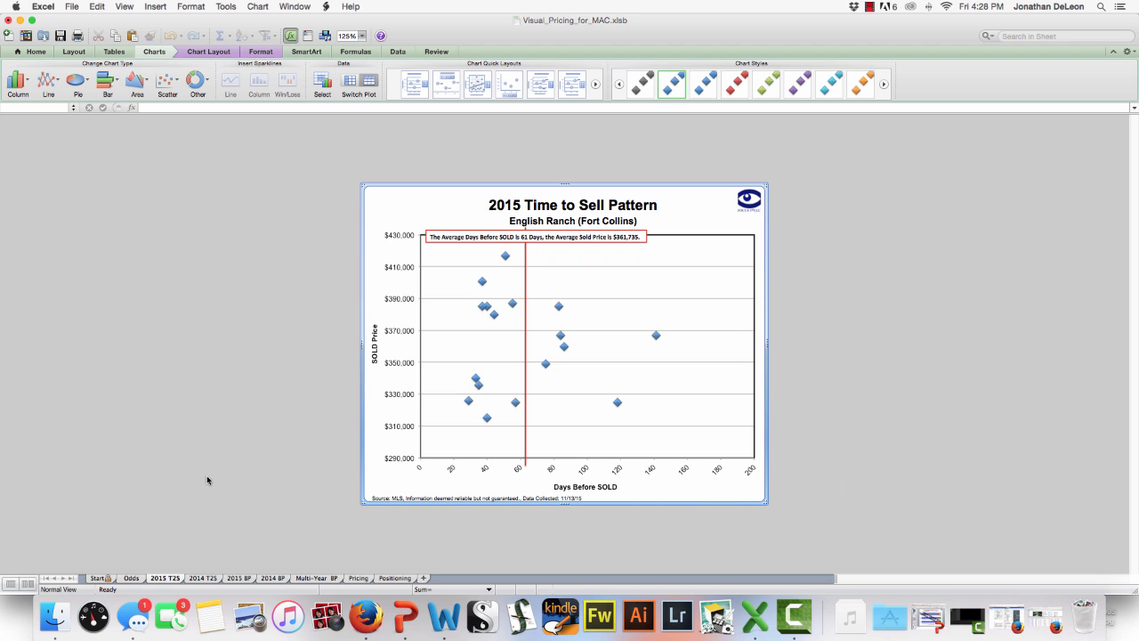
mouse_move(199, 583)
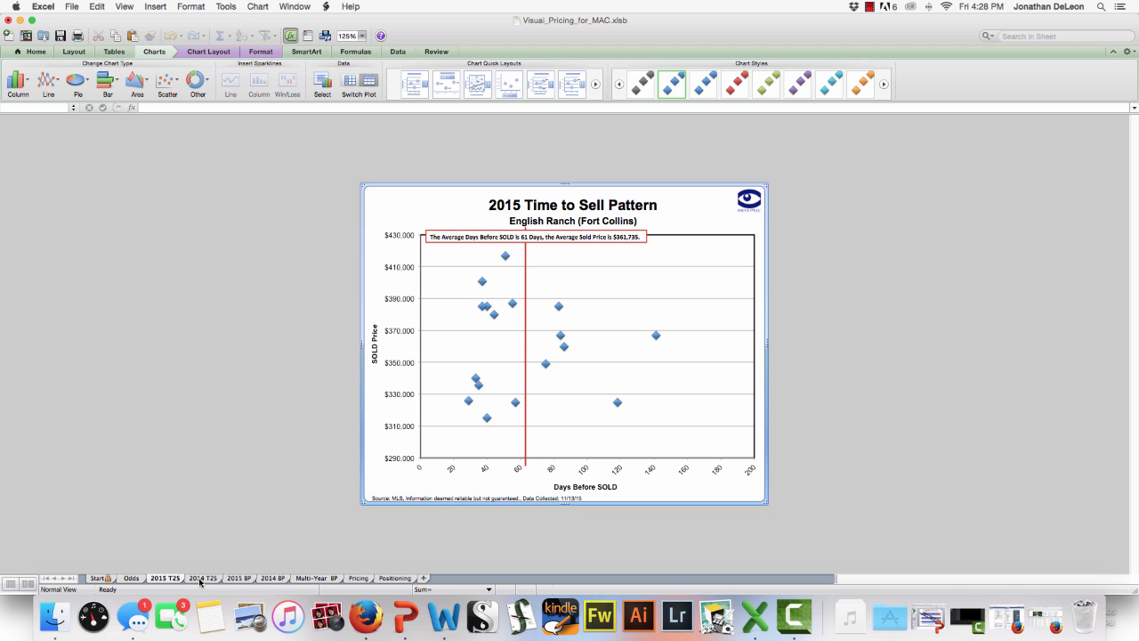
Step: Toggle between the 2014 and 2015 Time to Sell charts, ending on the 2015 English Ranch chart
left_click(203, 577)
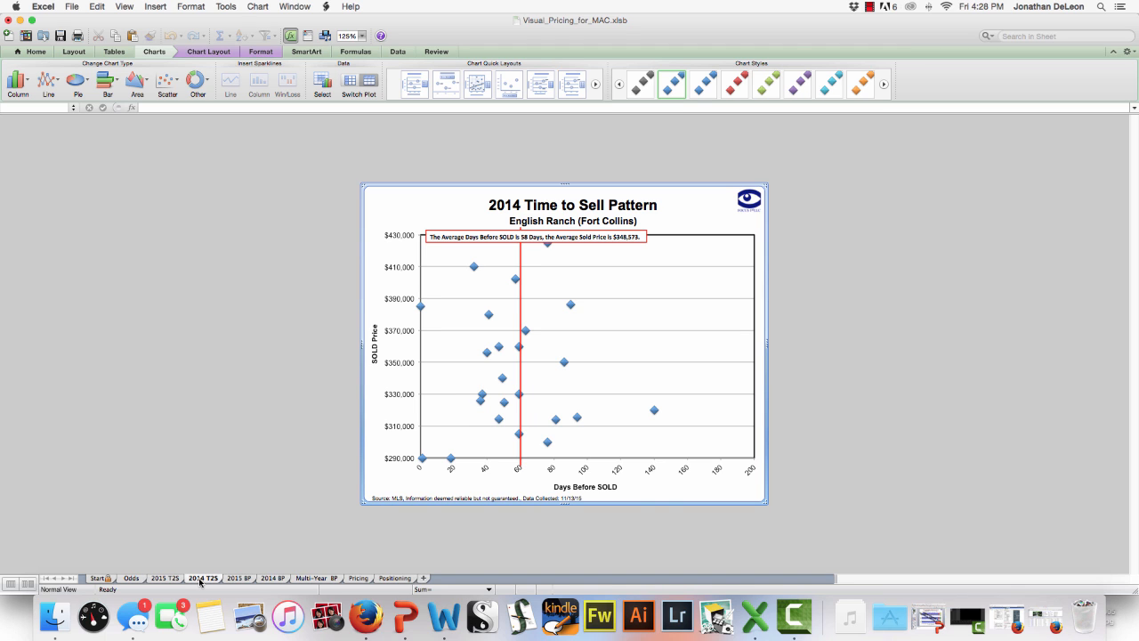
left_click(164, 577)
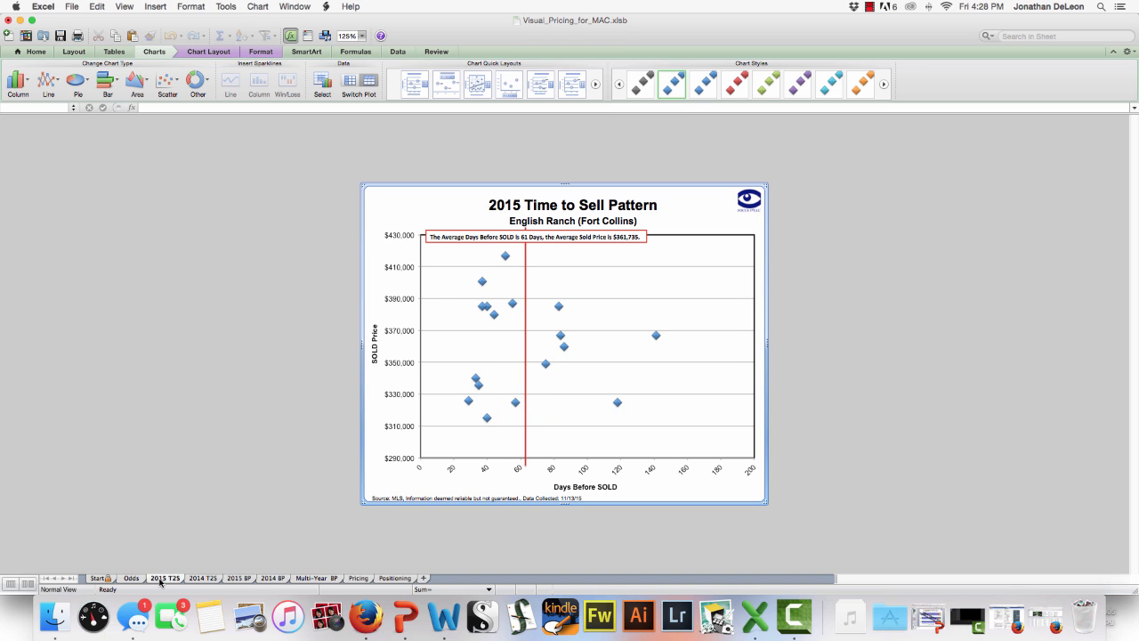
left_click(203, 577)
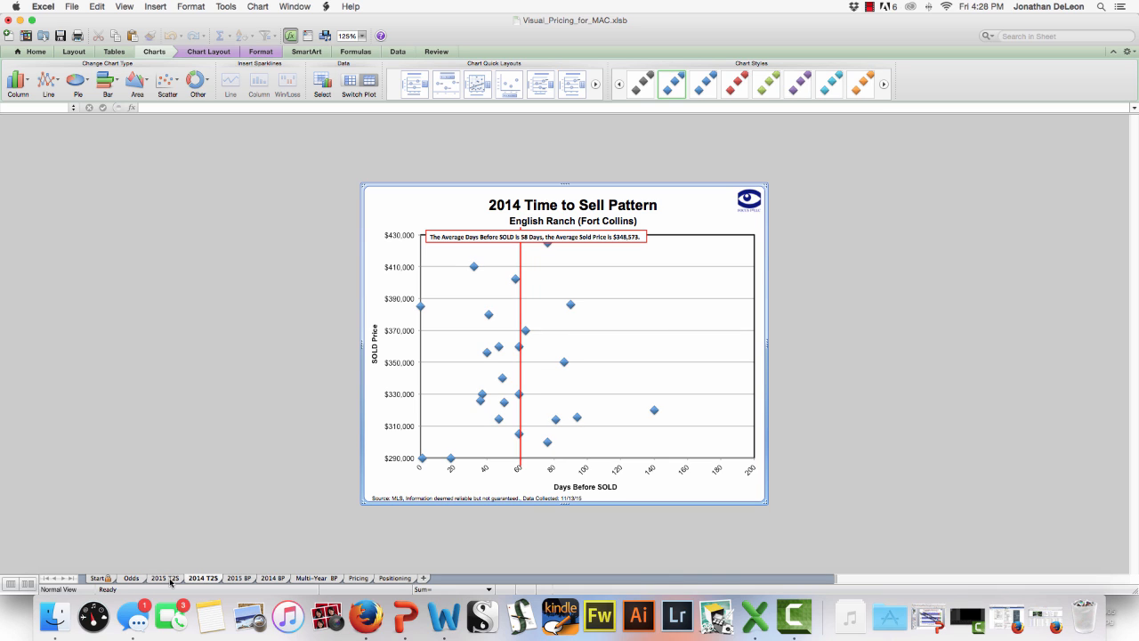
left_click(163, 576)
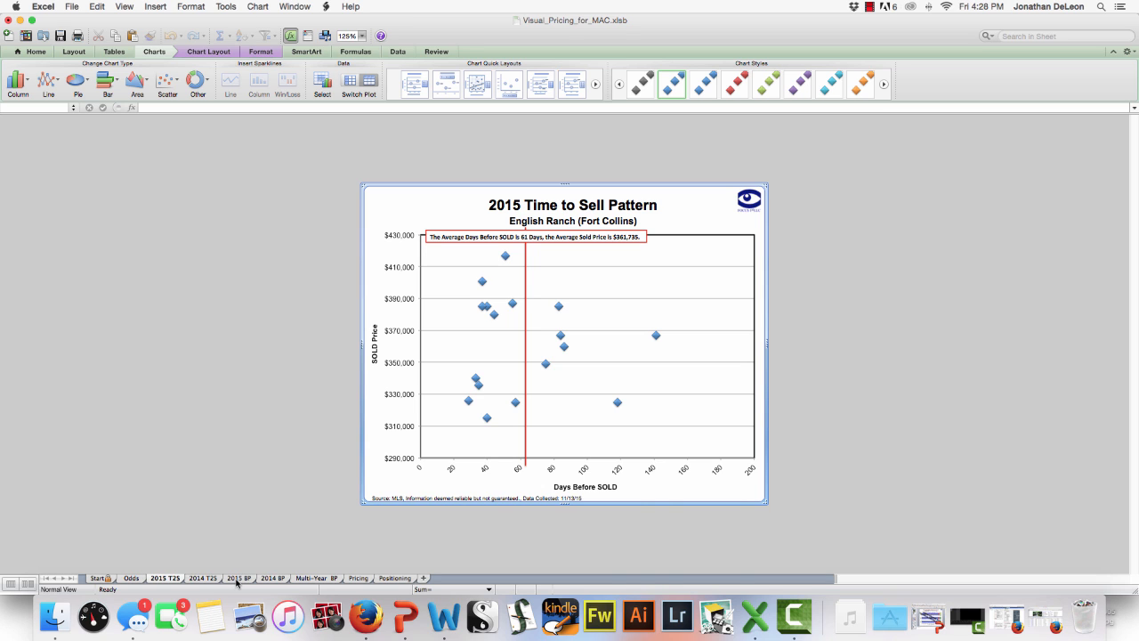
Step: Show the 2015 Buying Pattern chart of English Ranch sold prices by sold date
left_click(238, 577)
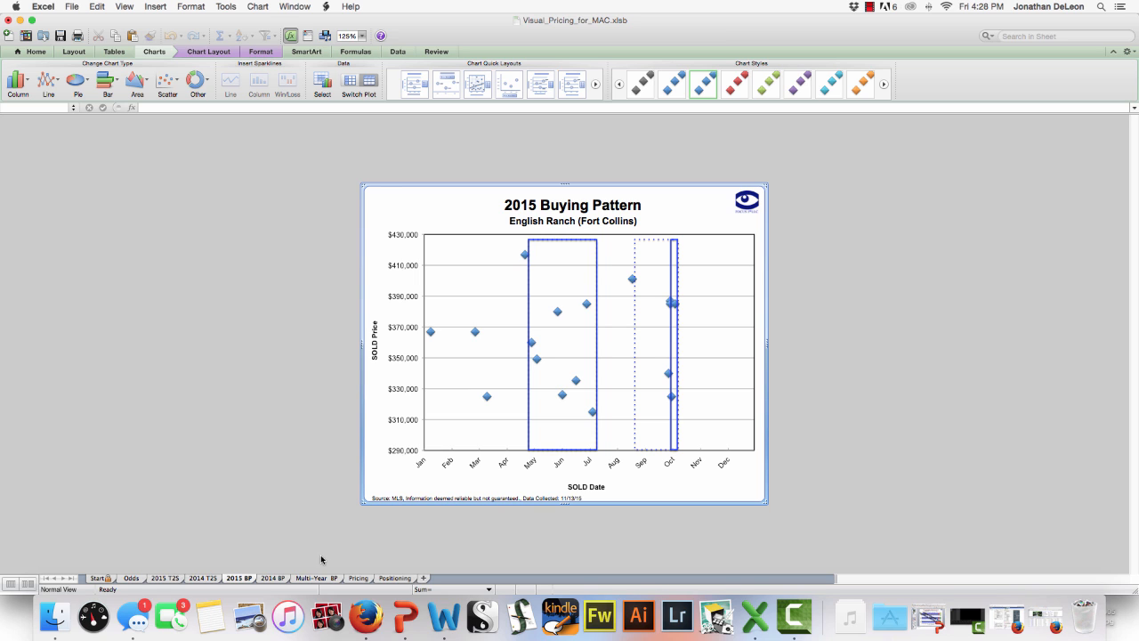
mouse_move(587, 228)
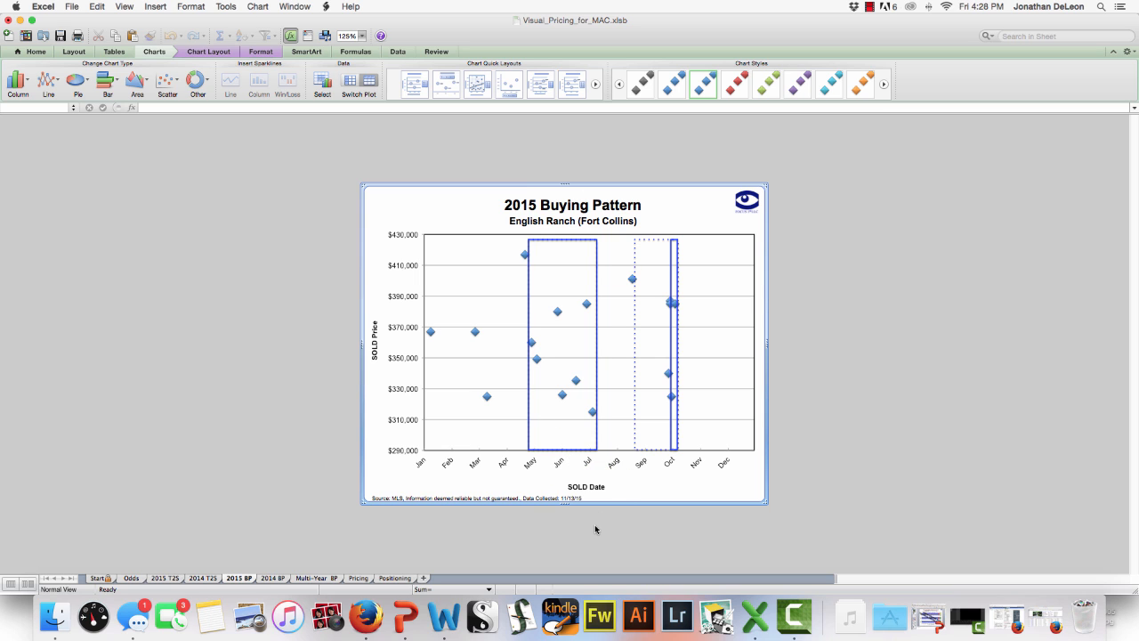
mouse_move(744, 413)
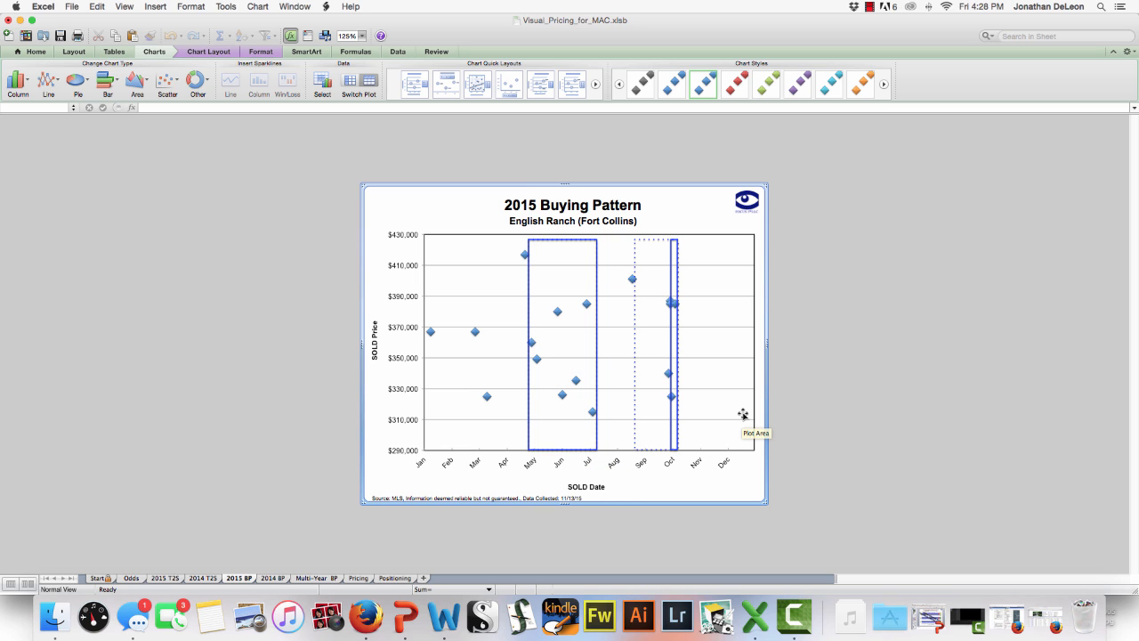
mouse_move(634, 425)
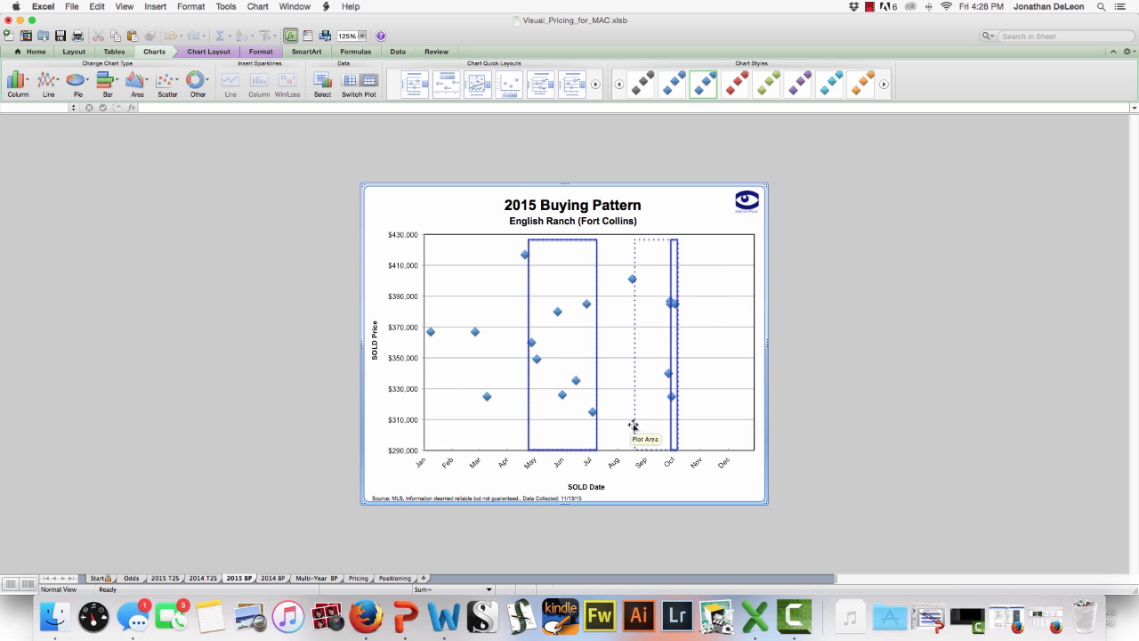
mouse_move(665, 405)
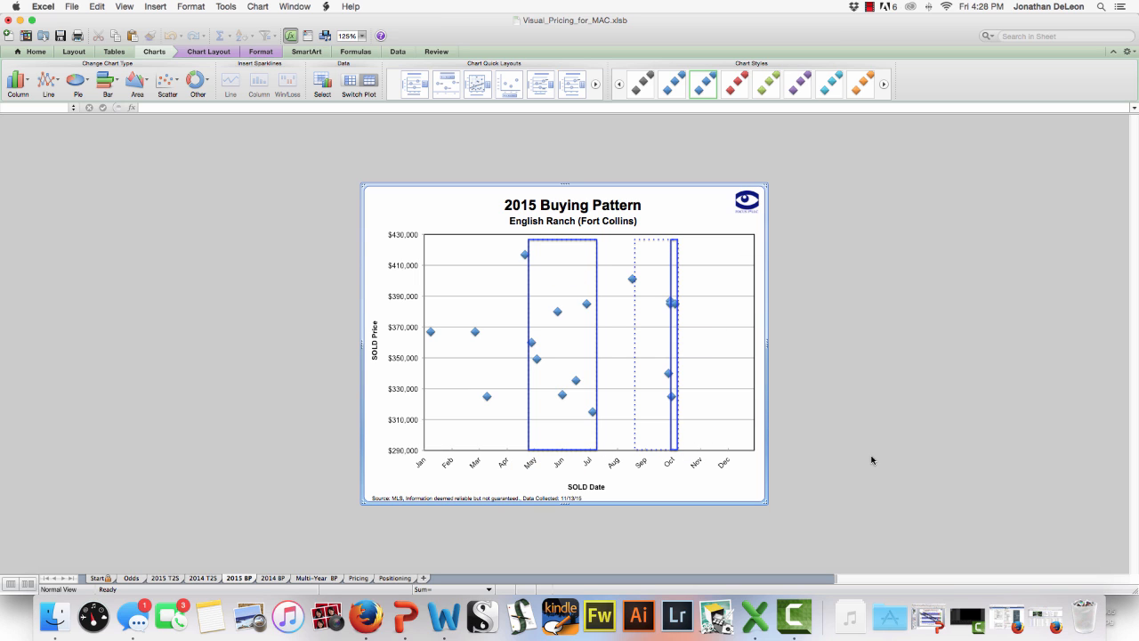
mouse_move(836, 456)
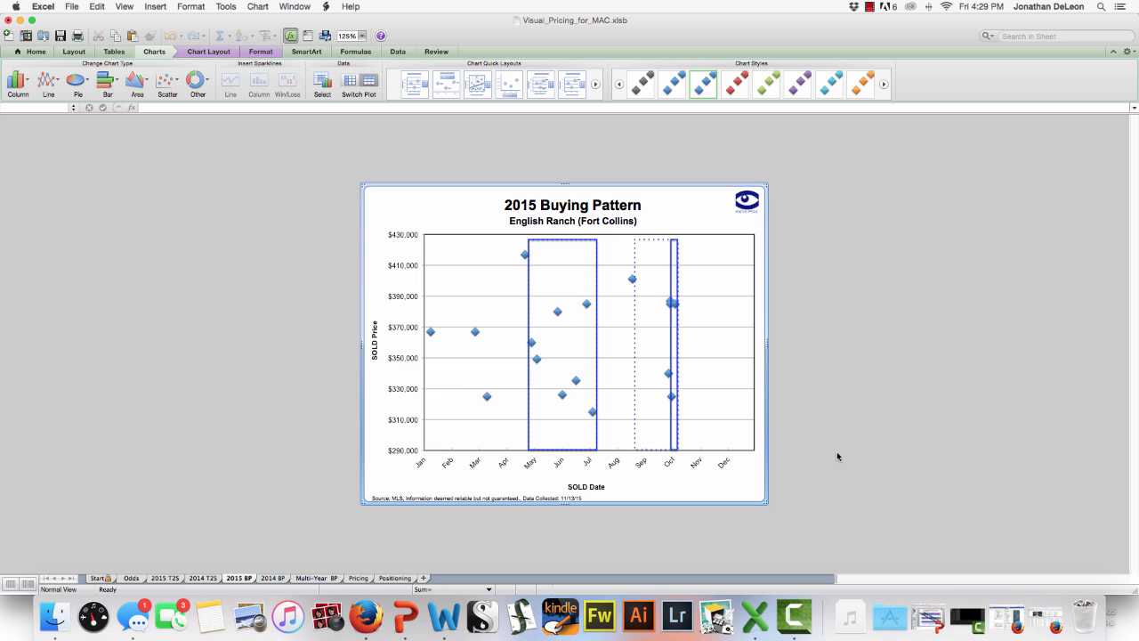
mouse_move(349, 544)
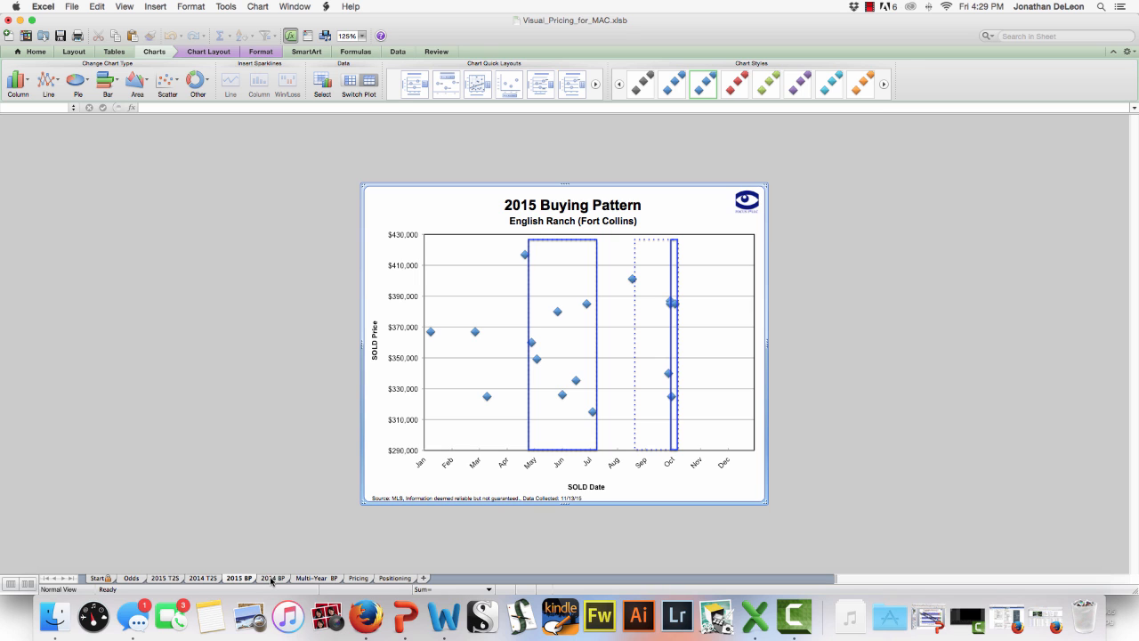
Step: Review the 2014 Buying Pattern chart, then move to the English Ranch MLS data sheet
left_click(272, 576)
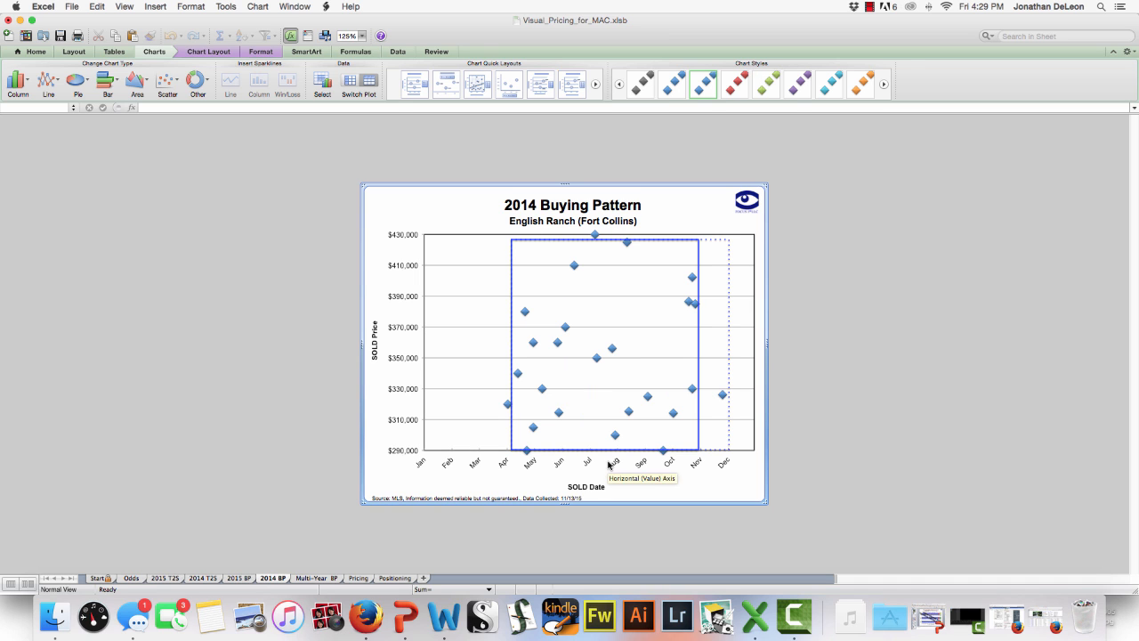
mouse_move(644, 267)
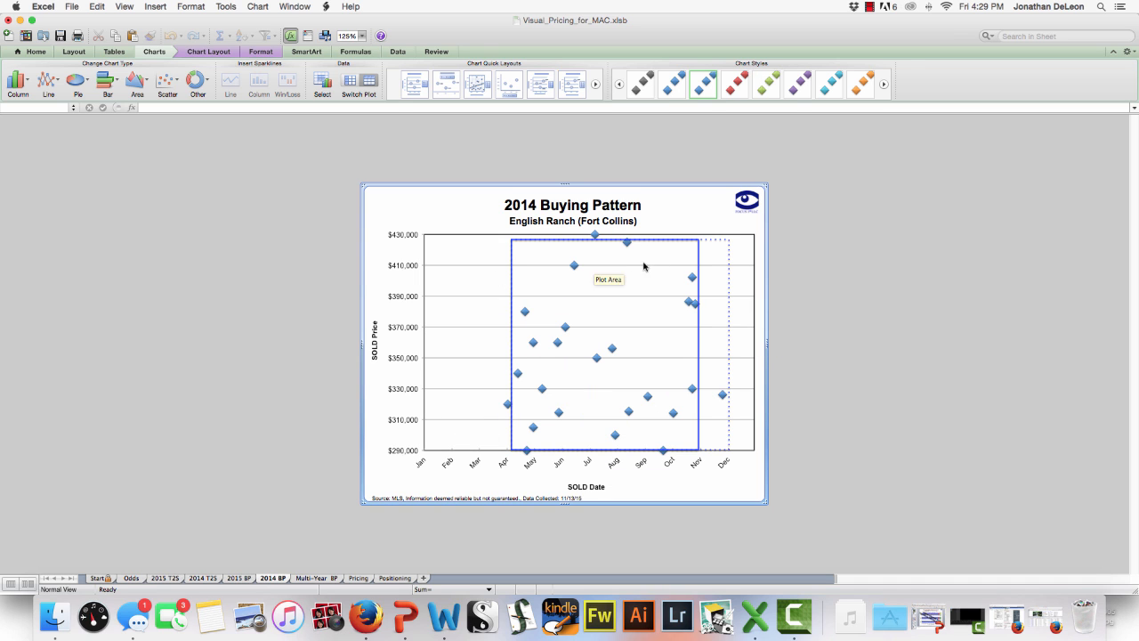
mouse_move(697, 453)
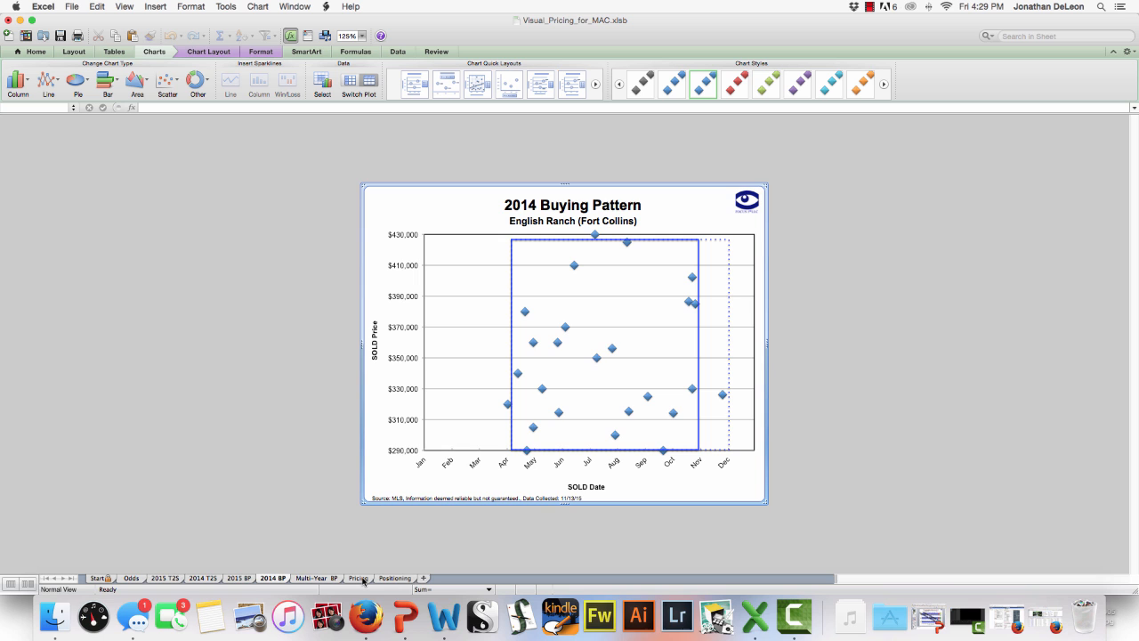
left_click(215, 576)
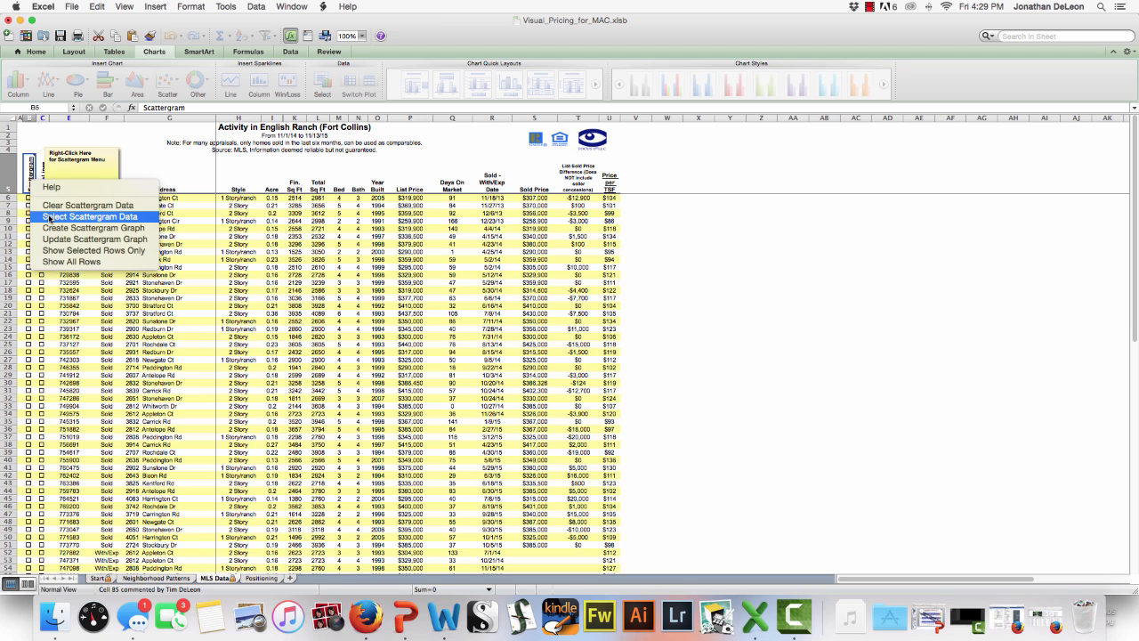
Step: Select Sold properties with Off Market Date from 5/13/2015 for the scattergram, then reopen the Scattergram Menu
left_click(90, 217)
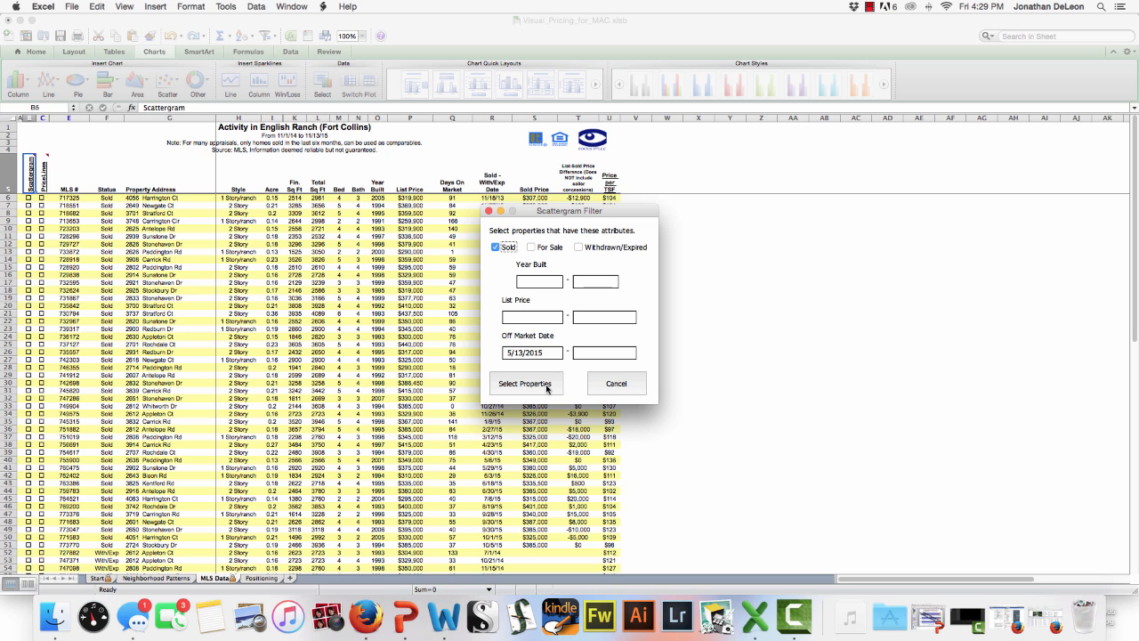
left_click(525, 385)
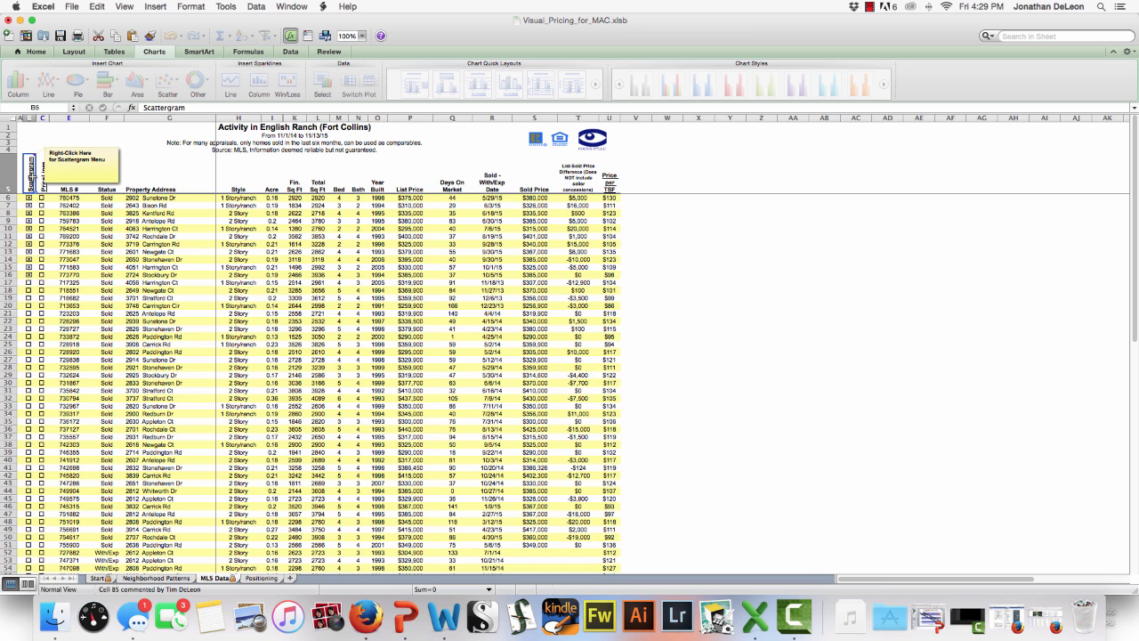
right_click(28, 178)
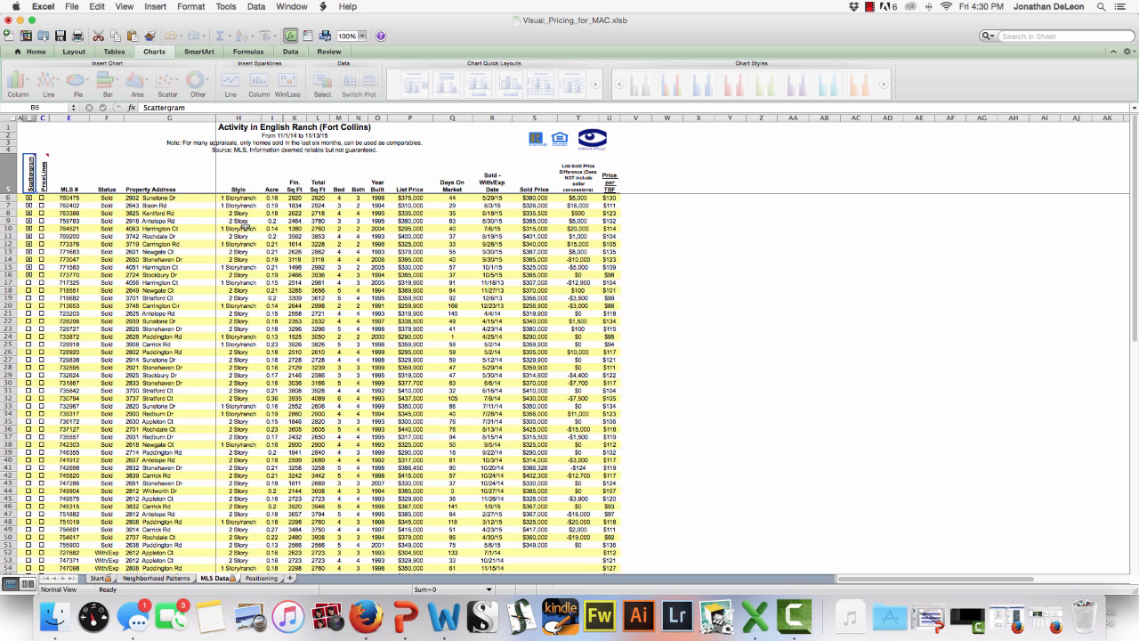
mouse_move(246, 233)
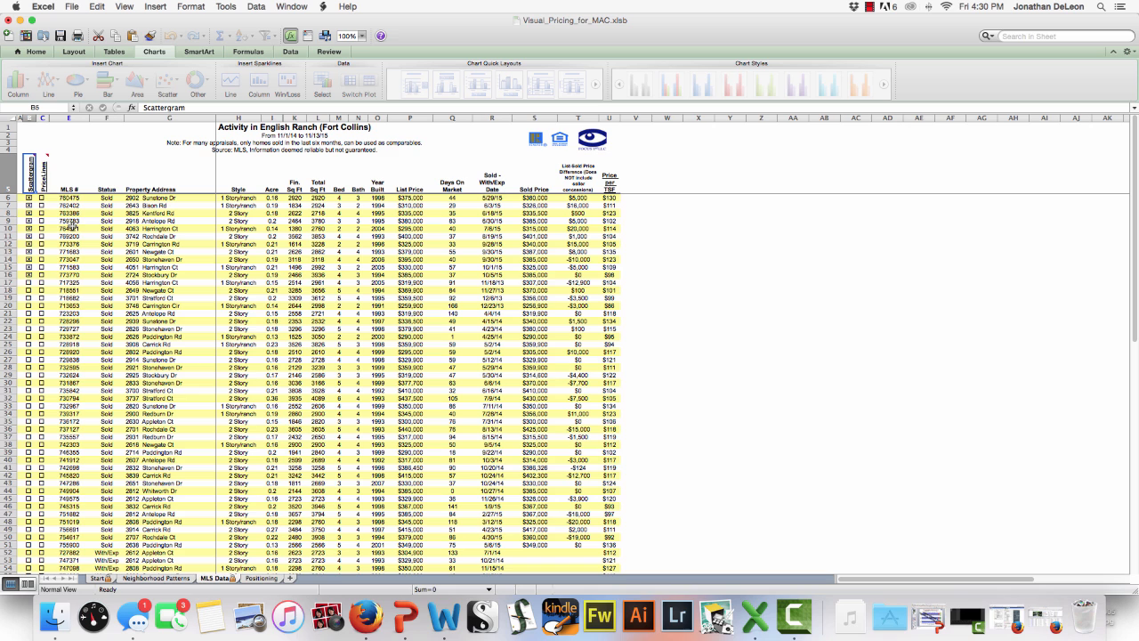
right_click(32, 174)
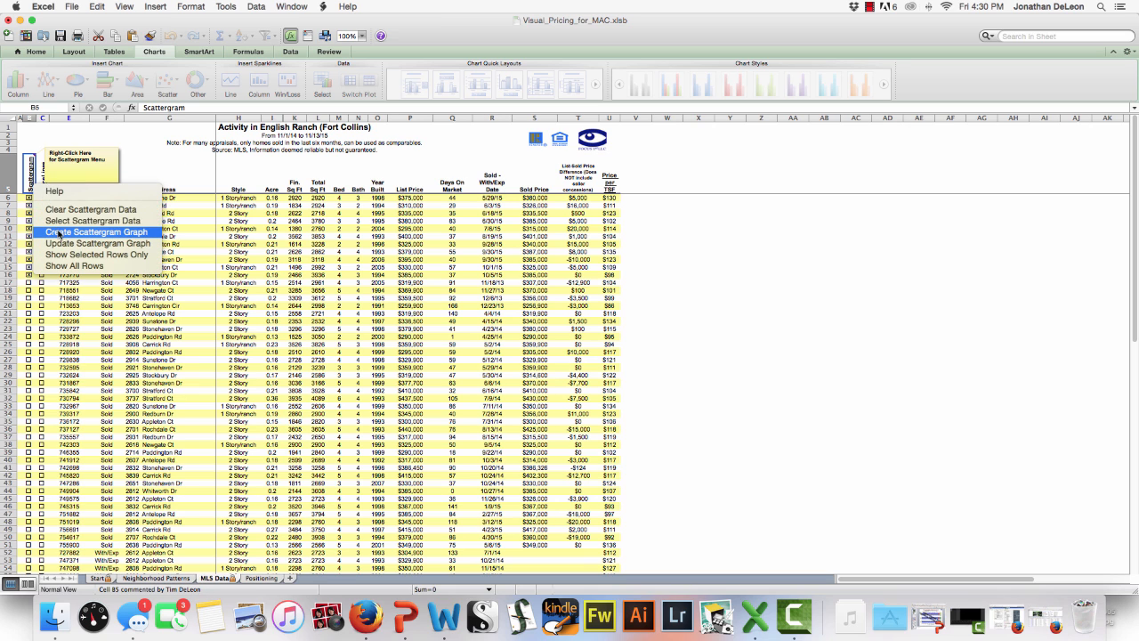
Step: Create a scattergram of sold price vs Finished Square Feet with a trend line and dismiss the completion message
left_click(93, 231)
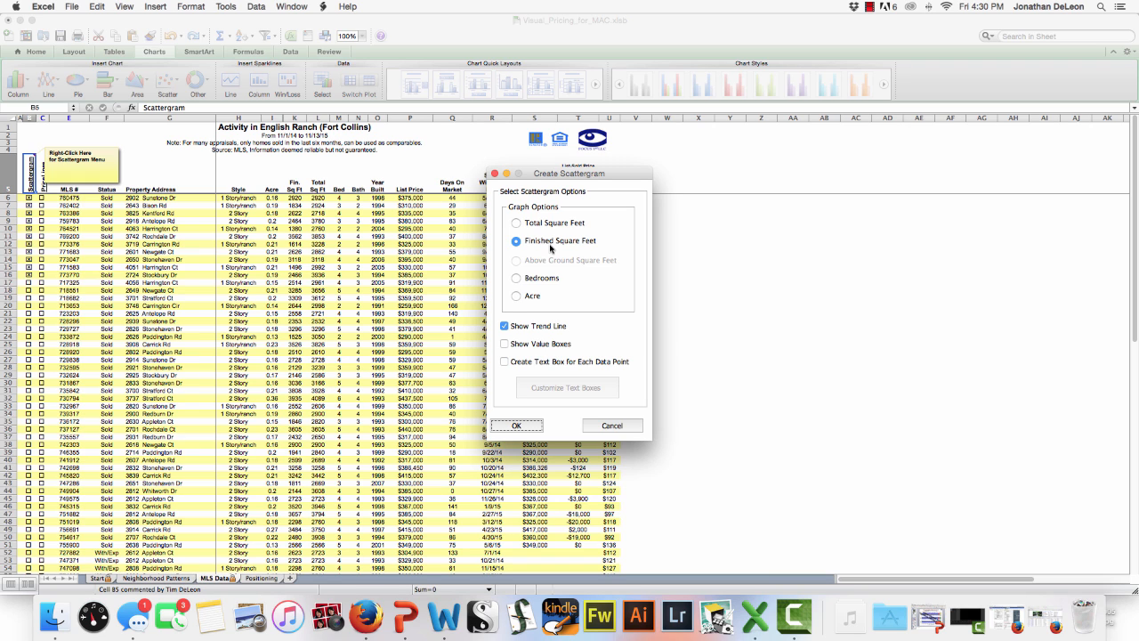
mouse_move(530, 429)
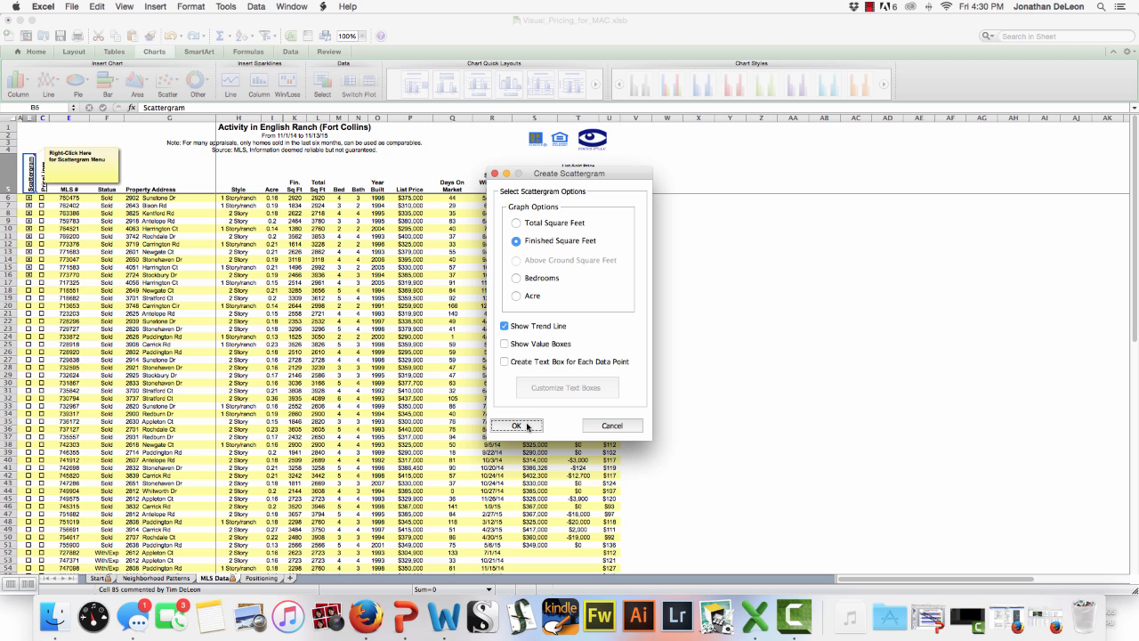
left_click(516, 425)
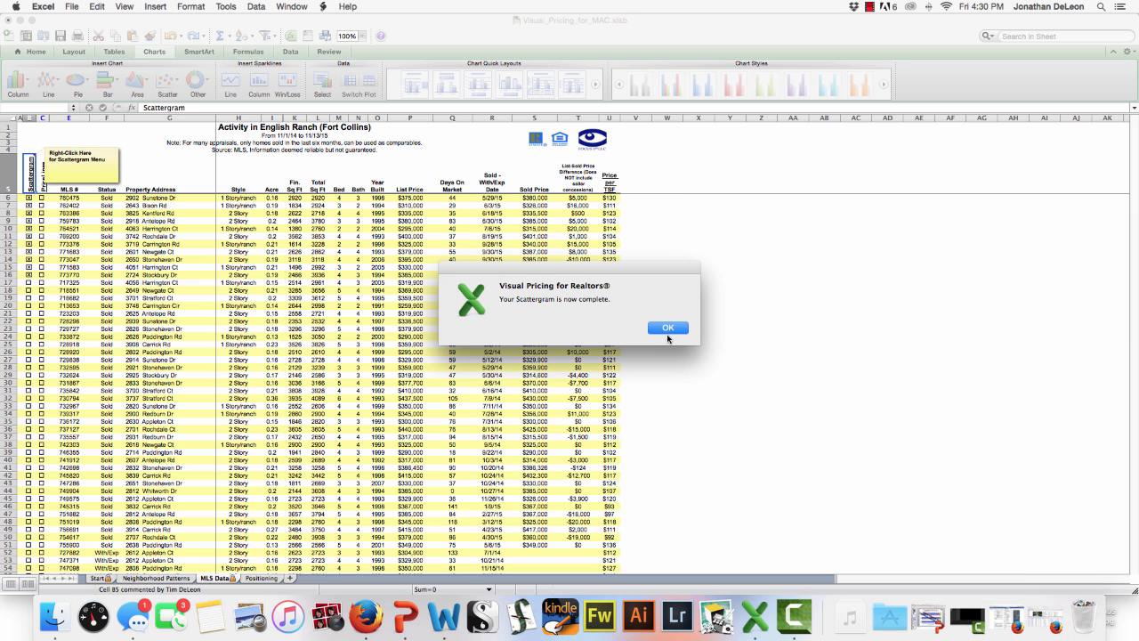
left_click(667, 327)
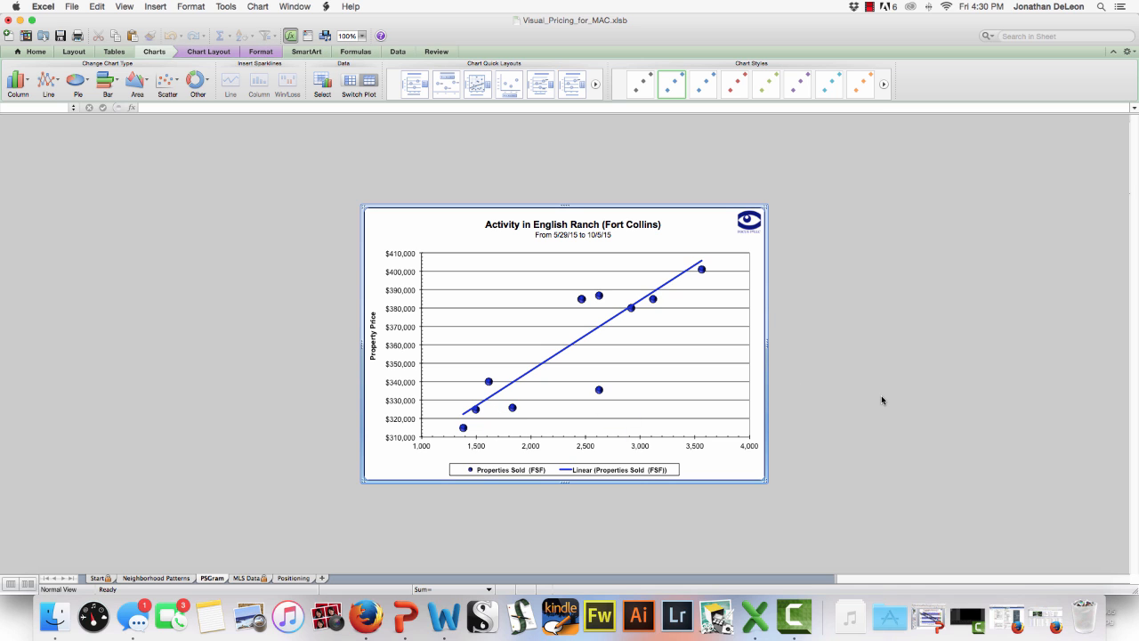
mouse_move(463, 420)
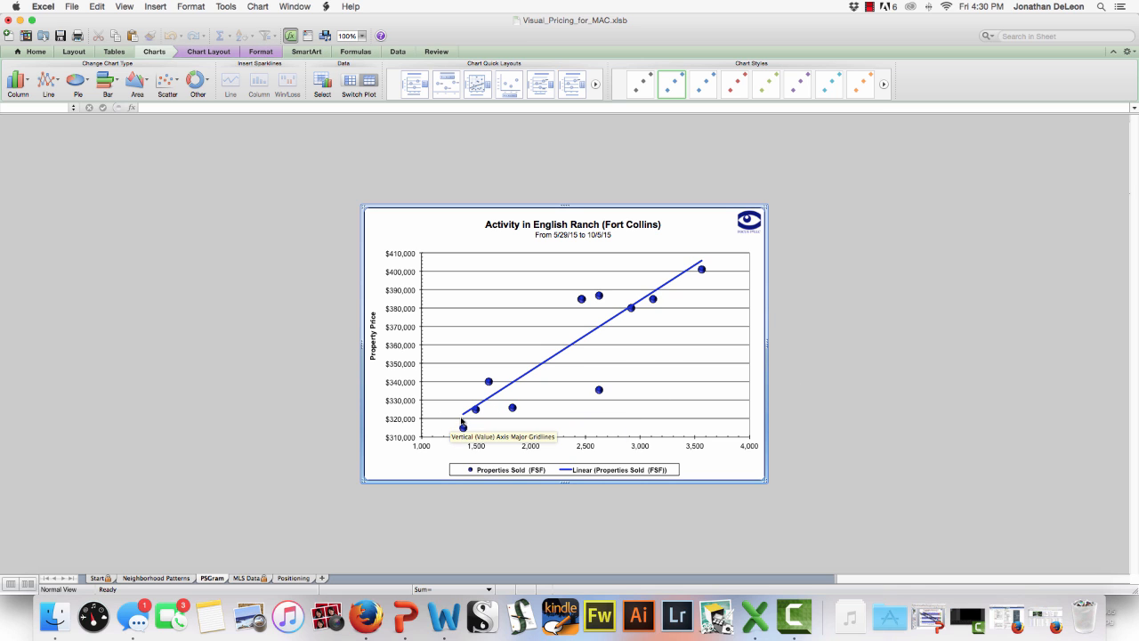
mouse_move(475, 440)
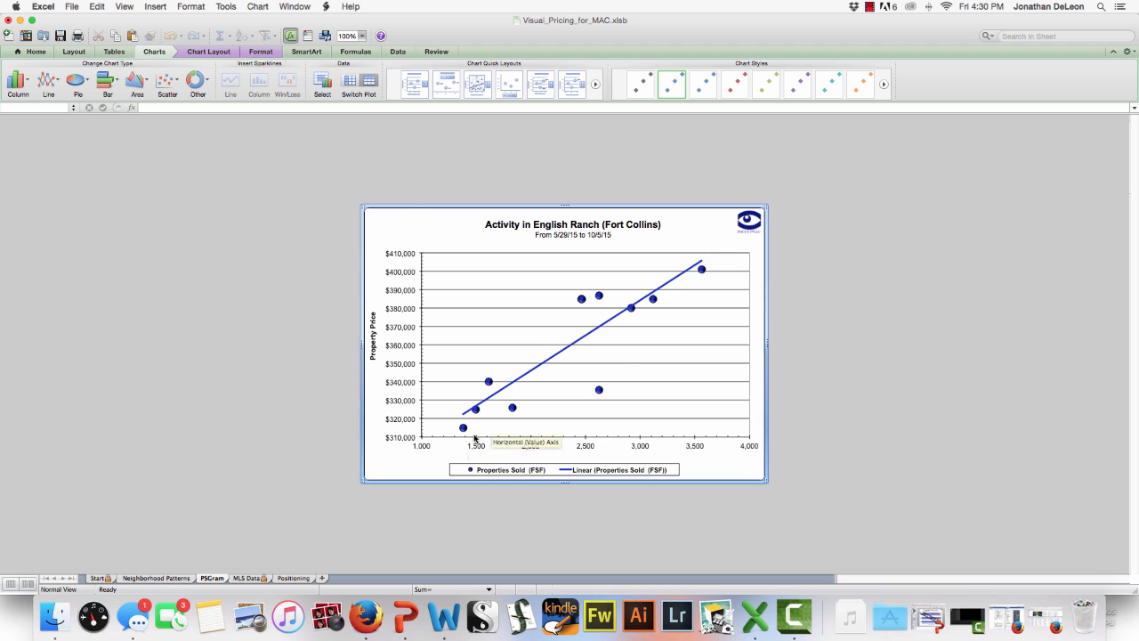
mouse_move(573, 322)
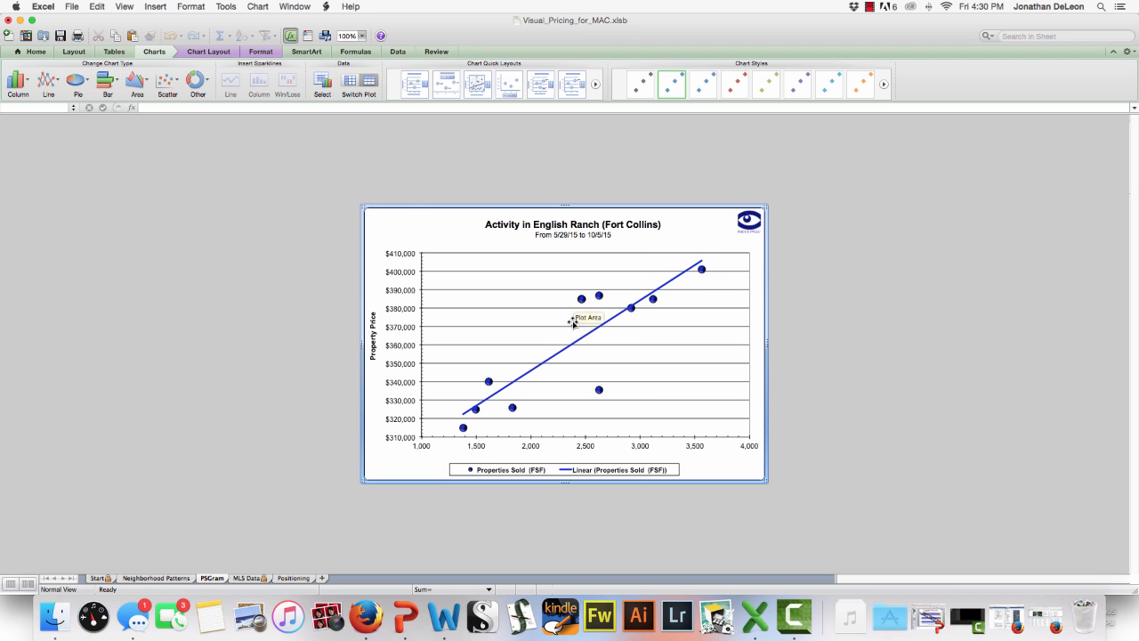
mouse_move(767, 299)
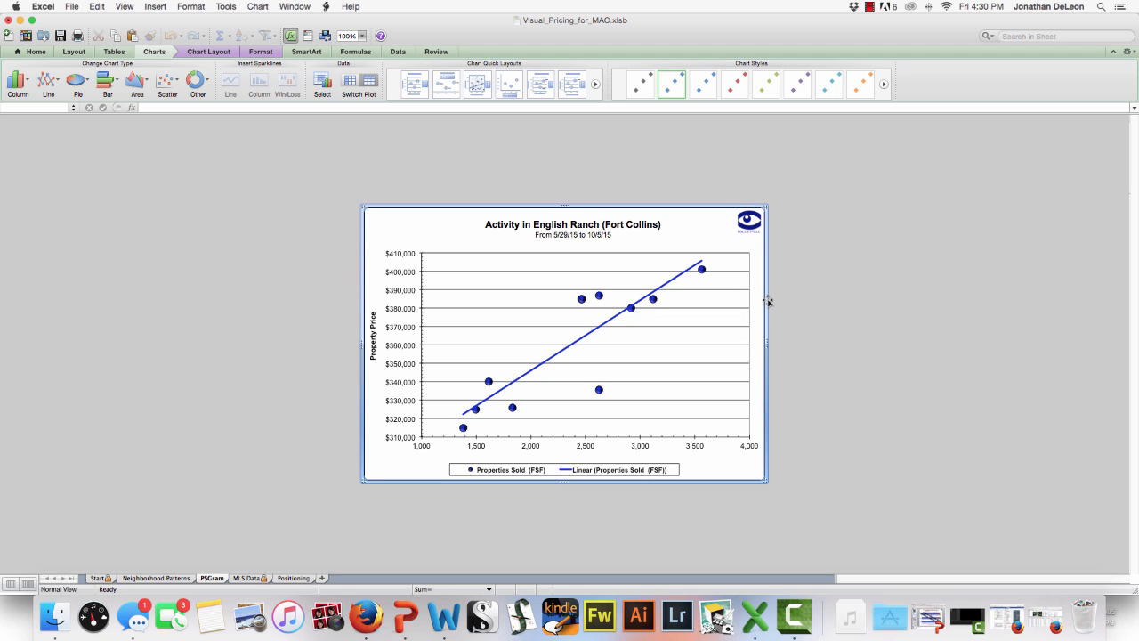
mouse_move(598, 387)
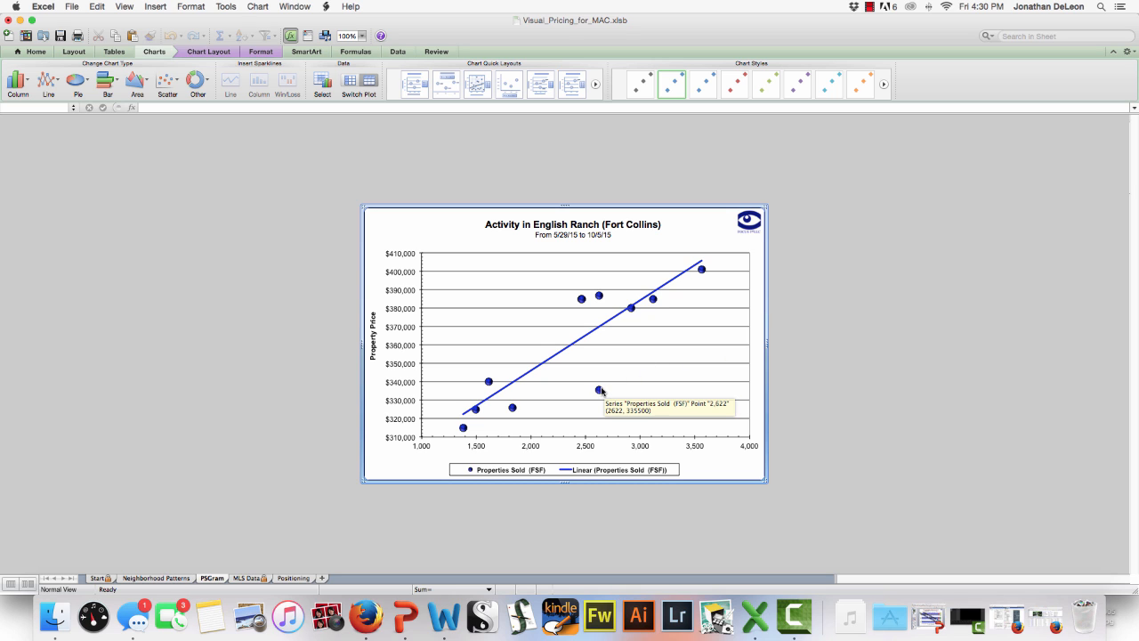
mouse_move(598, 391)
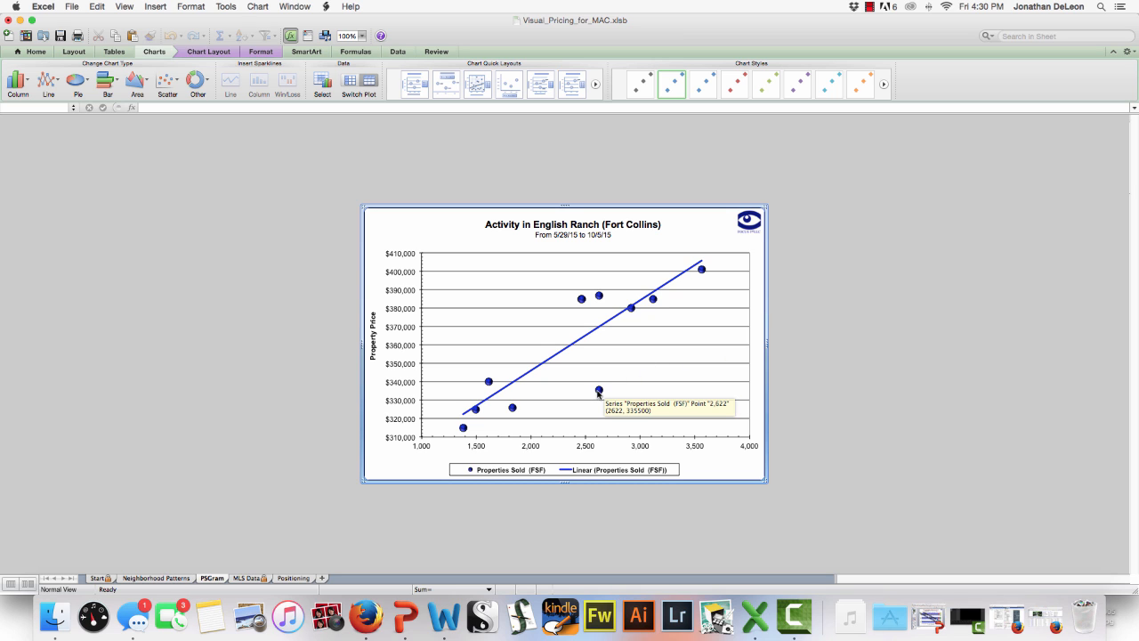
mouse_move(1053, 614)
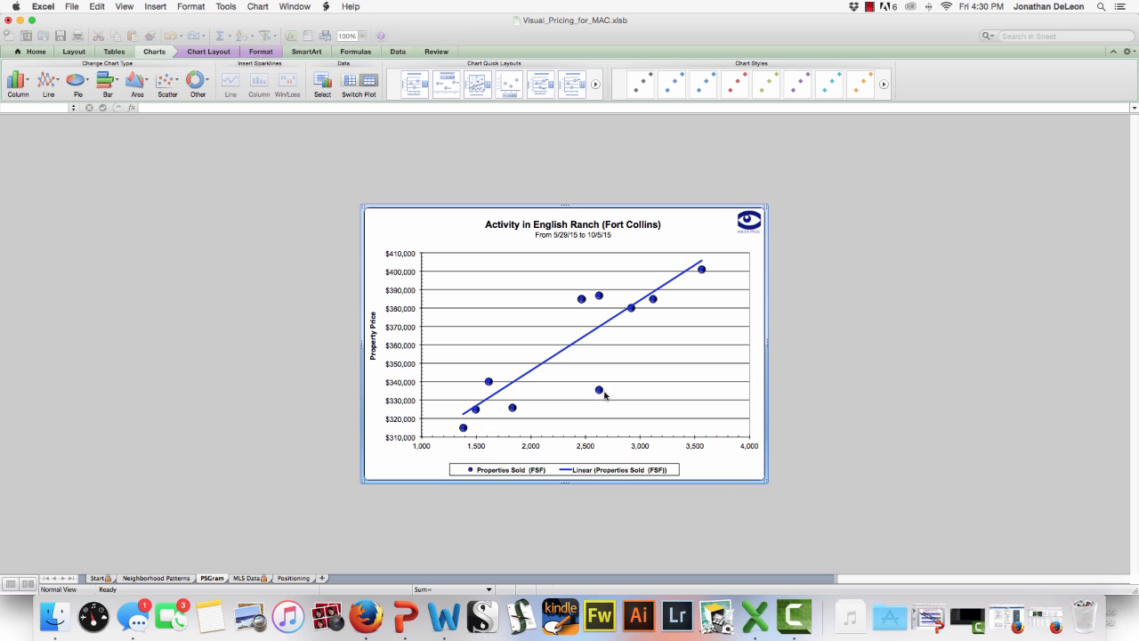
left_click(670, 83)
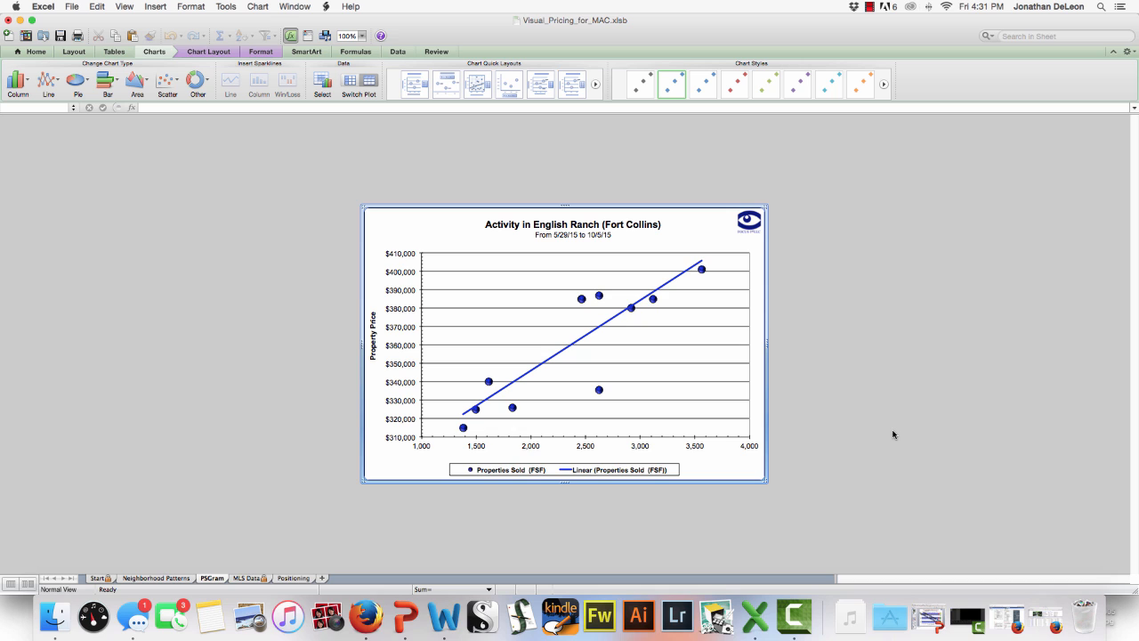
mouse_move(640, 331)
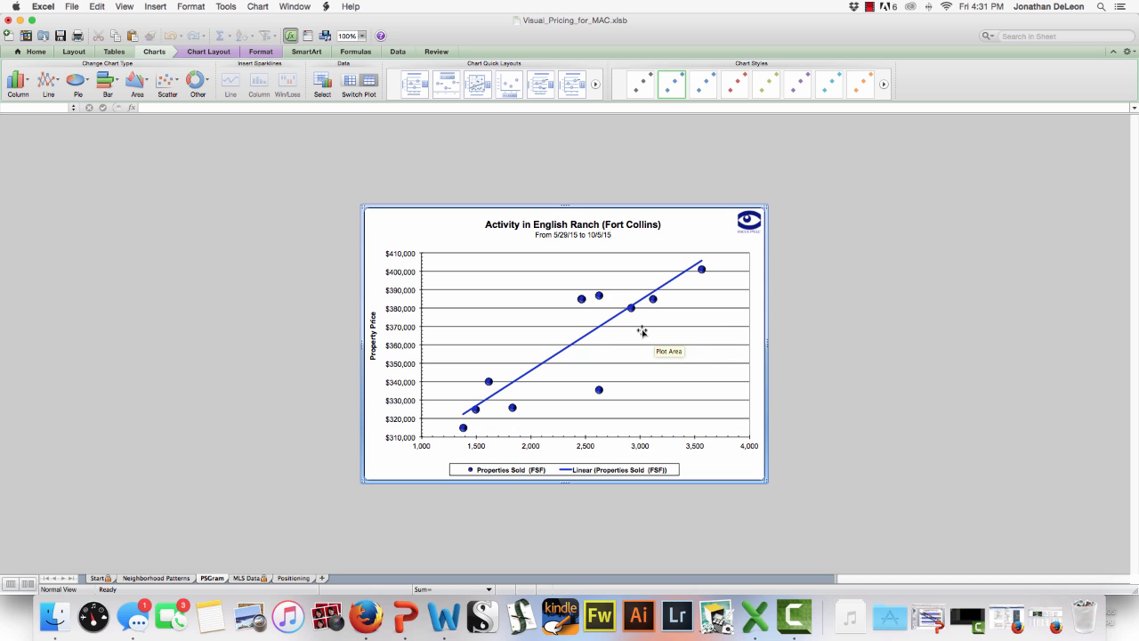
mouse_move(673, 342)
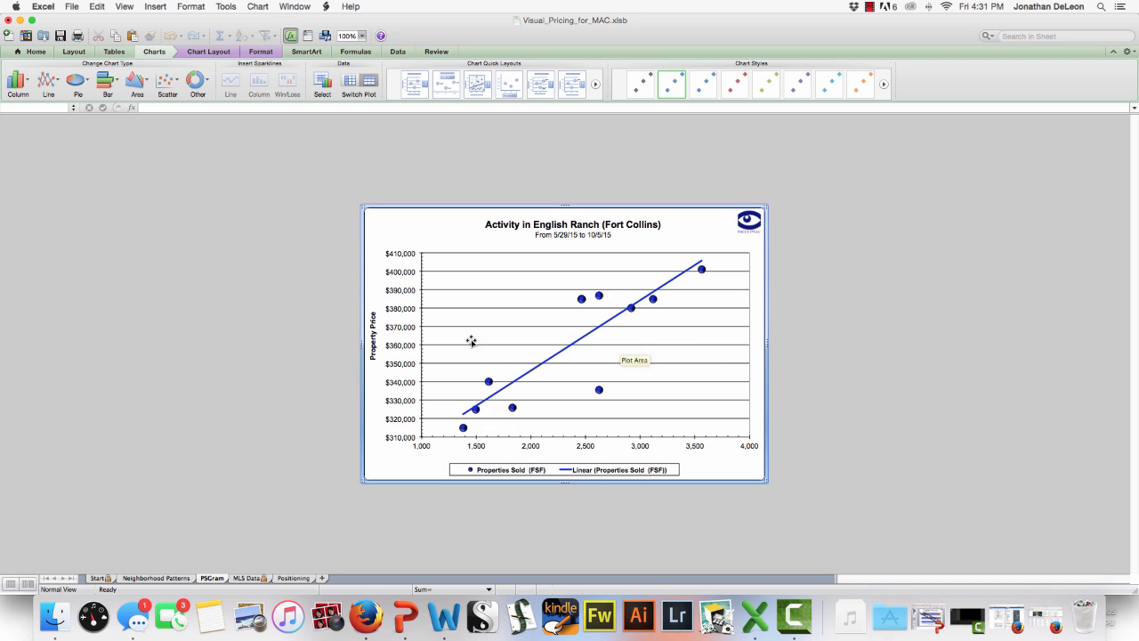
mouse_move(653, 463)
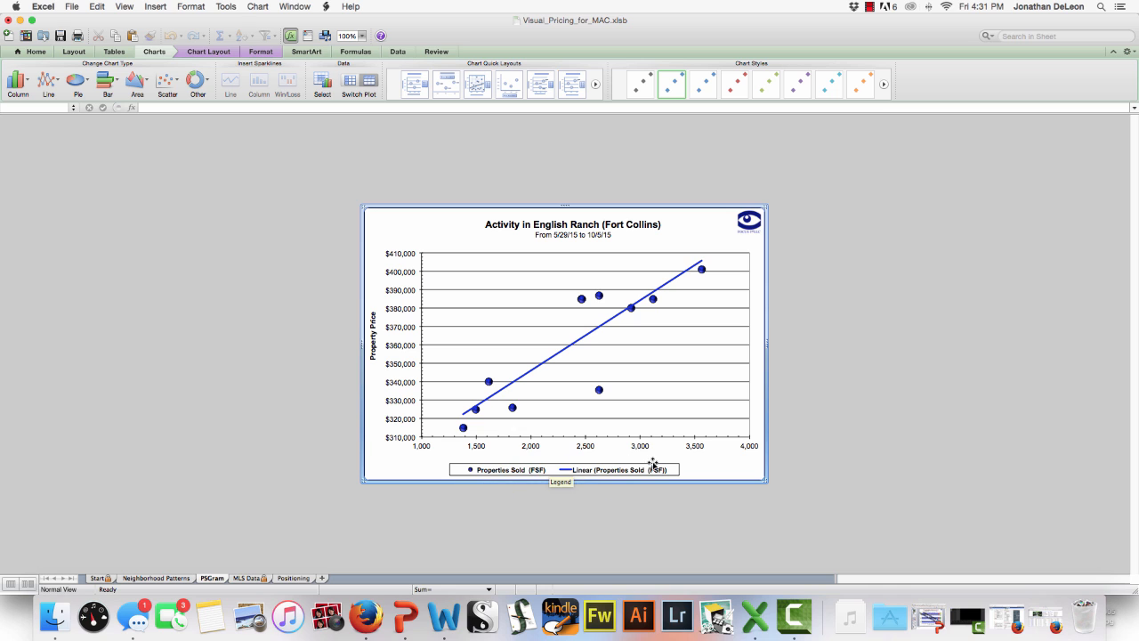
mouse_move(533, 454)
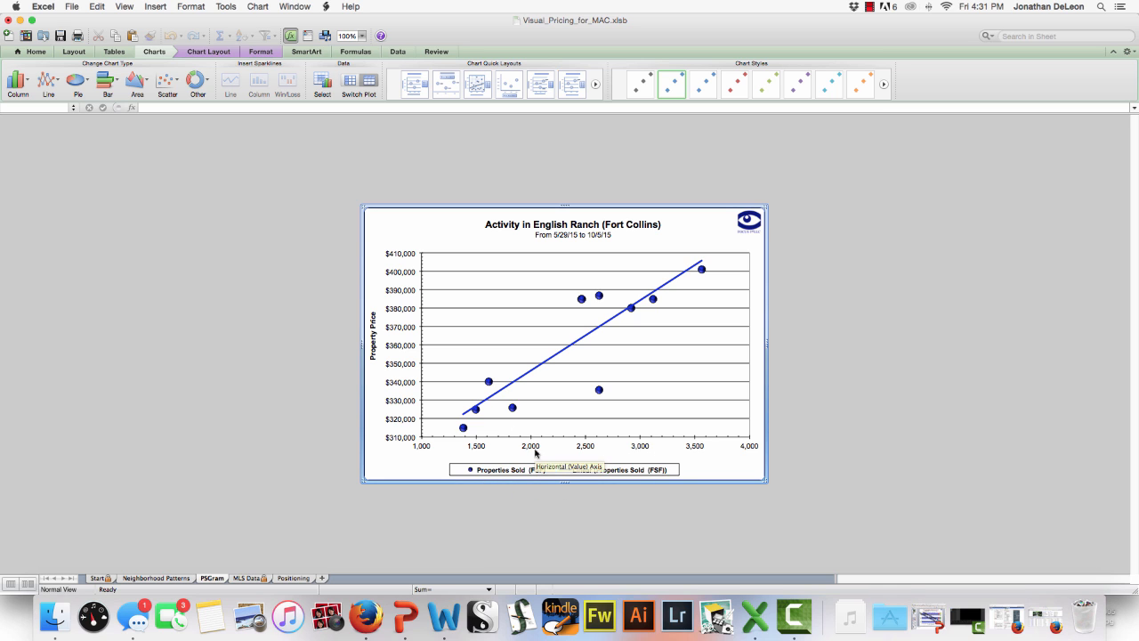
mouse_move(680, 296)
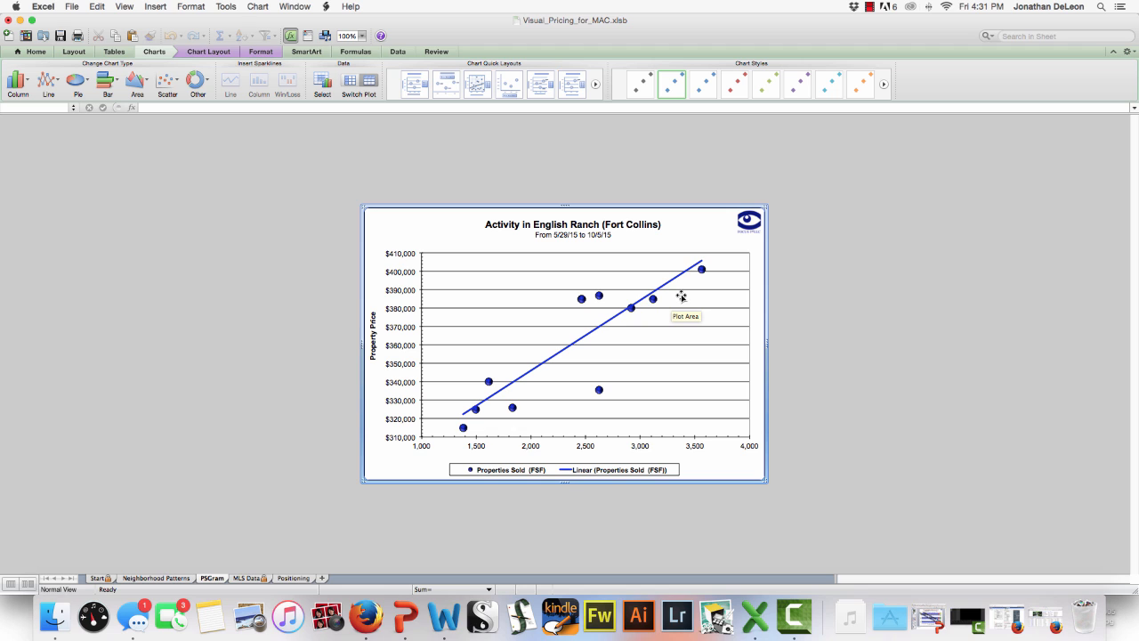
mouse_move(580, 299)
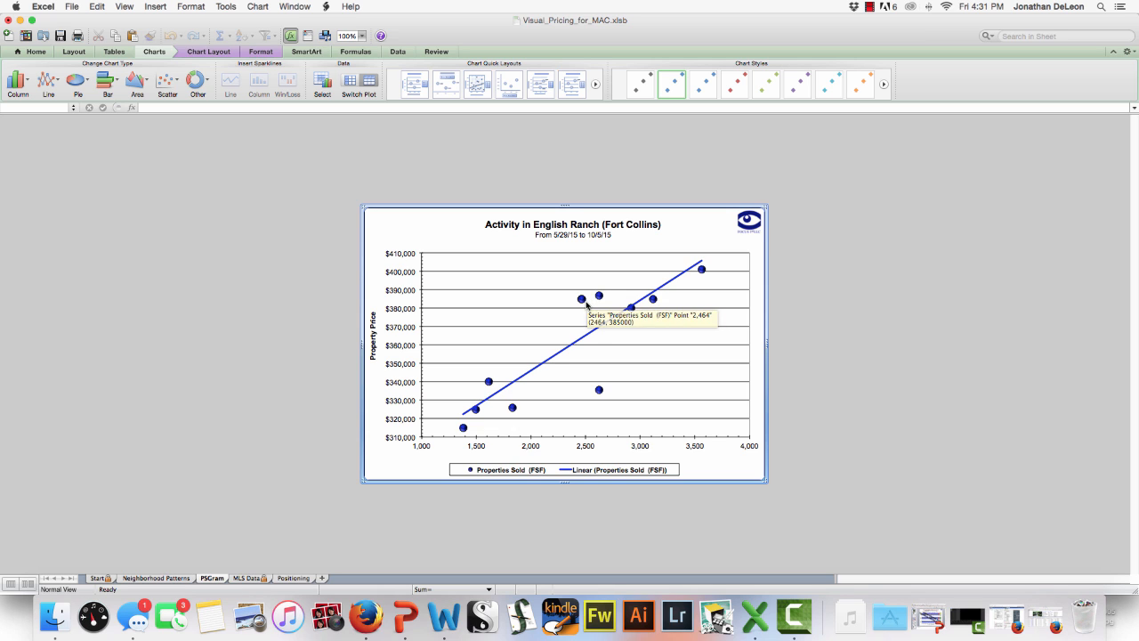
mouse_move(626, 306)
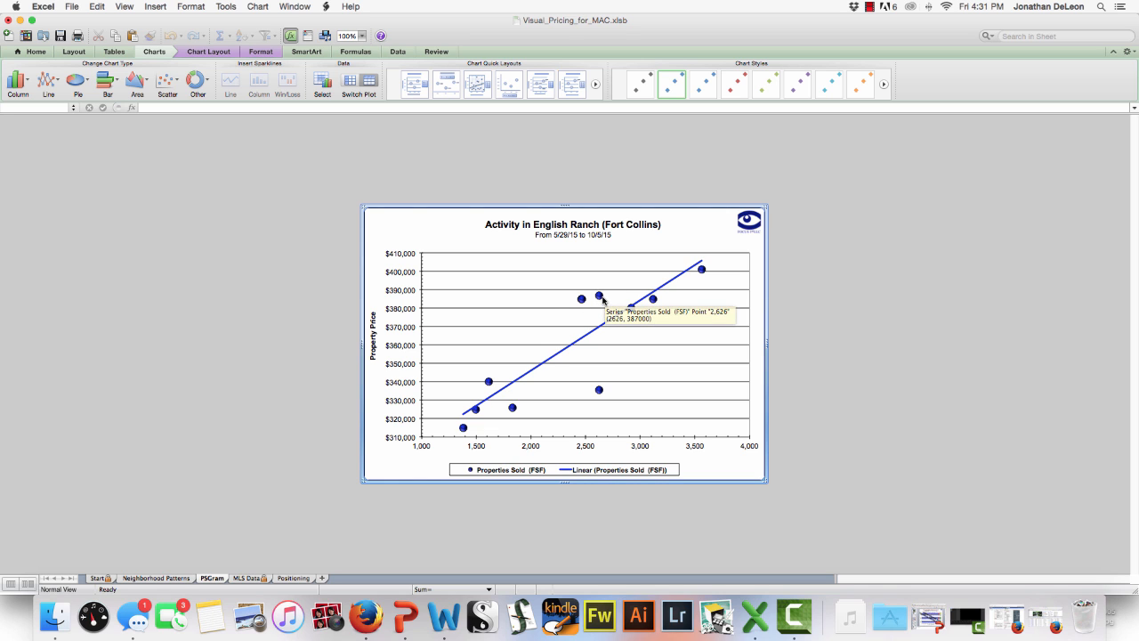
mouse_move(703, 256)
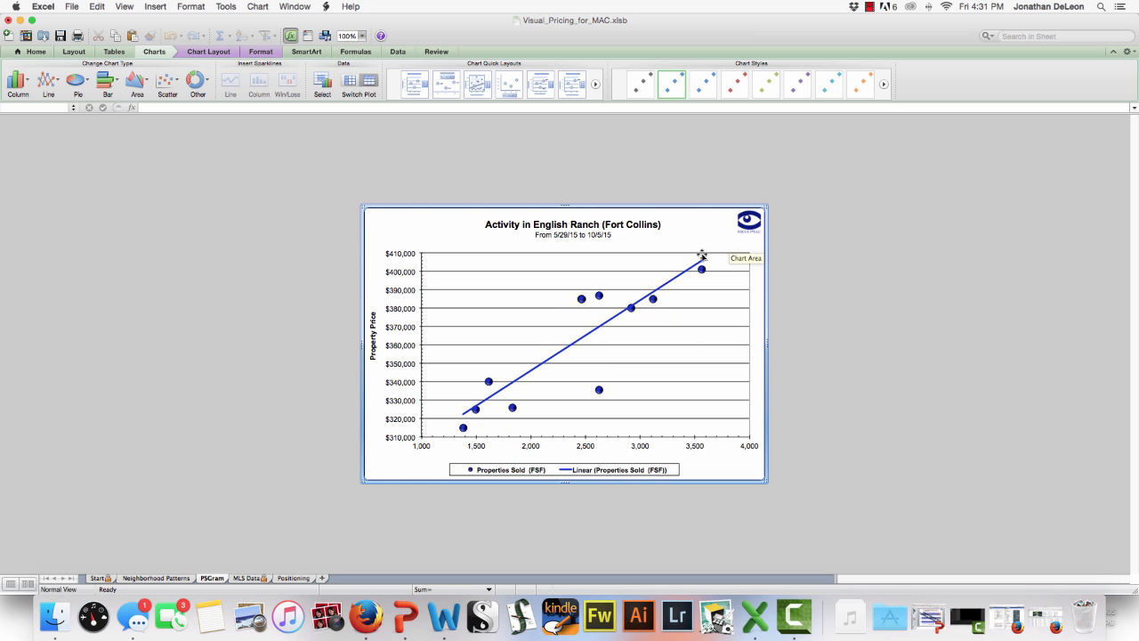
mouse_move(591, 327)
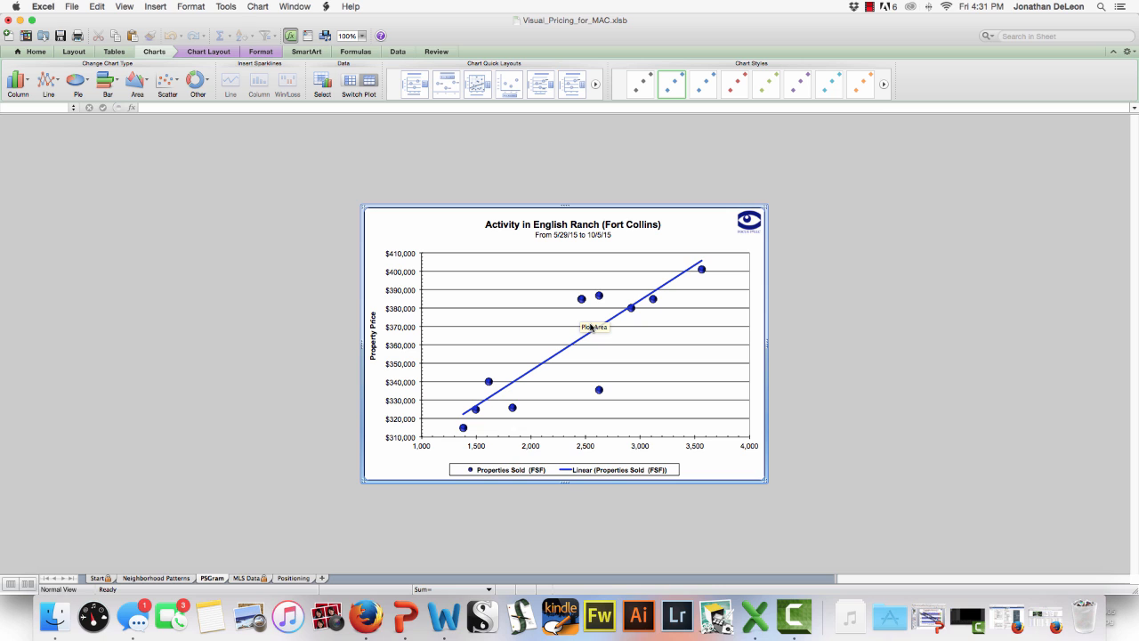
mouse_move(569, 423)
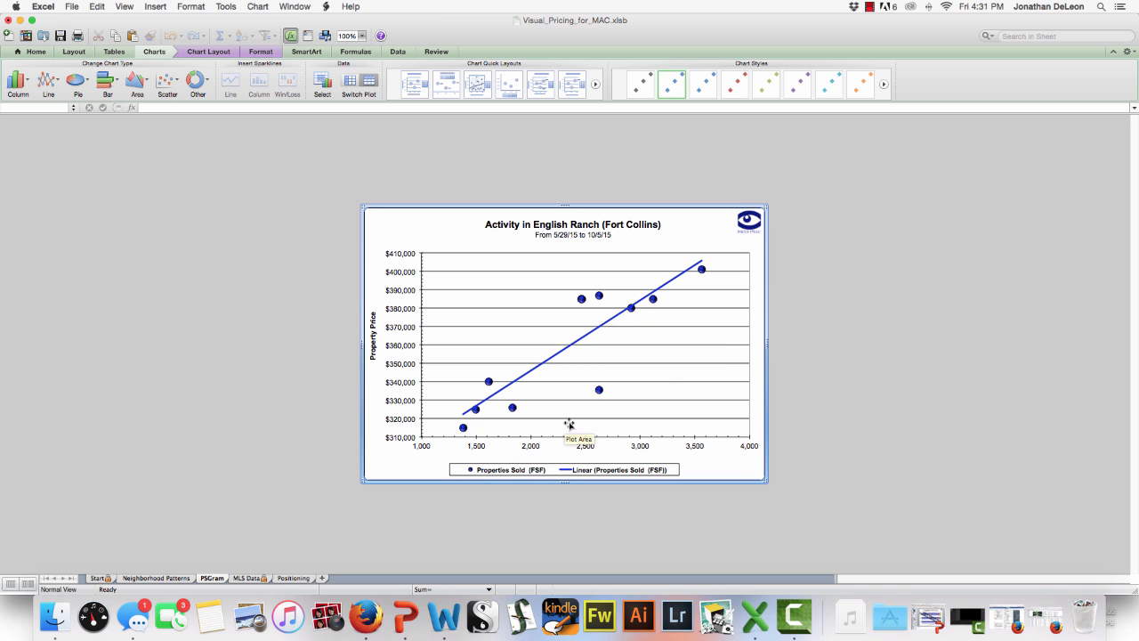
mouse_move(448, 446)
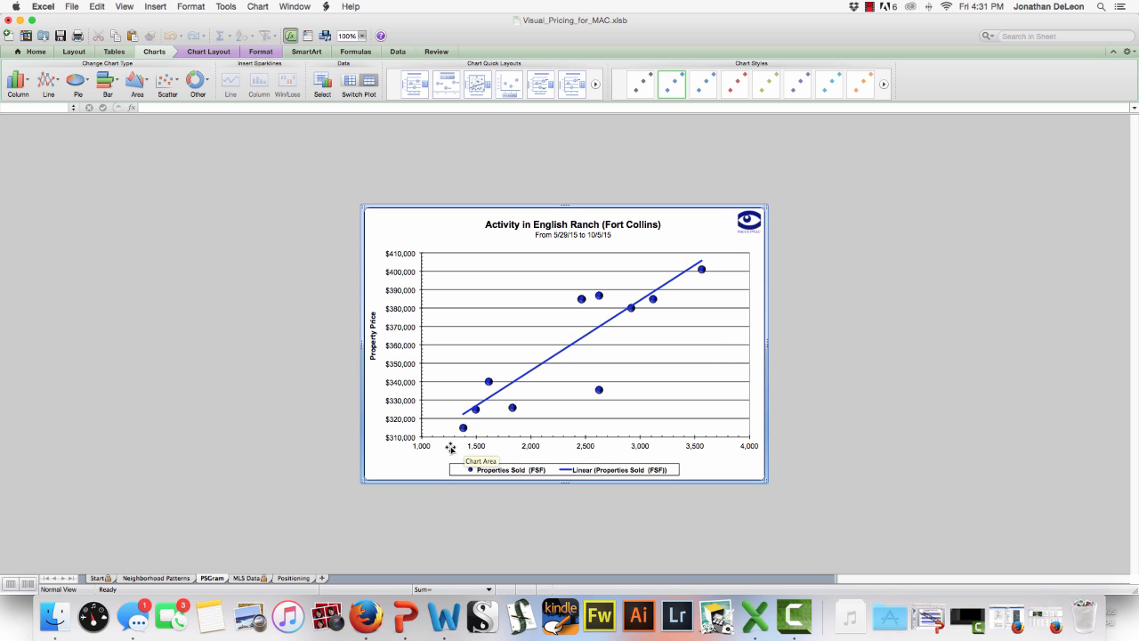
mouse_move(585, 443)
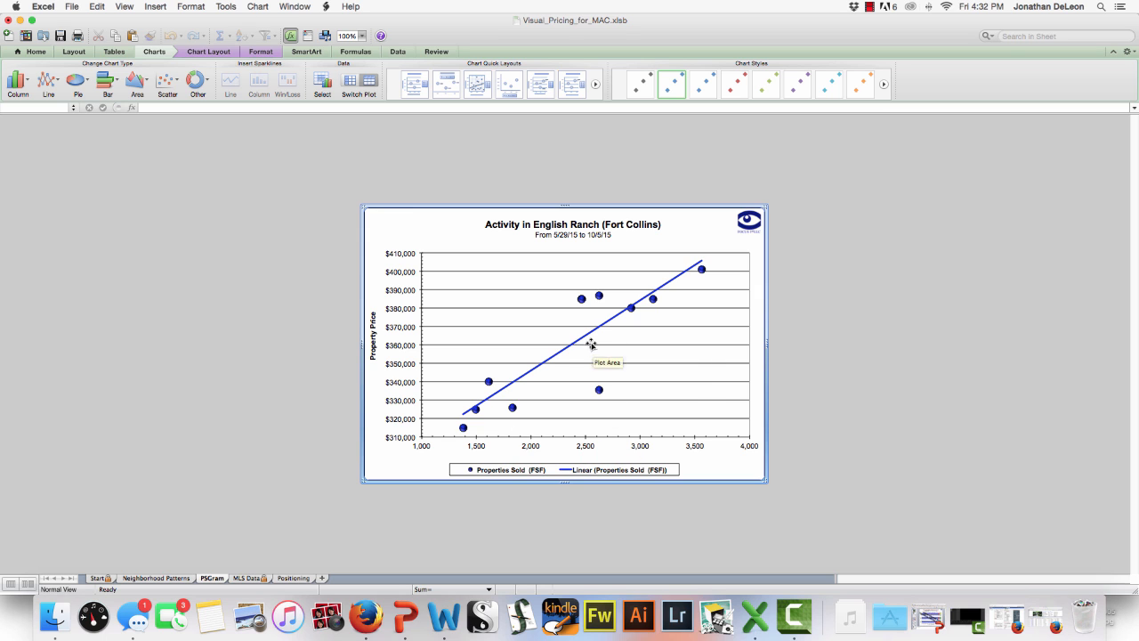
mouse_move(593, 319)
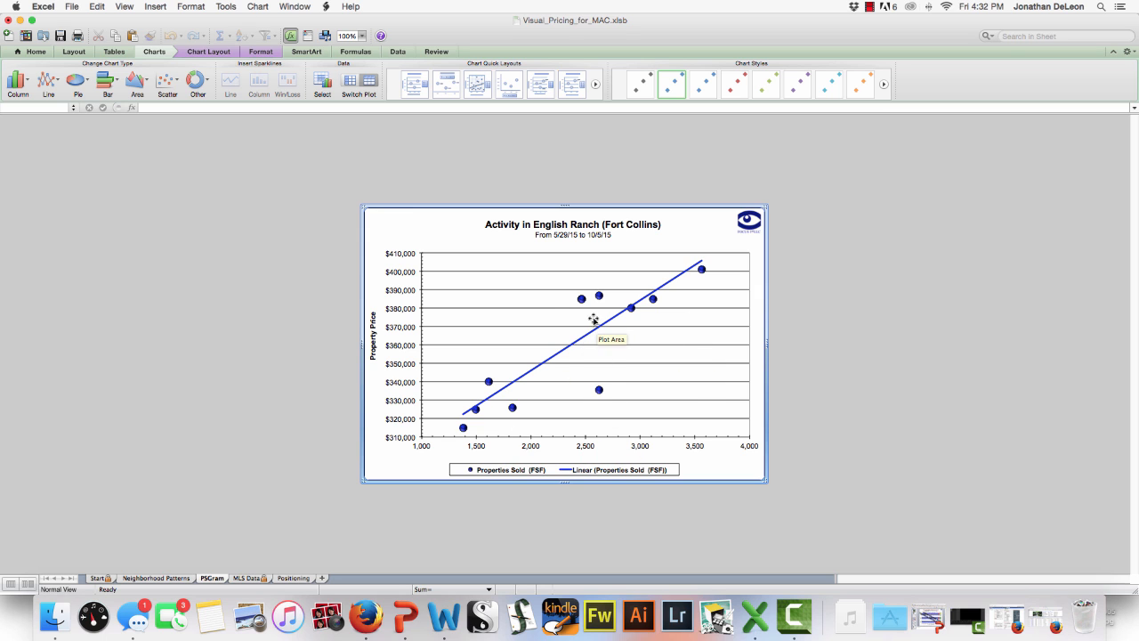
mouse_move(573, 302)
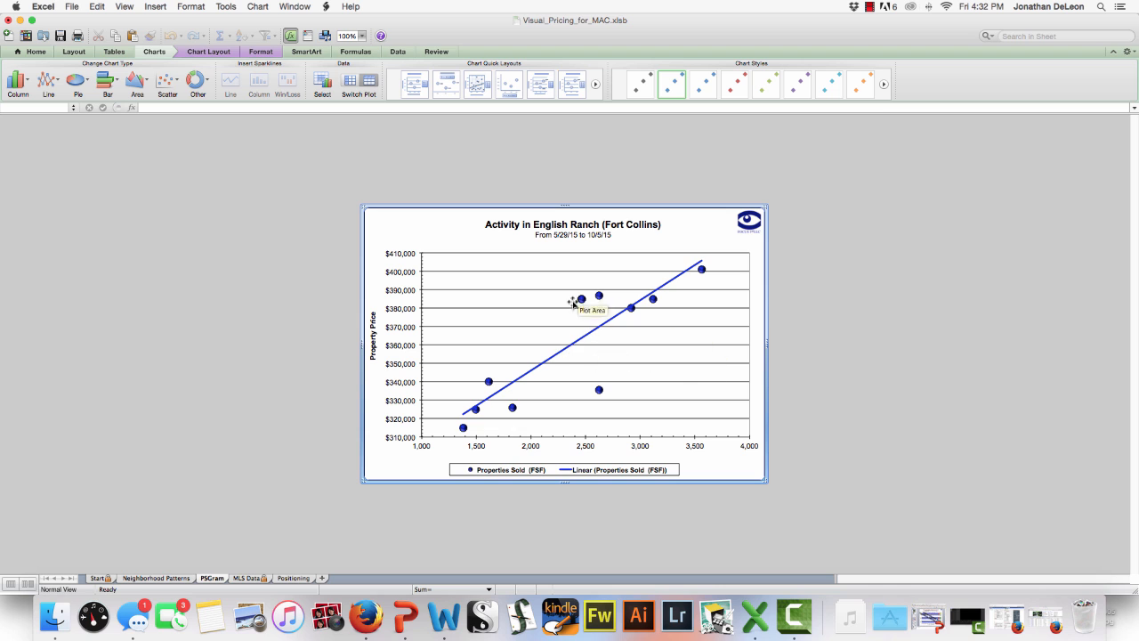
mouse_move(587, 345)
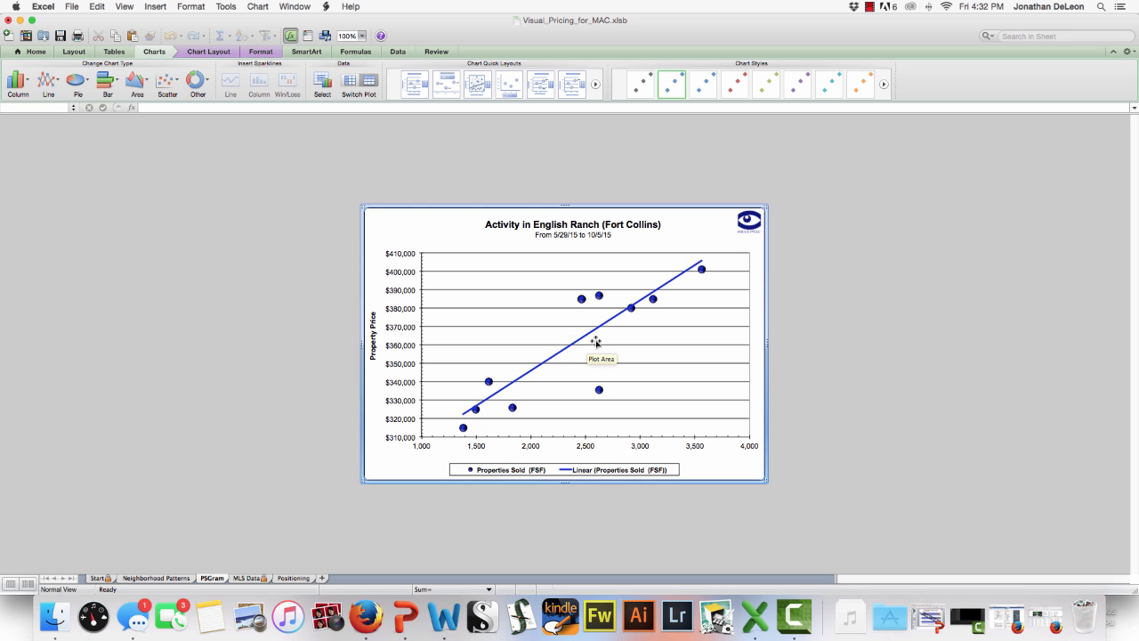
Step: View the Neighborhood Patterns, Odds of Selling and 2015 Buying Pattern chart sheets
left_click(157, 577)
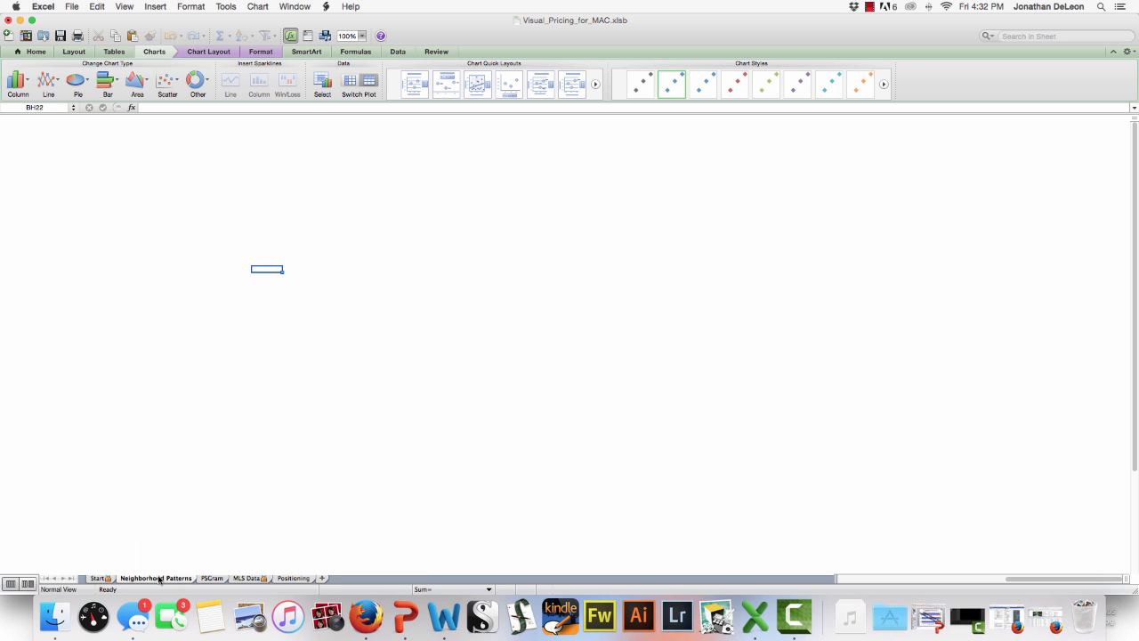
left_click(132, 577)
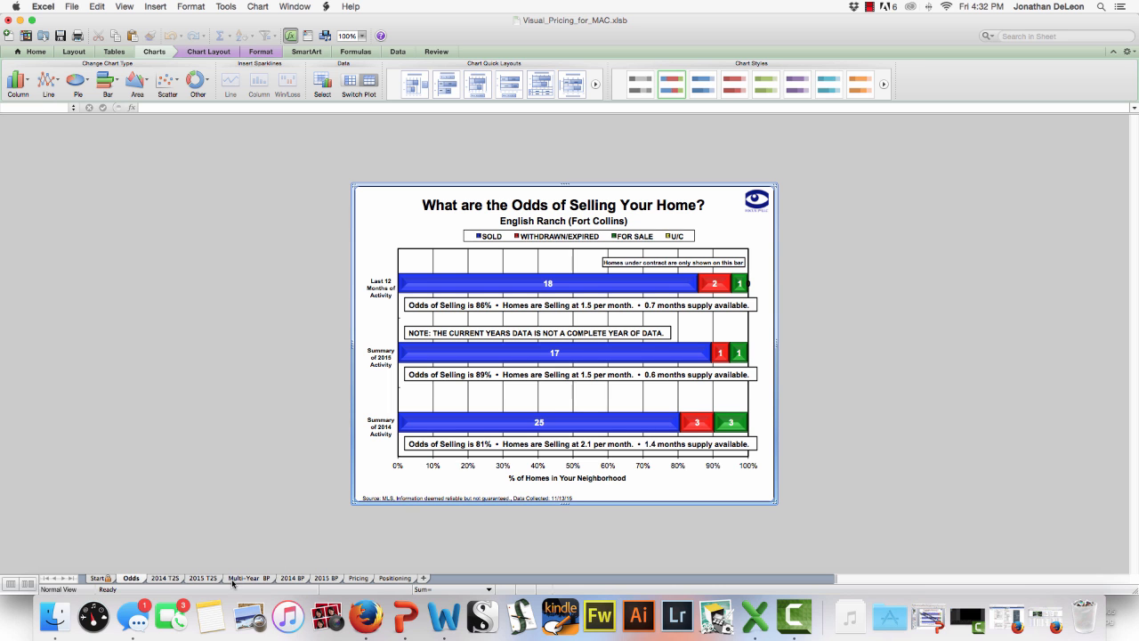
left_click(327, 576)
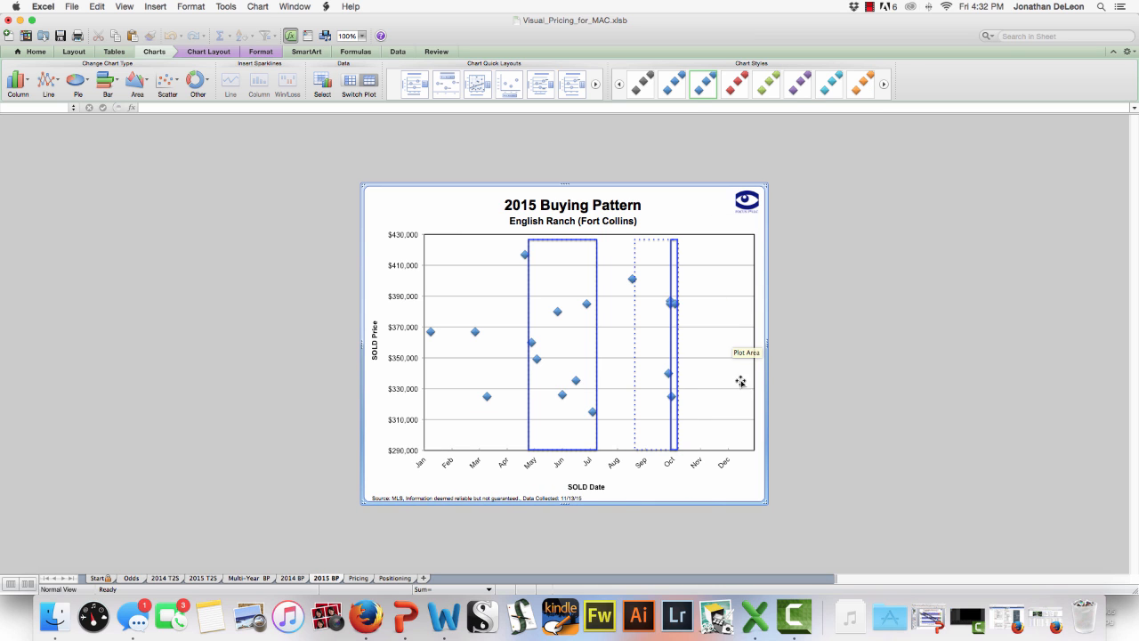
mouse_move(708, 501)
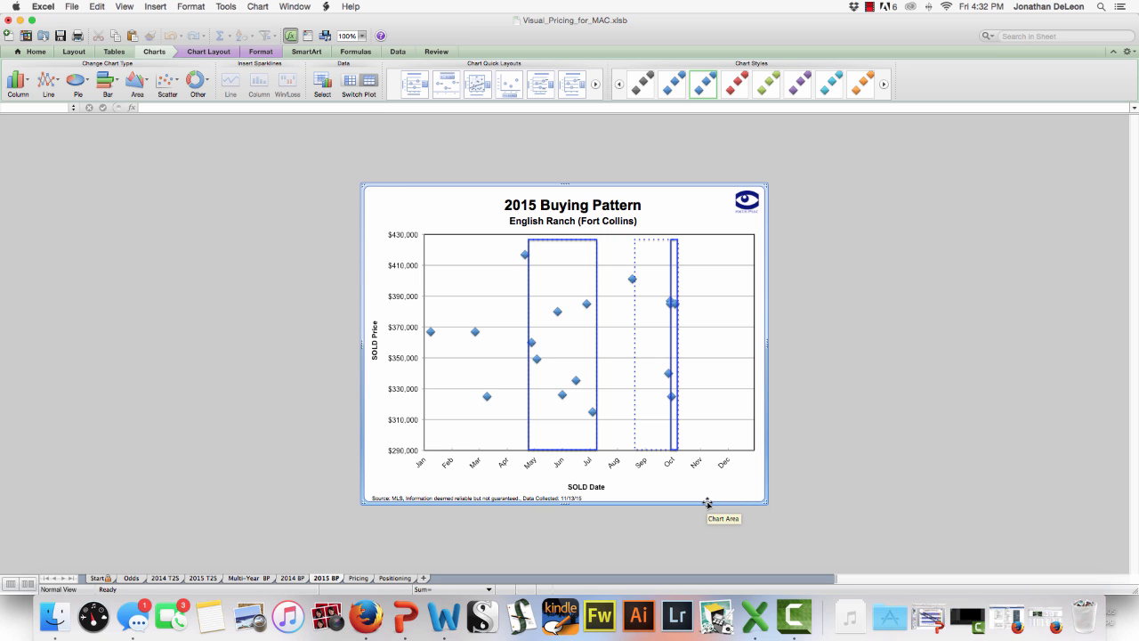
mouse_move(694, 402)
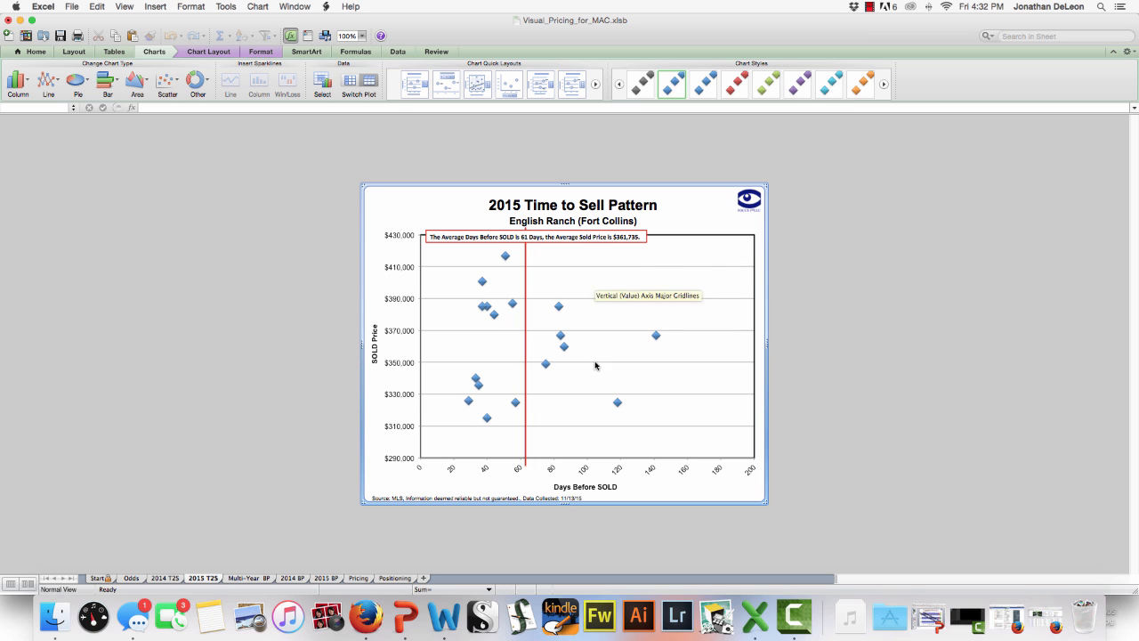
mouse_move(755, 470)
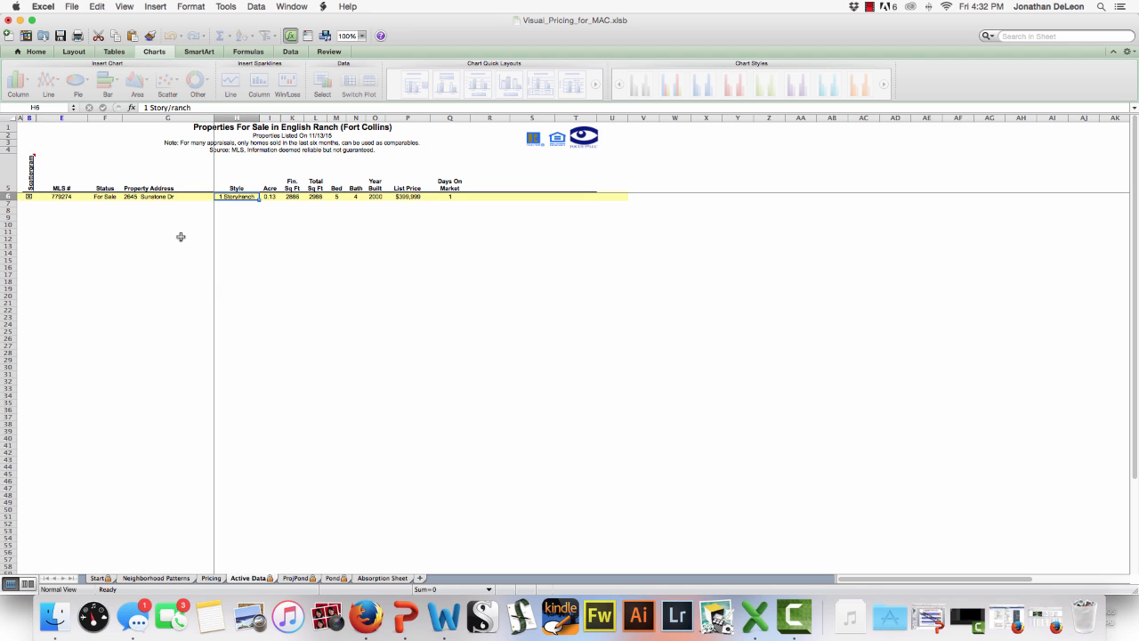
mouse_move(34, 182)
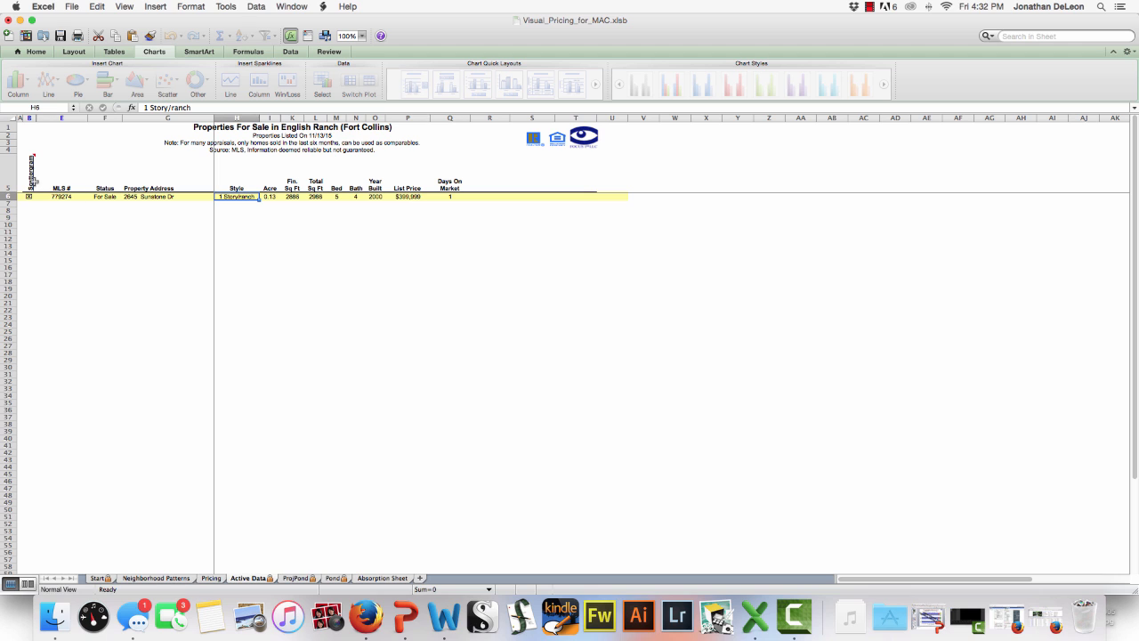
mouse_move(32, 182)
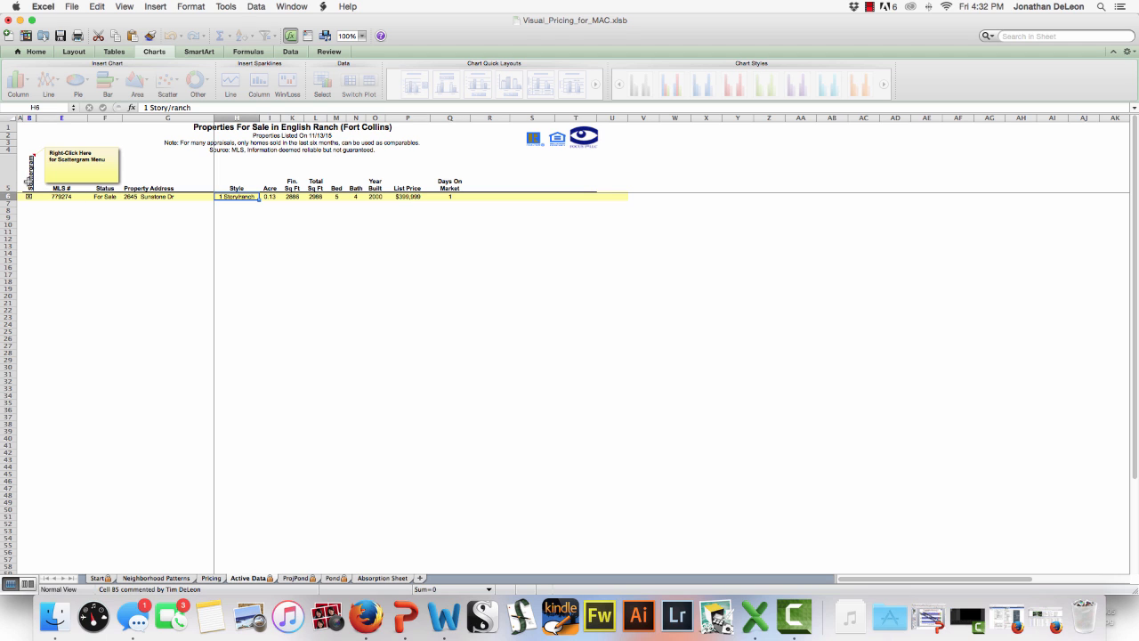
Step: Build a Finished Square Feet scattergram with Show Trend Line from the Active Data sheet
right_click(29, 169)
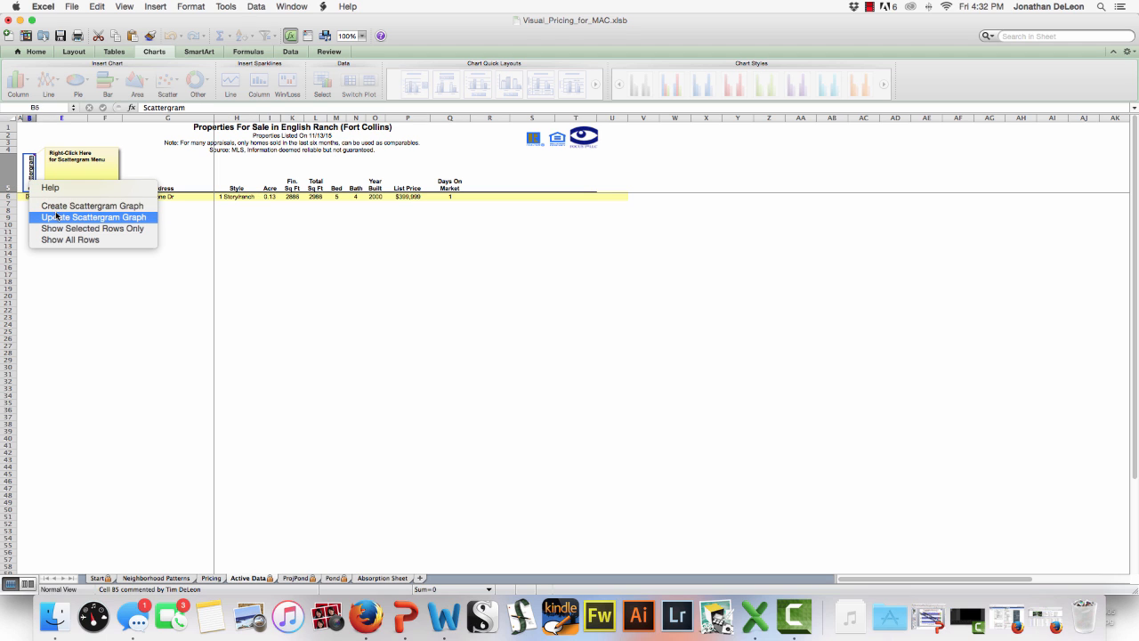
left_click(92, 207)
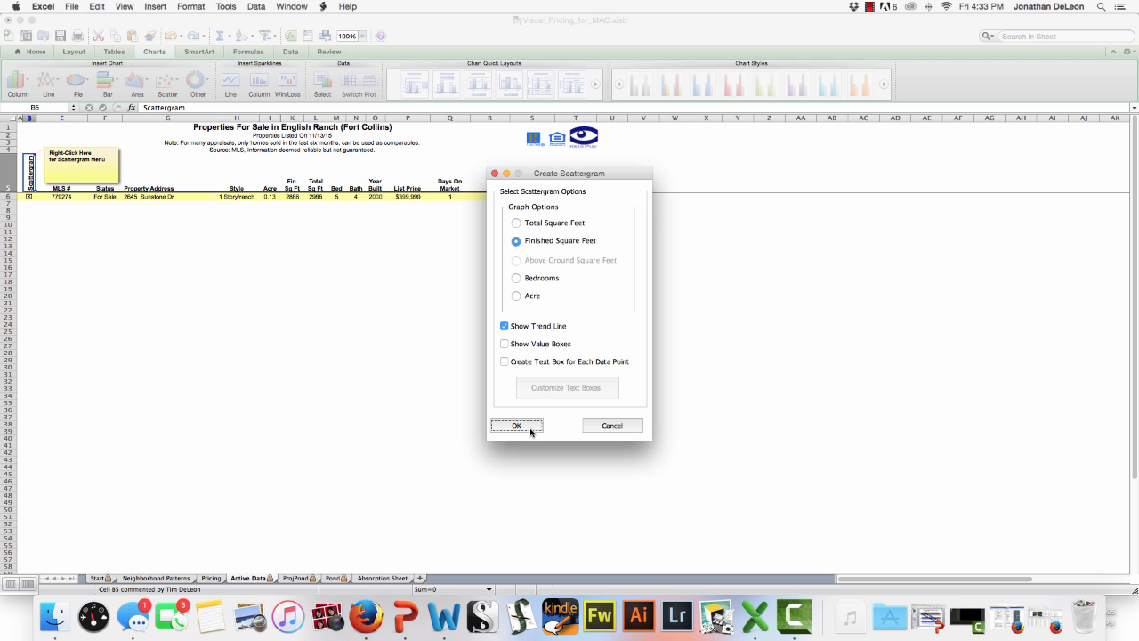
left_click(505, 325)
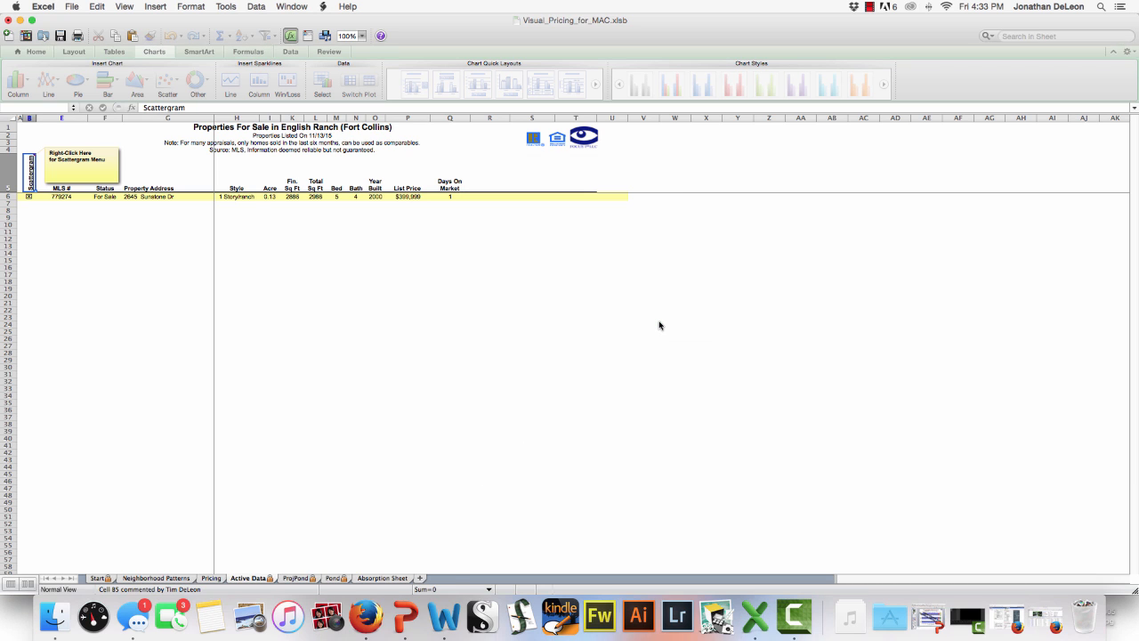
left_click(237, 195)
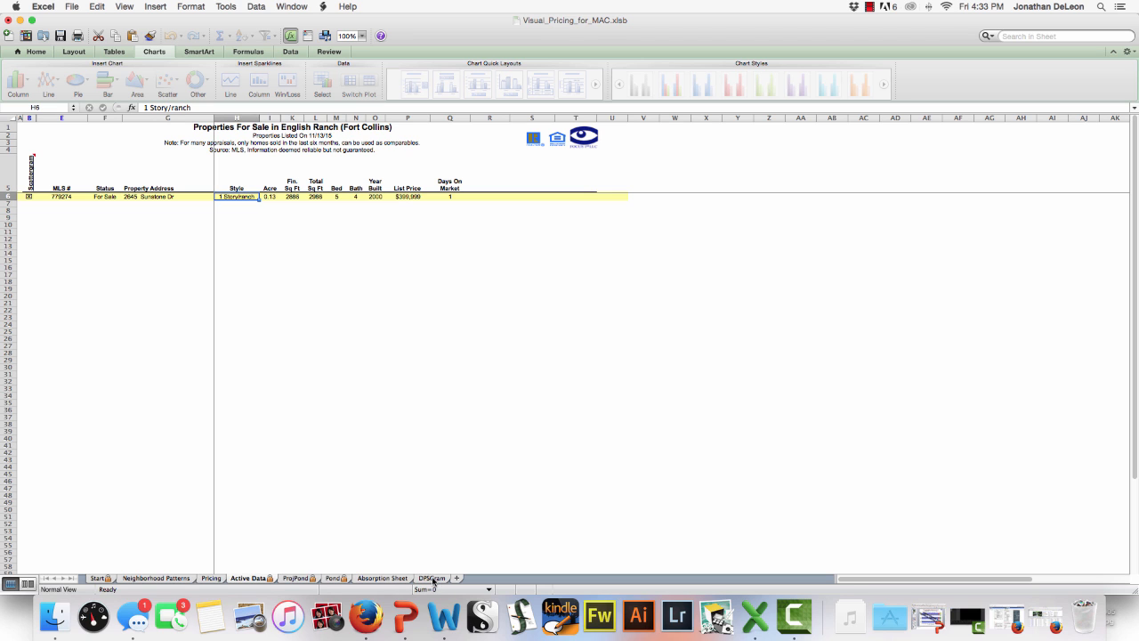
left_click(431, 577)
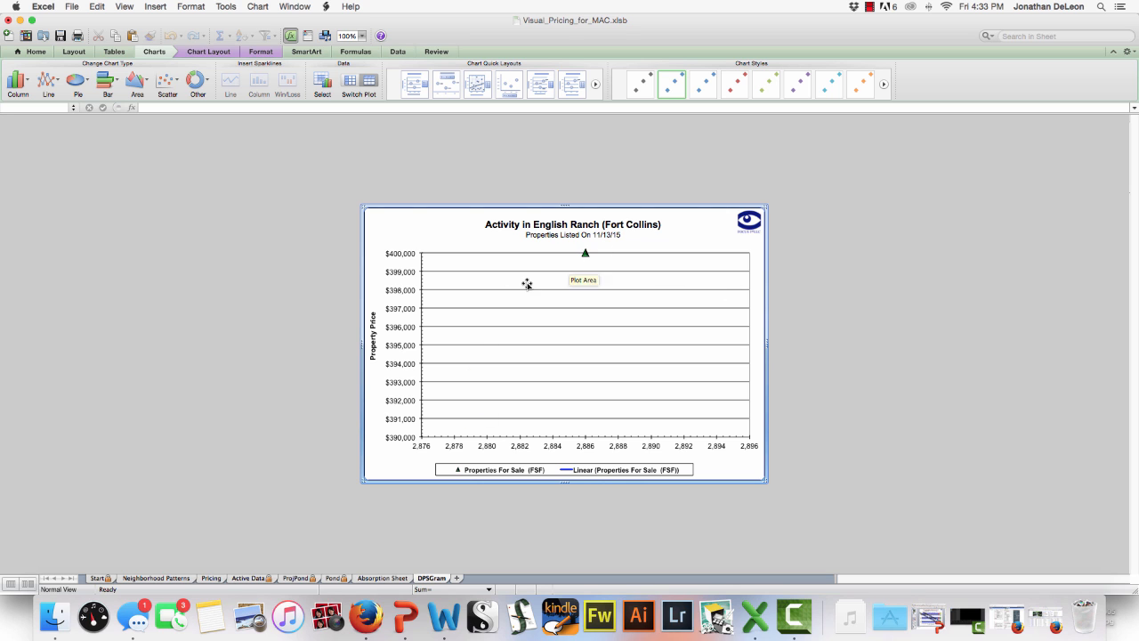
mouse_move(712, 328)
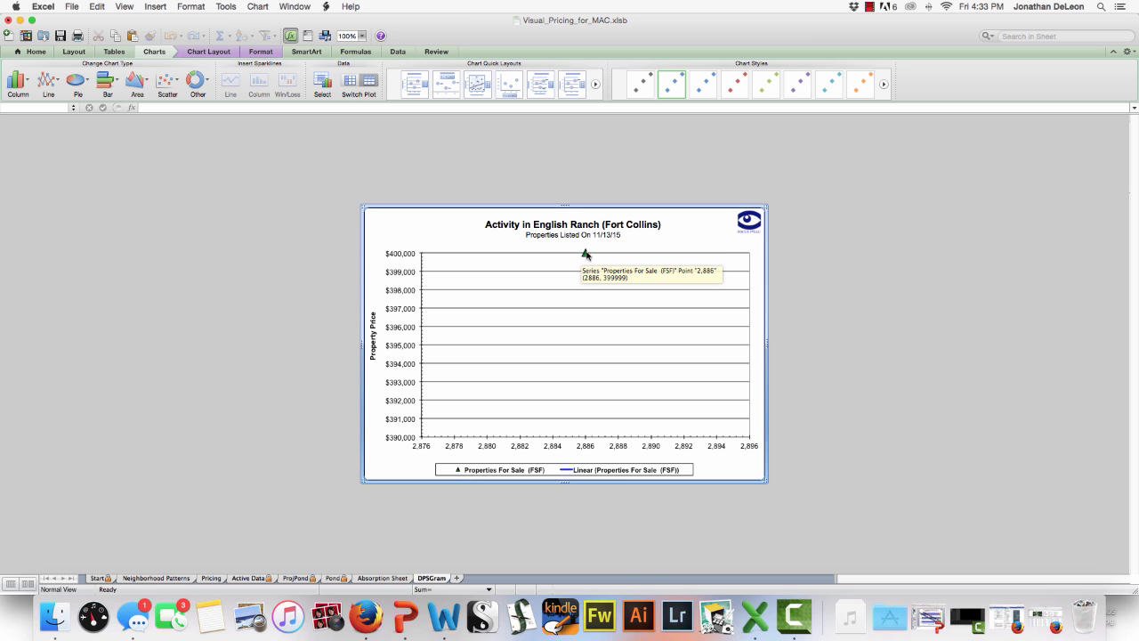
mouse_move(752, 367)
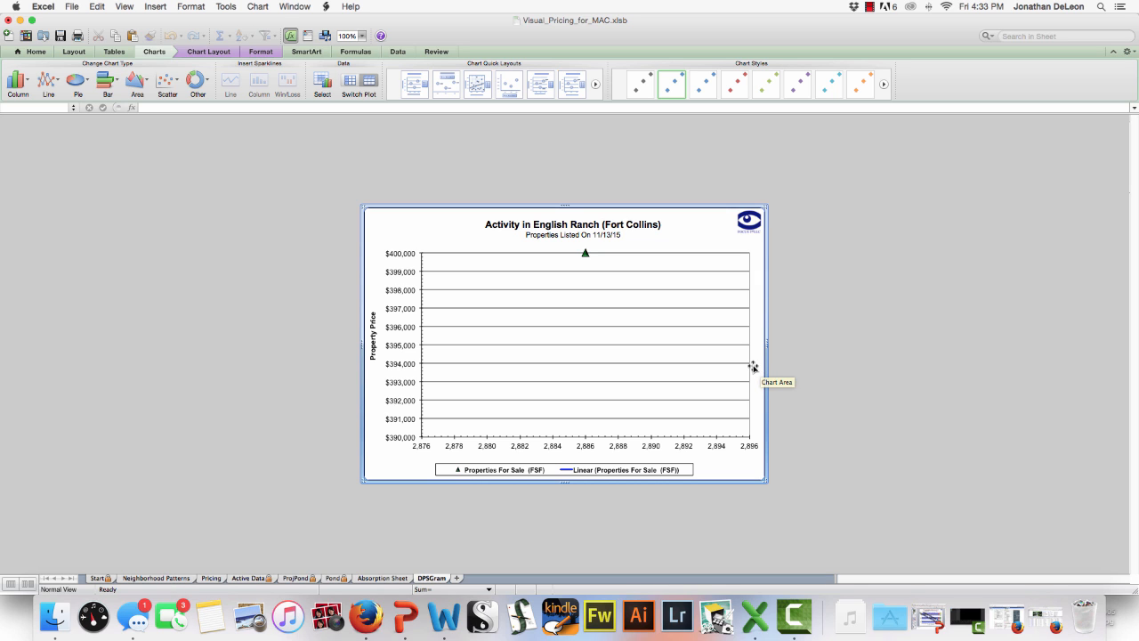
mouse_move(633, 301)
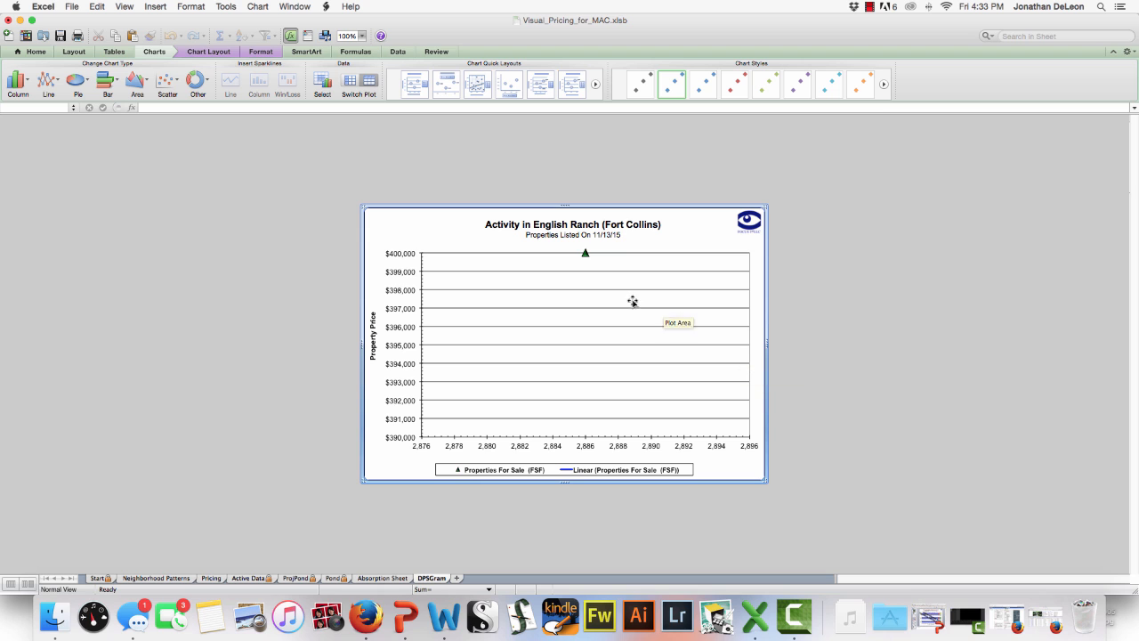
mouse_move(580, 338)
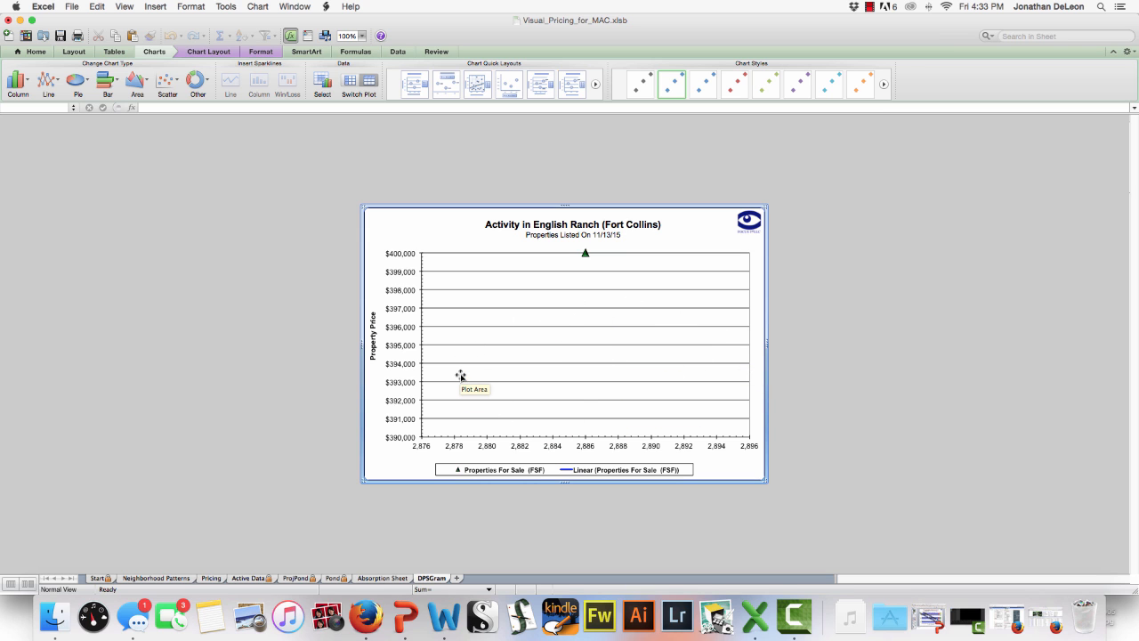
mouse_move(598, 413)
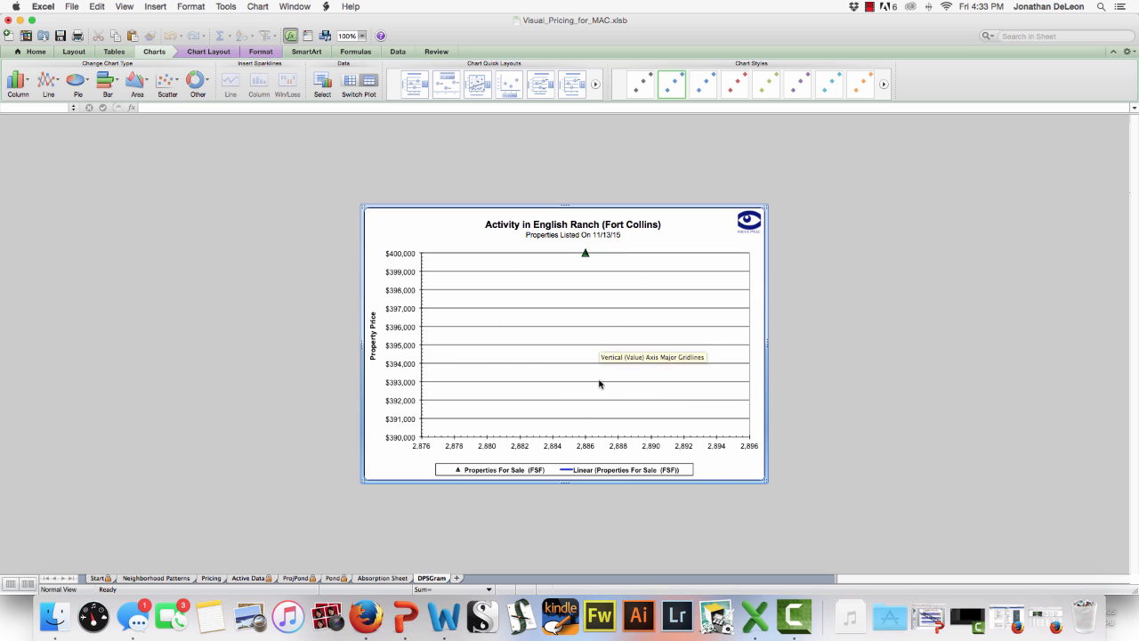
mouse_move(705, 432)
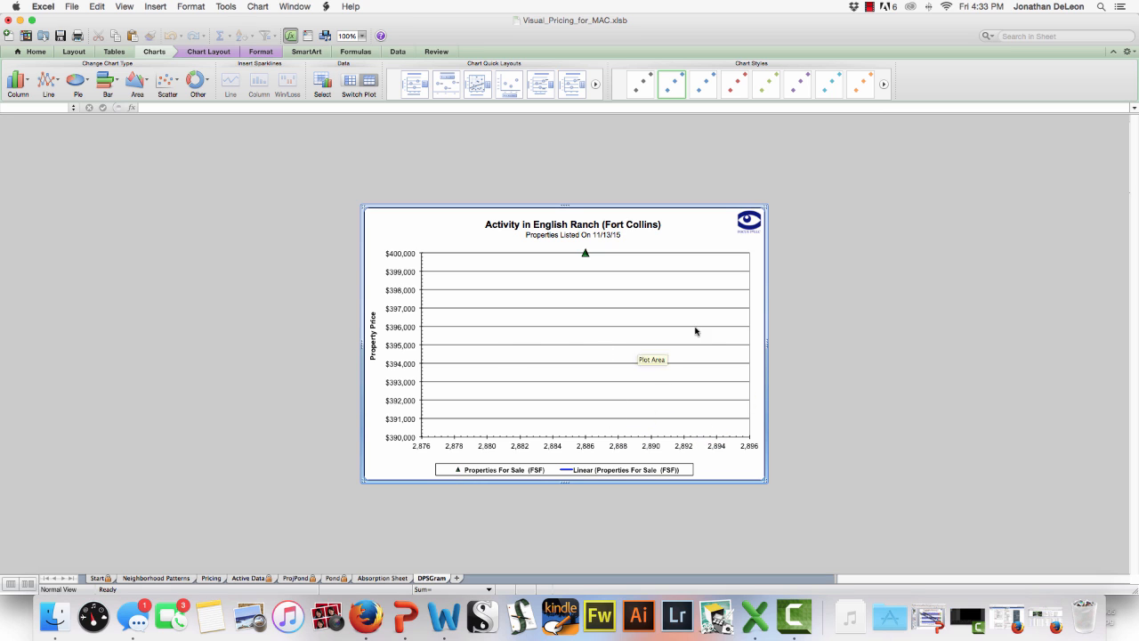
mouse_move(708, 253)
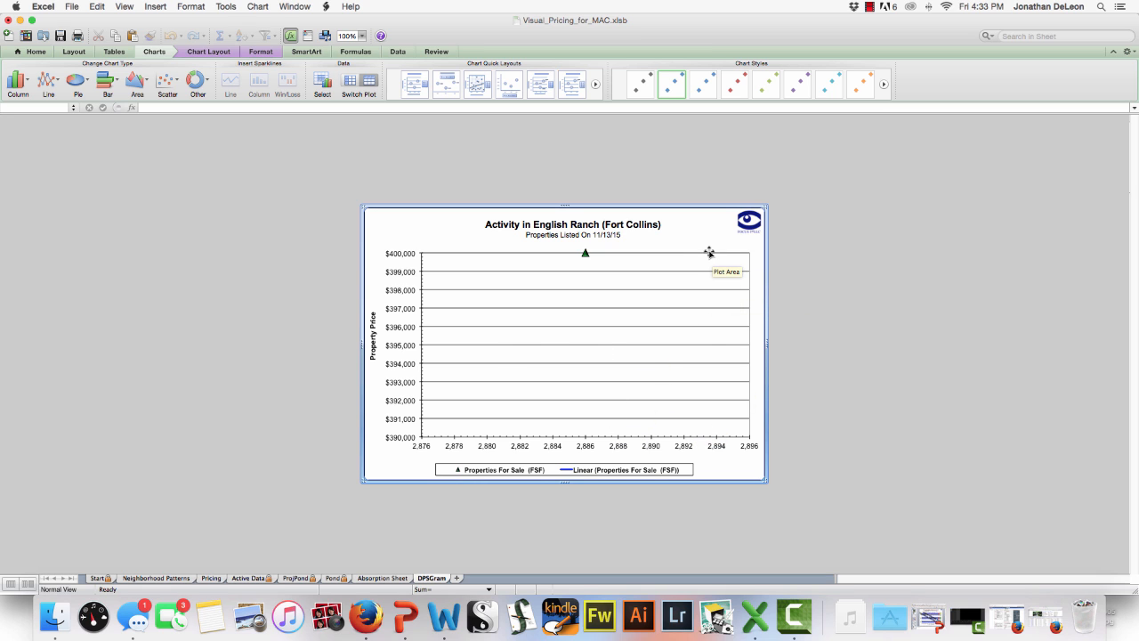
mouse_move(427, 253)
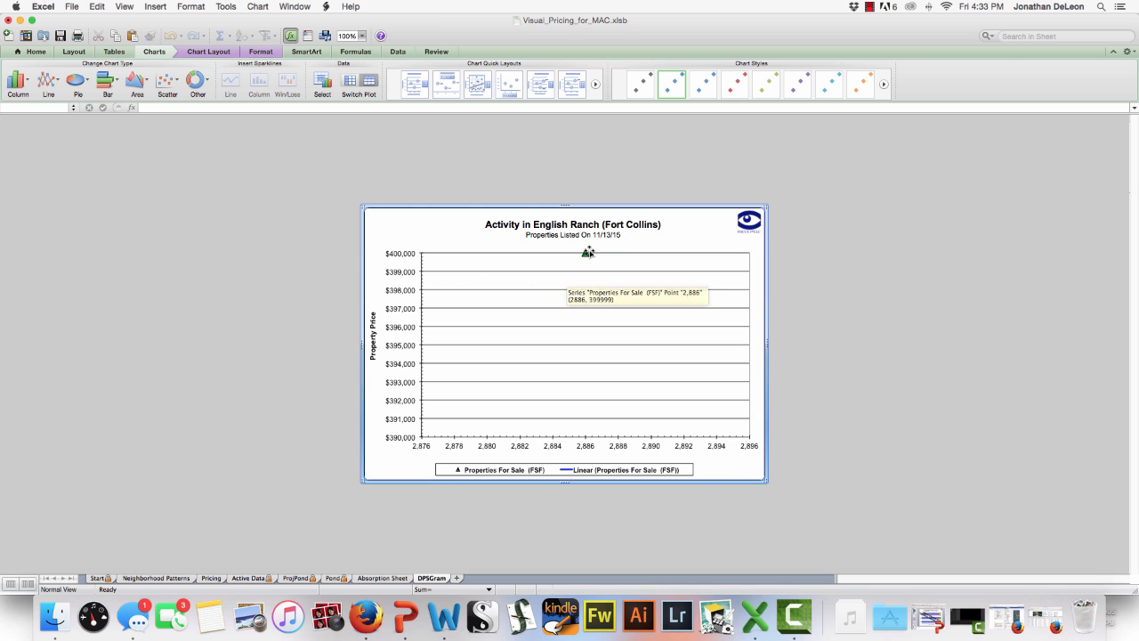
mouse_move(570, 260)
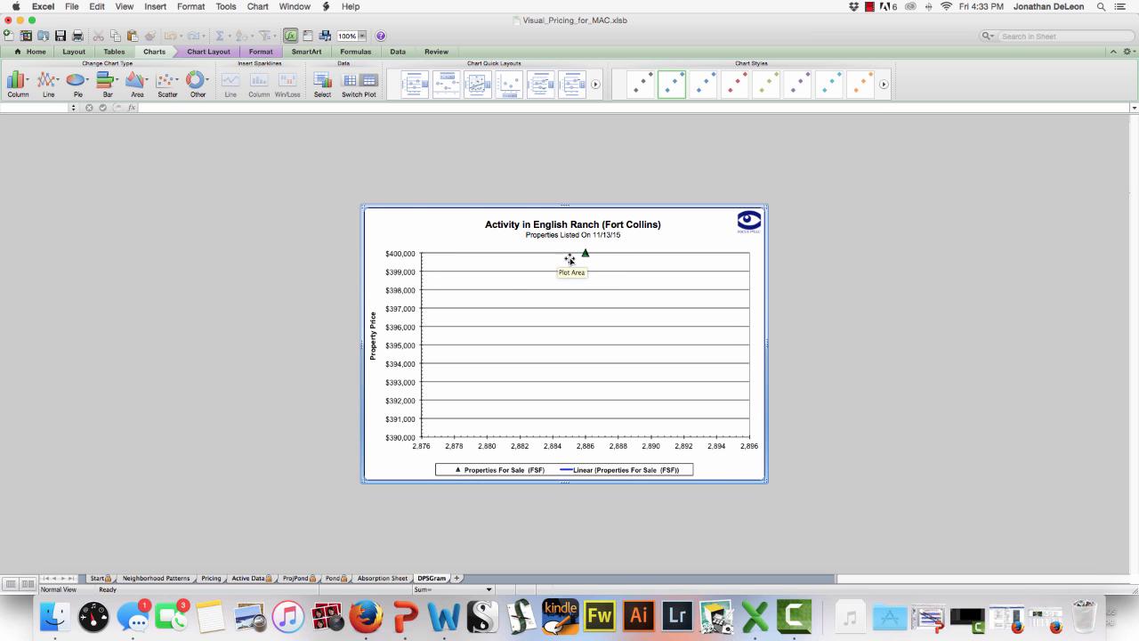
mouse_move(516, 399)
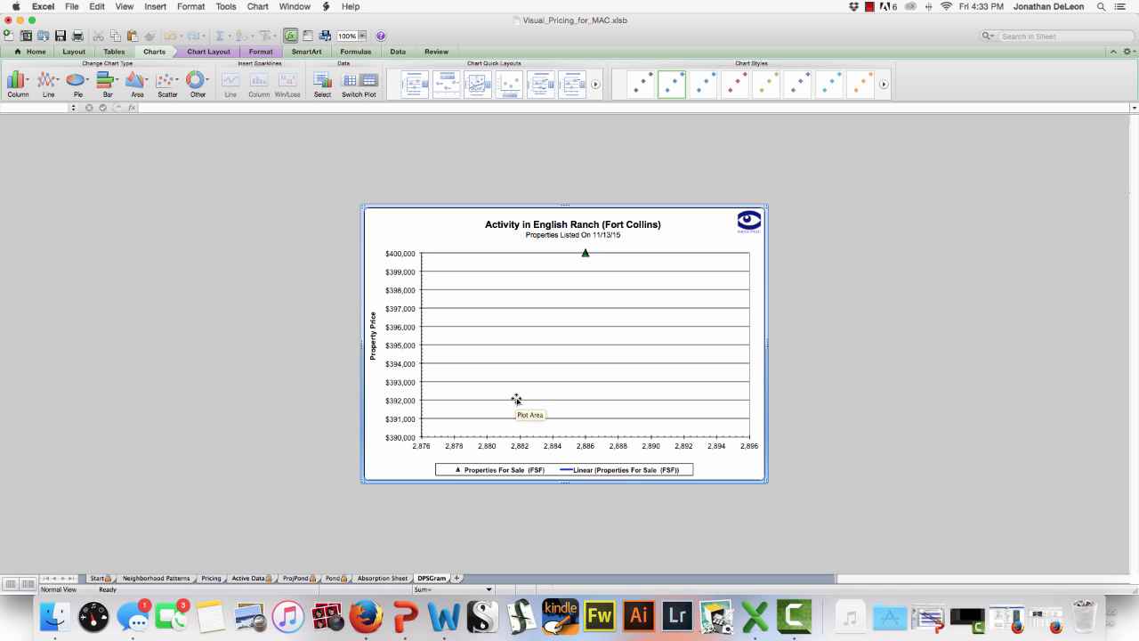
mouse_move(543, 342)
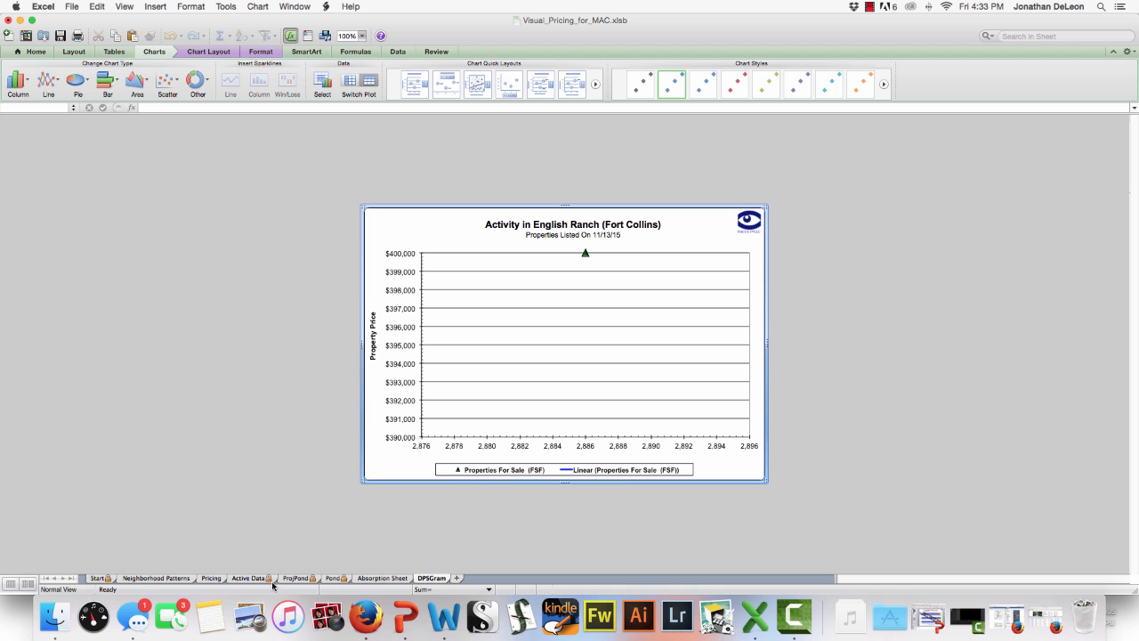
mouse_move(337, 584)
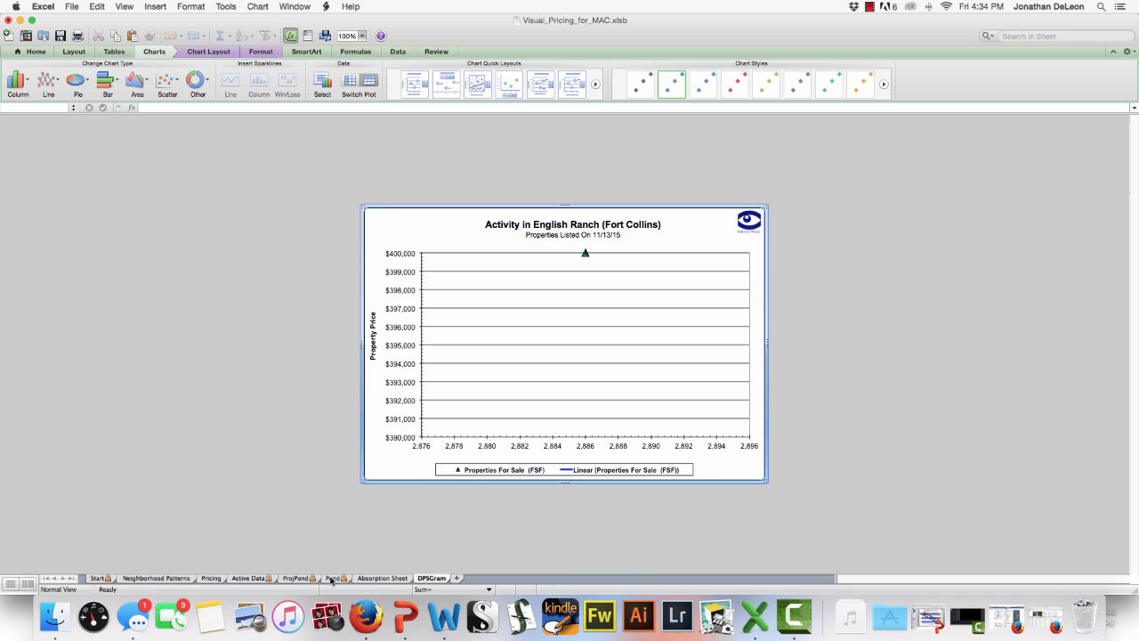
Step: Show the Real Estate Pond diagram, then its projected-activity version through 2/13/16
left_click(330, 576)
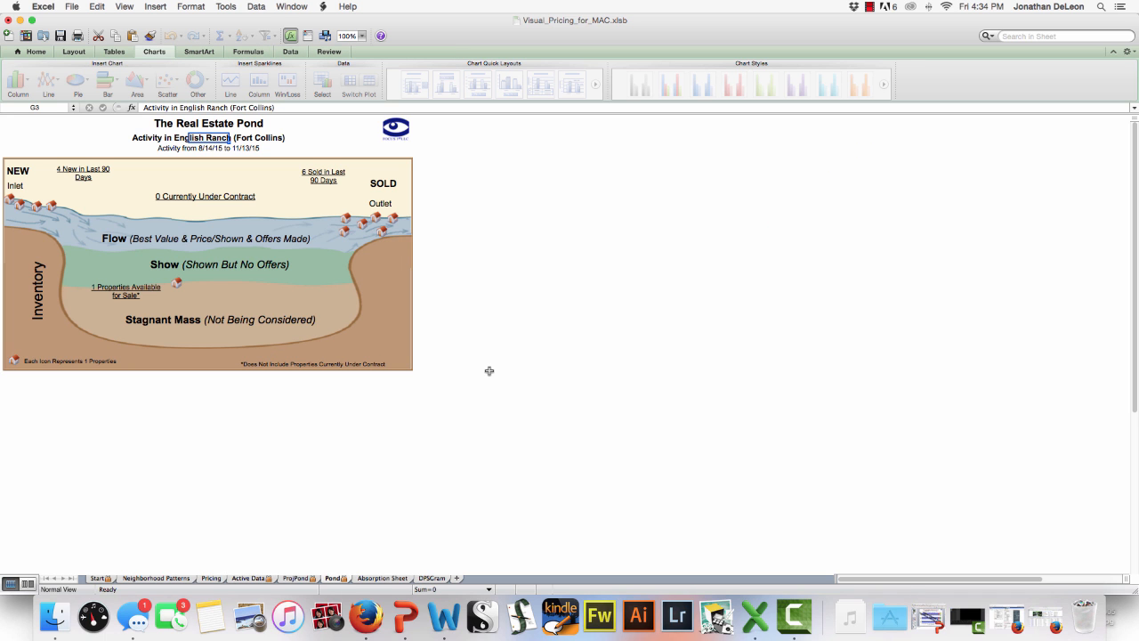
mouse_move(291, 259)
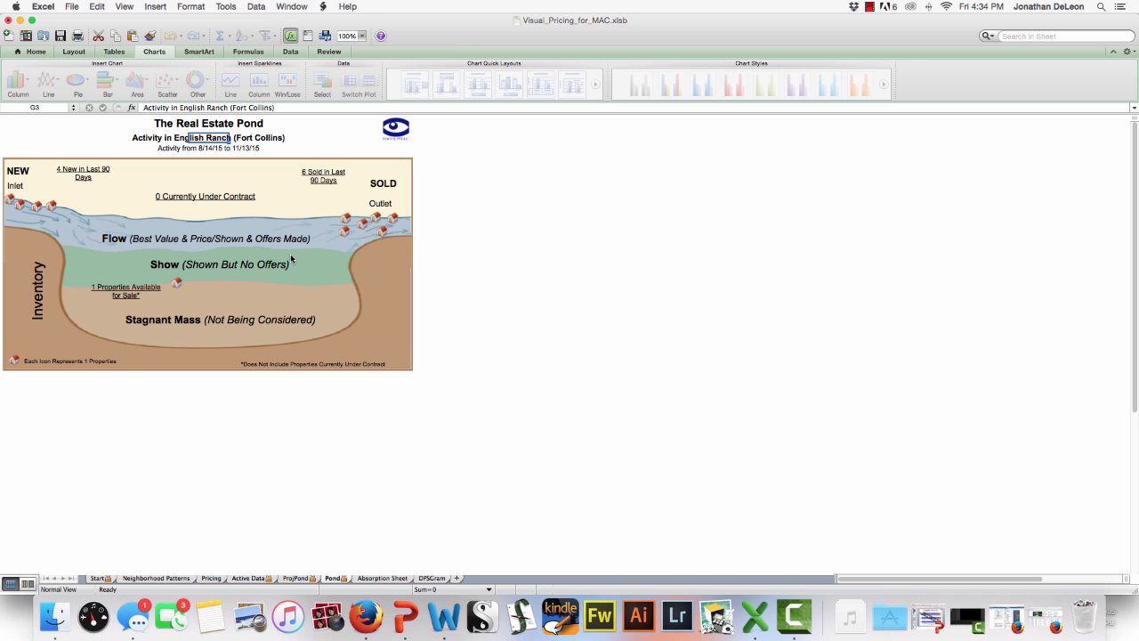
mouse_move(260, 315)
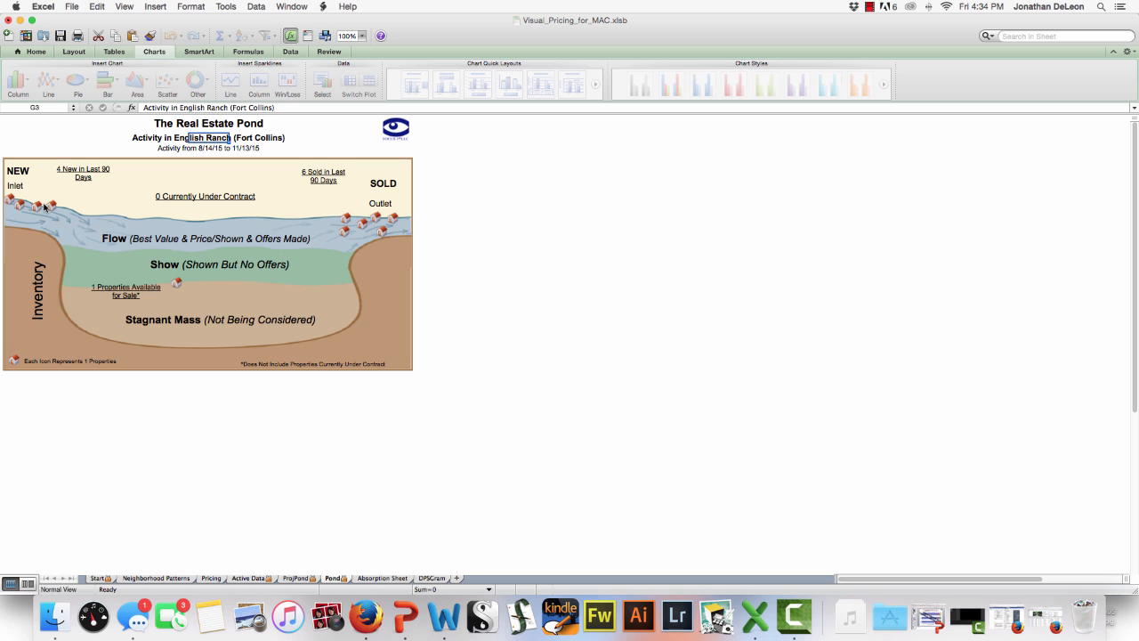
mouse_move(96, 227)
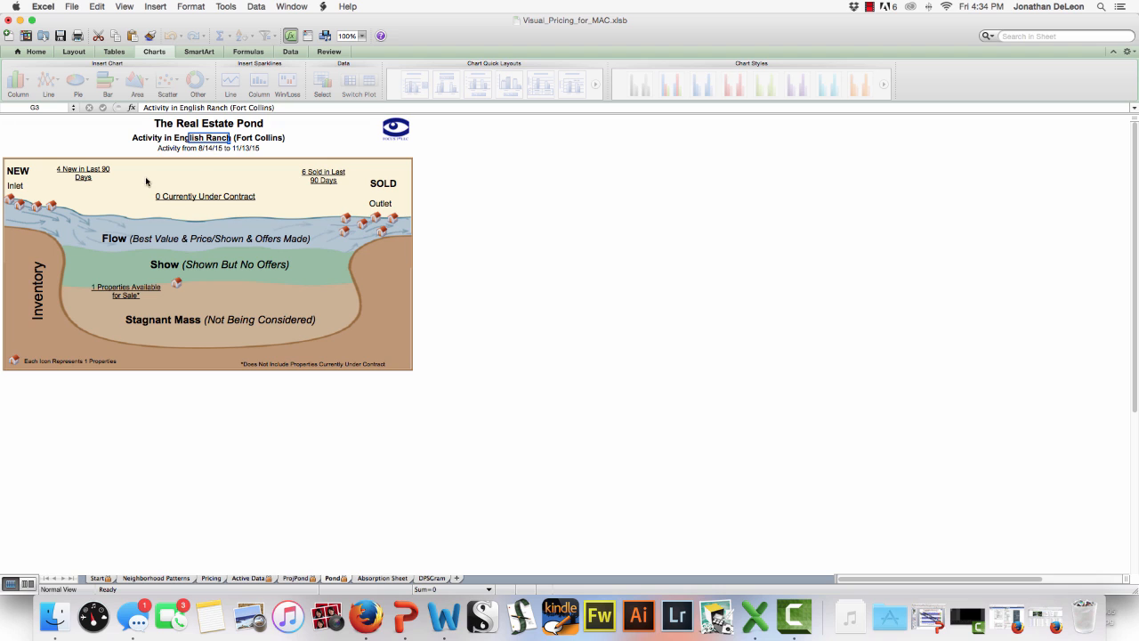
mouse_move(253, 260)
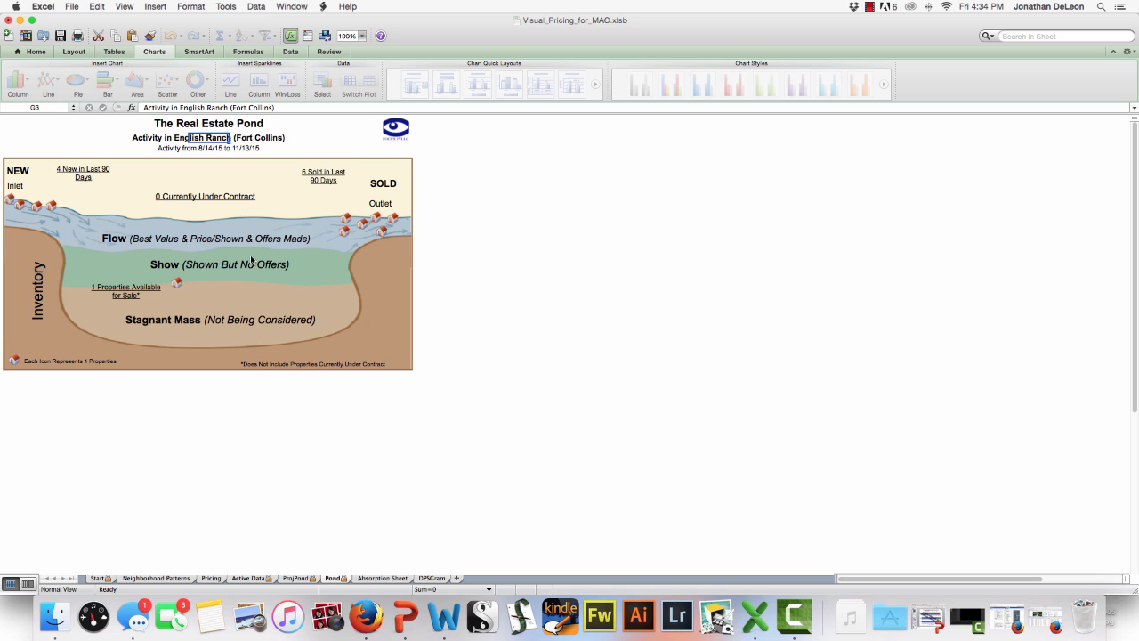
mouse_move(89, 232)
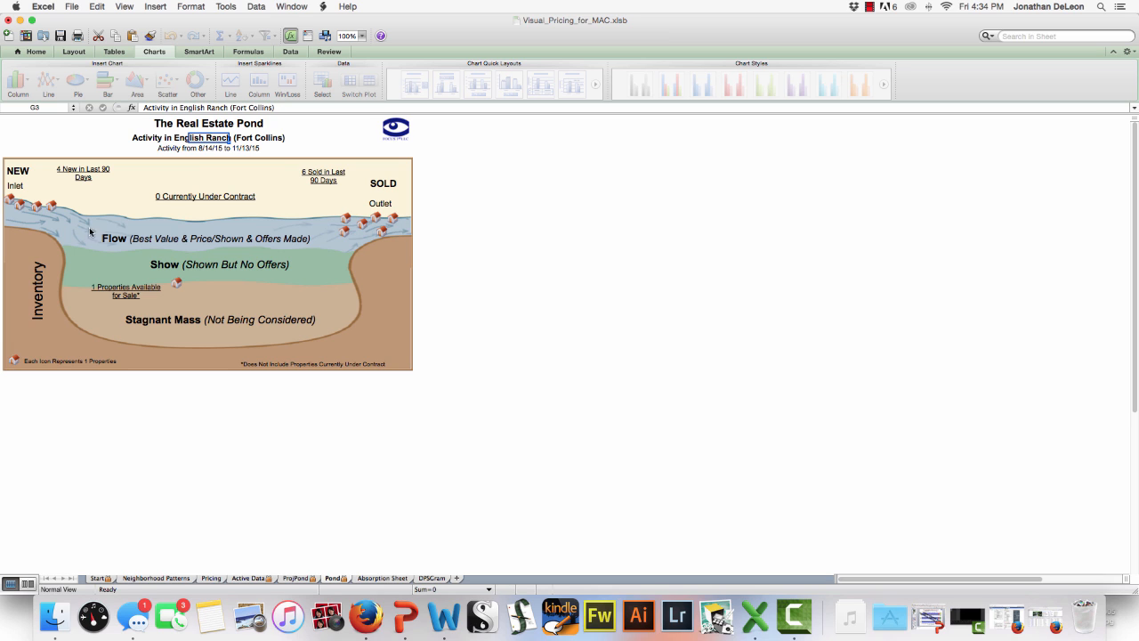
mouse_move(194, 264)
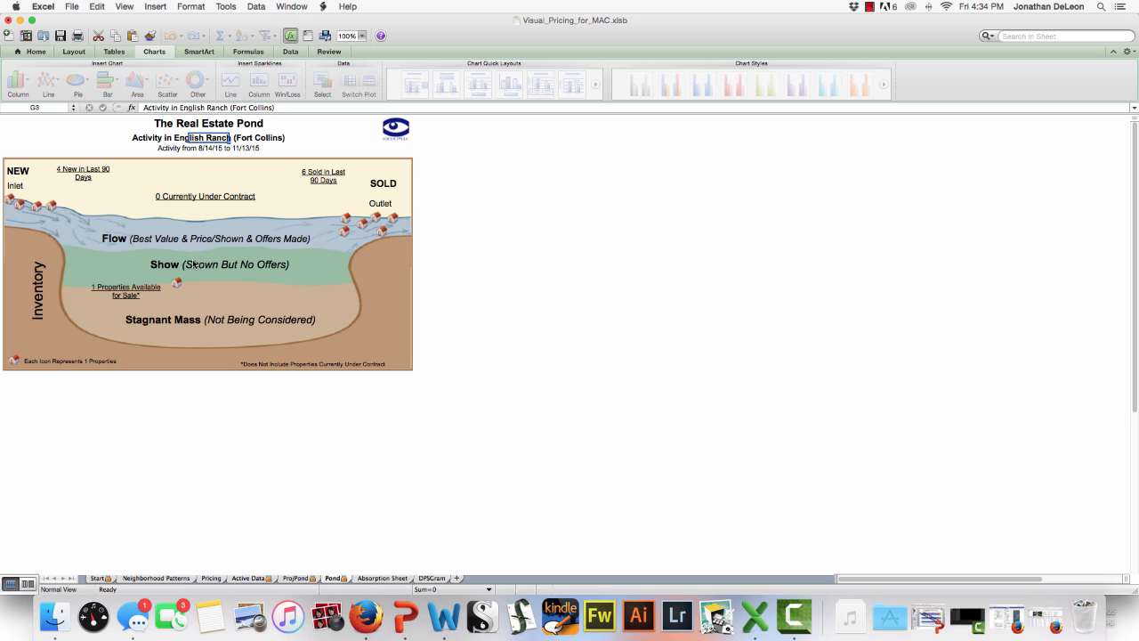
mouse_move(128, 265)
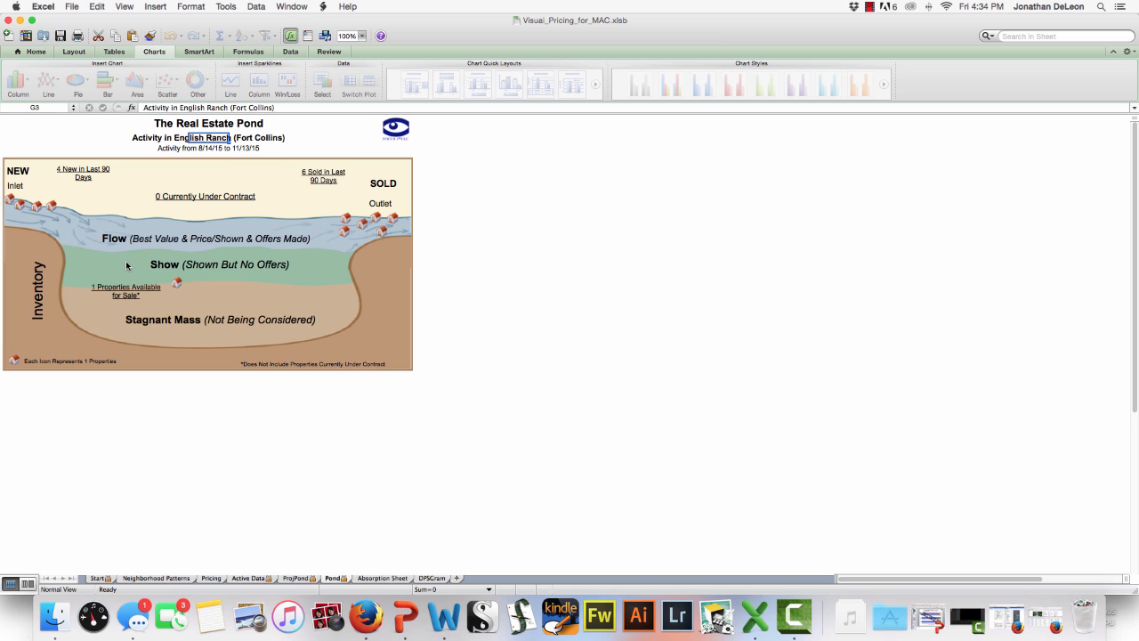
mouse_move(194, 308)
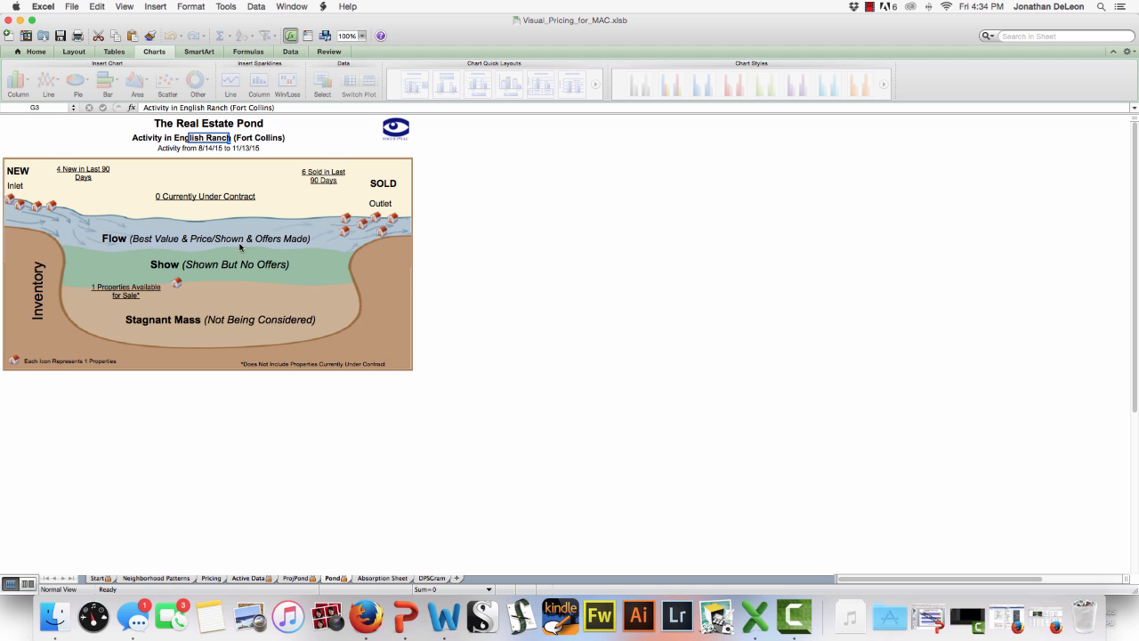
mouse_move(258, 231)
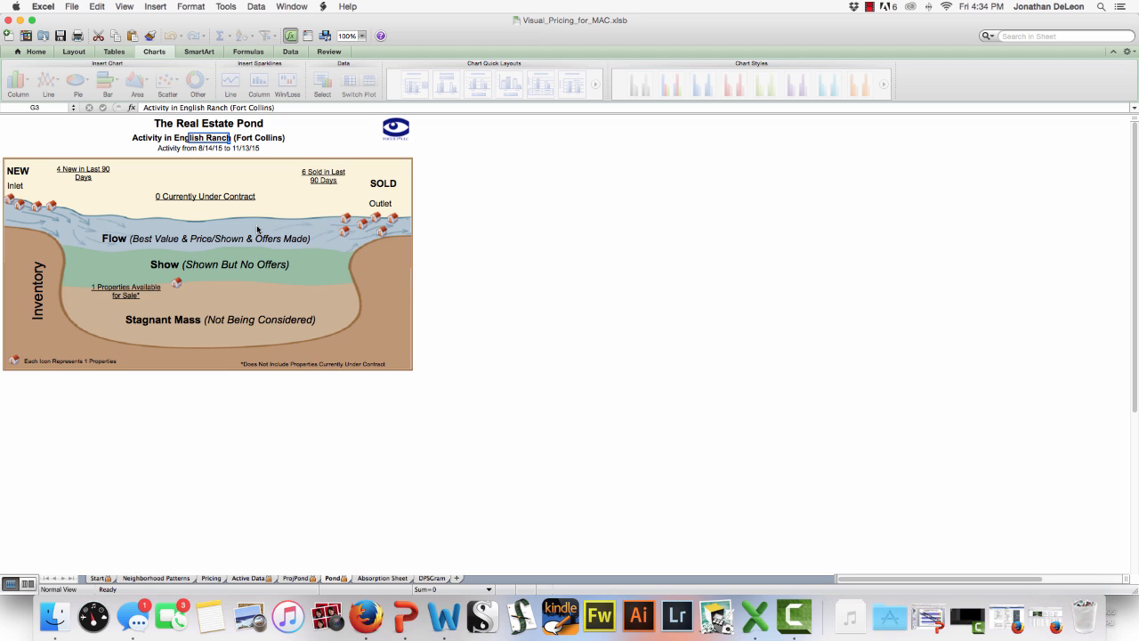
mouse_move(402, 236)
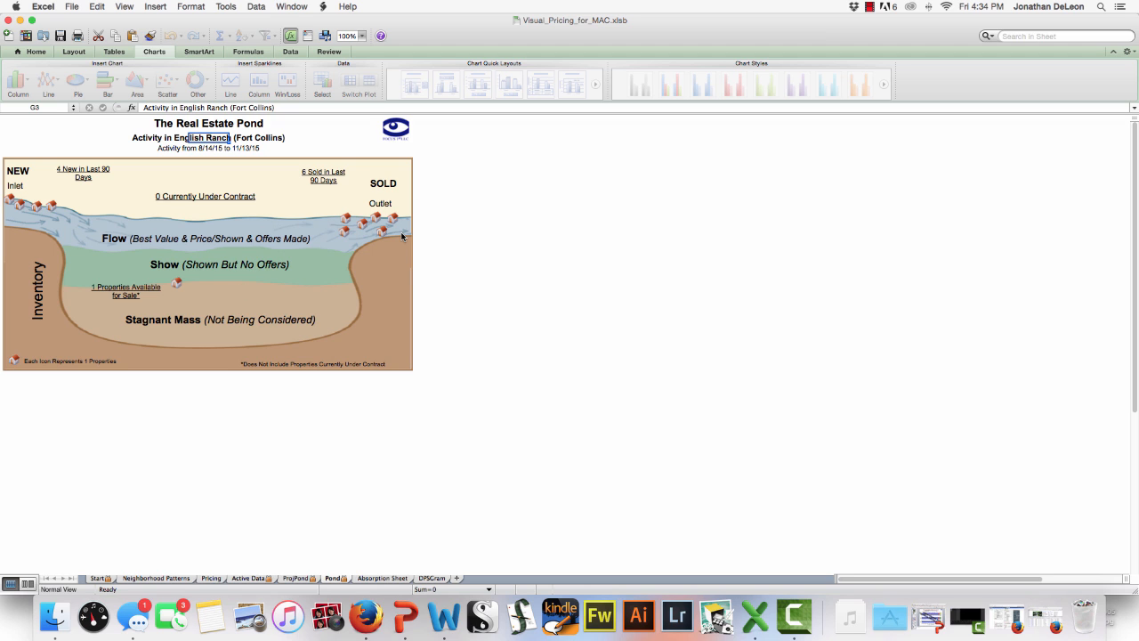
mouse_move(388, 242)
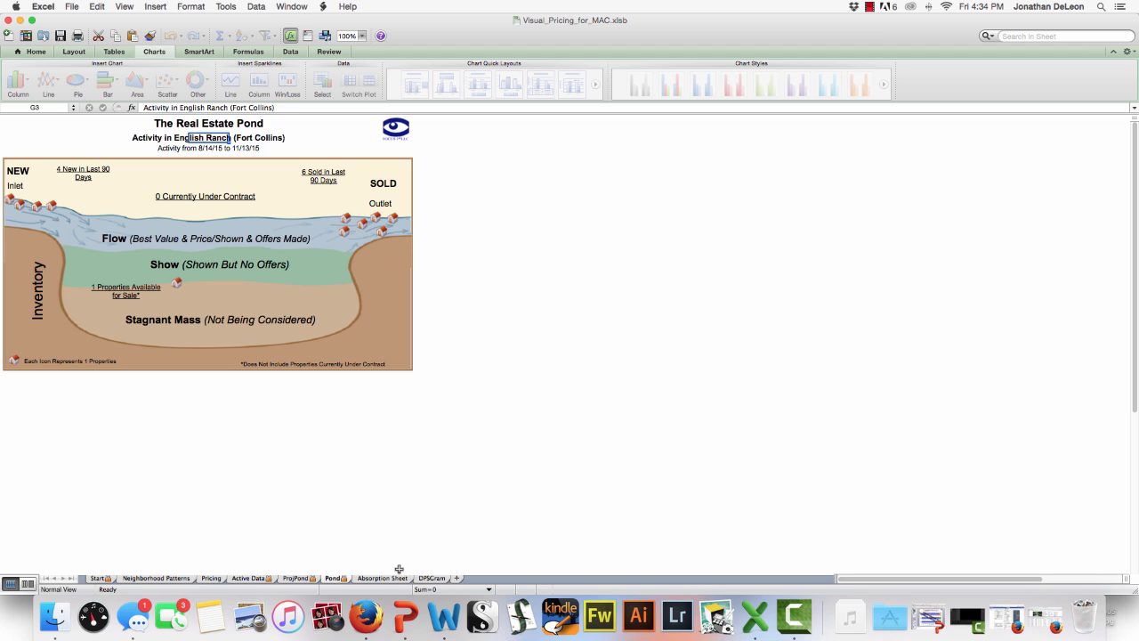
mouse_move(256, 573)
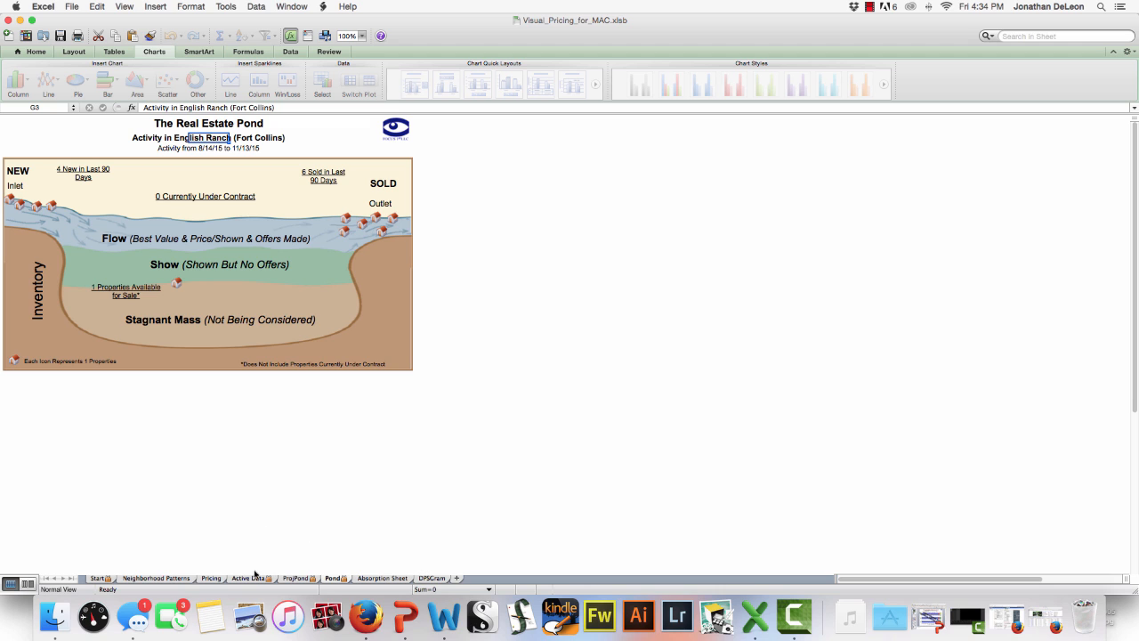
left_click(295, 576)
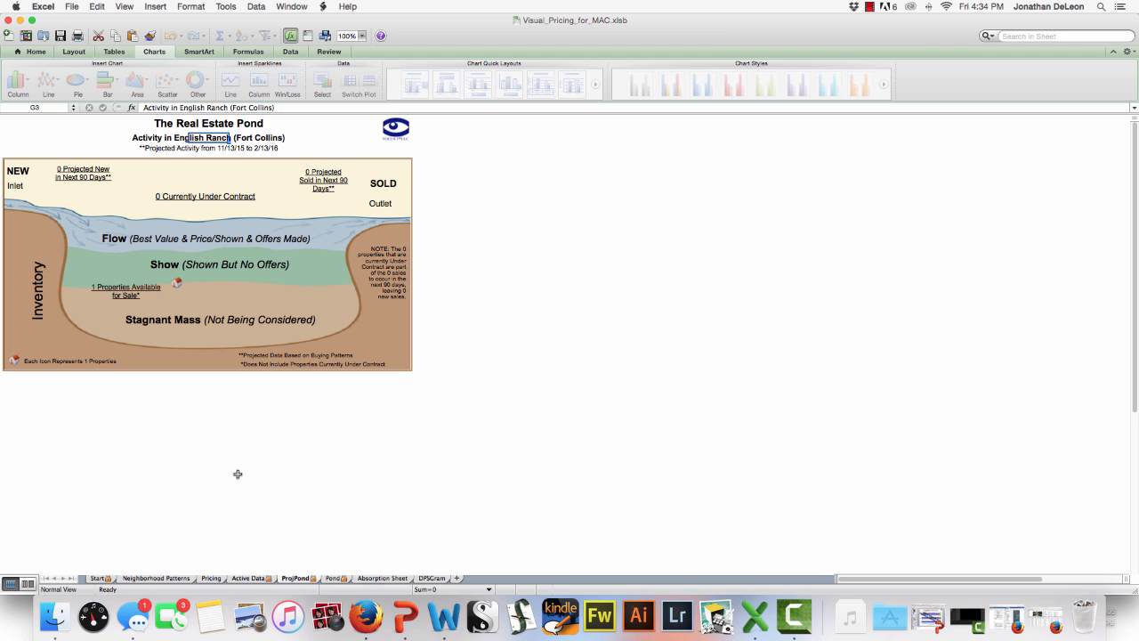
mouse_move(195, 570)
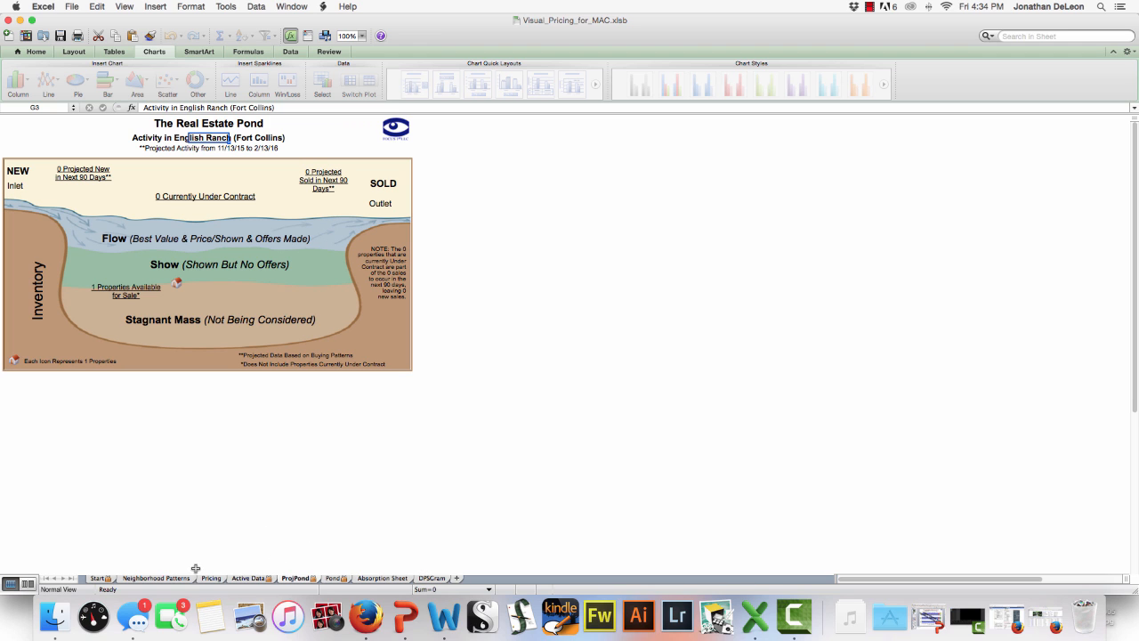
Step: Return to the Odds of Selling chart and bring up the File menu
left_click(132, 577)
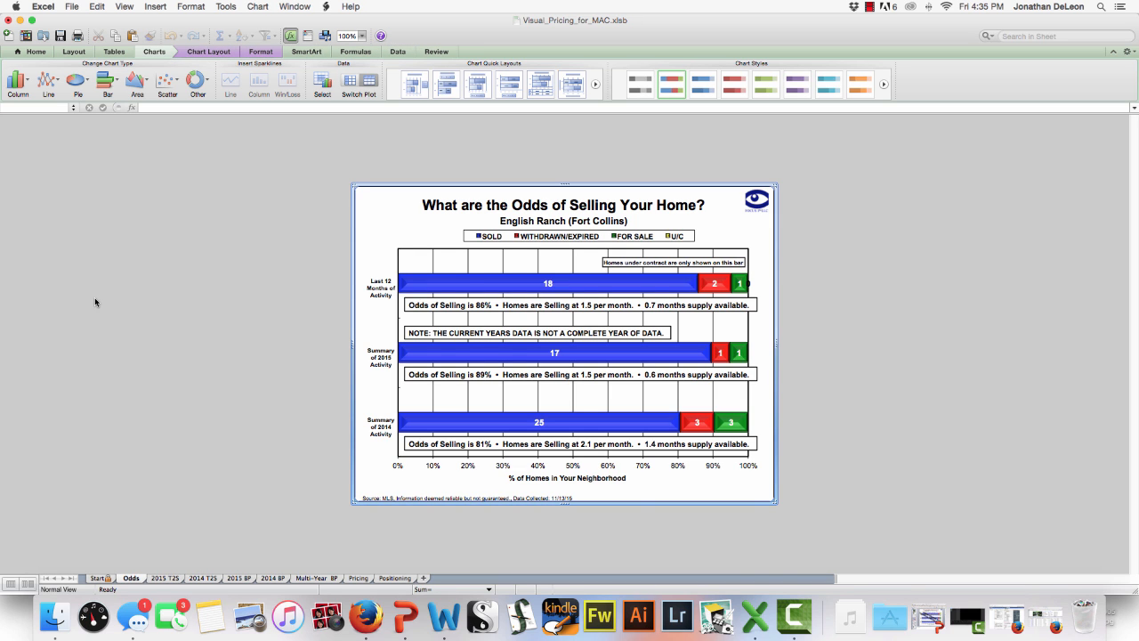
mouse_move(139, 304)
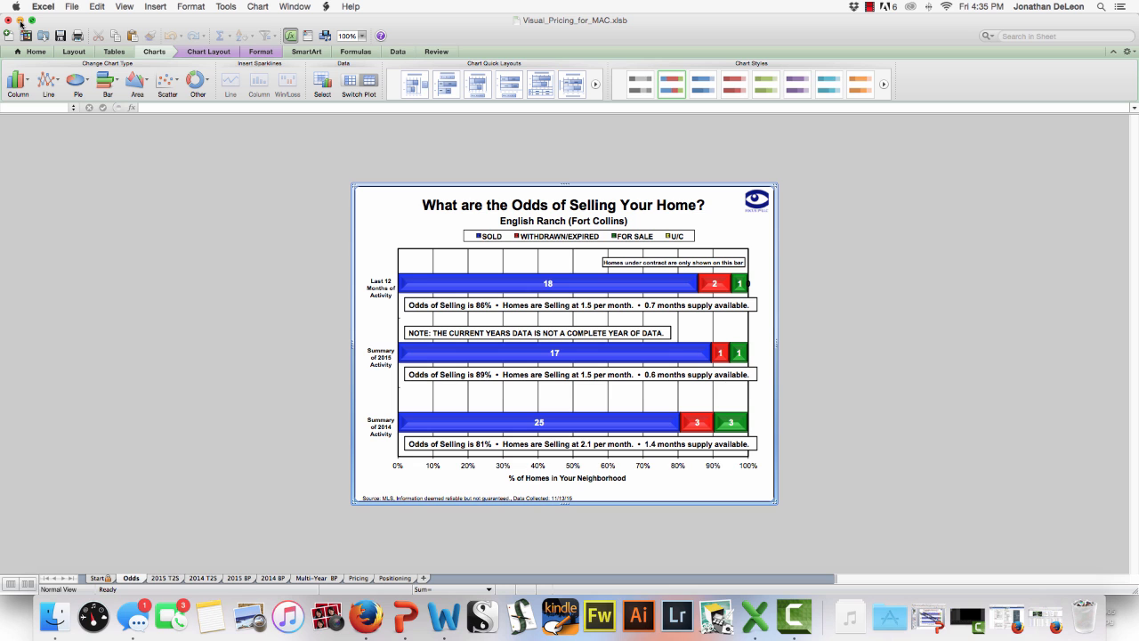
left_click(72, 7)
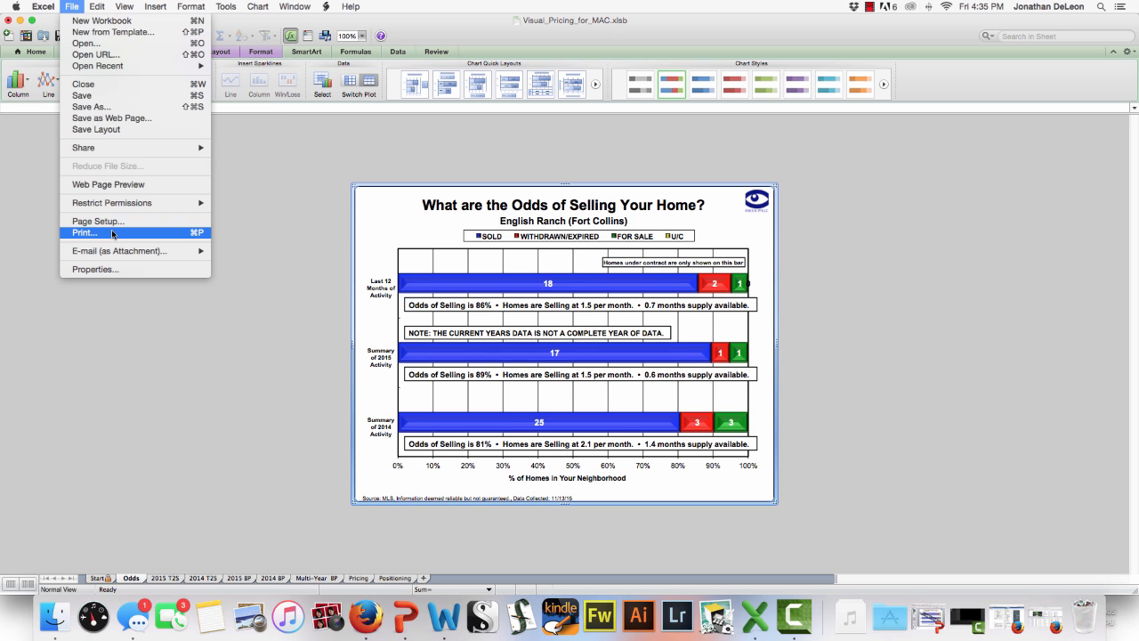
Step: Start Save as PDF from Print and dismiss the file extension warning
left_click(84, 231)
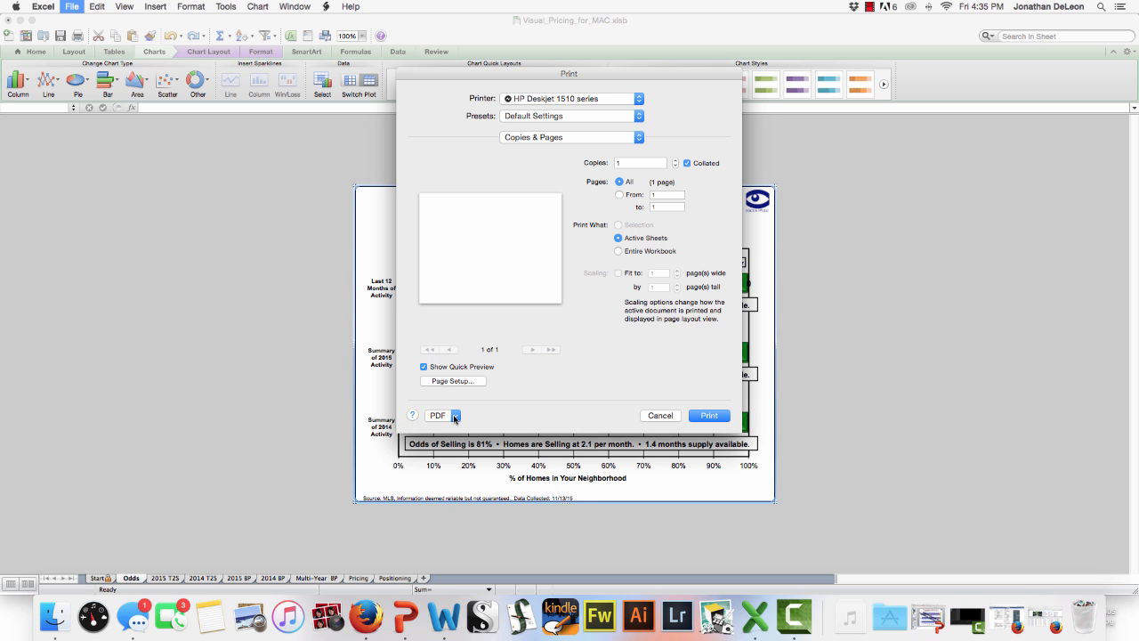
left_click(441, 416)
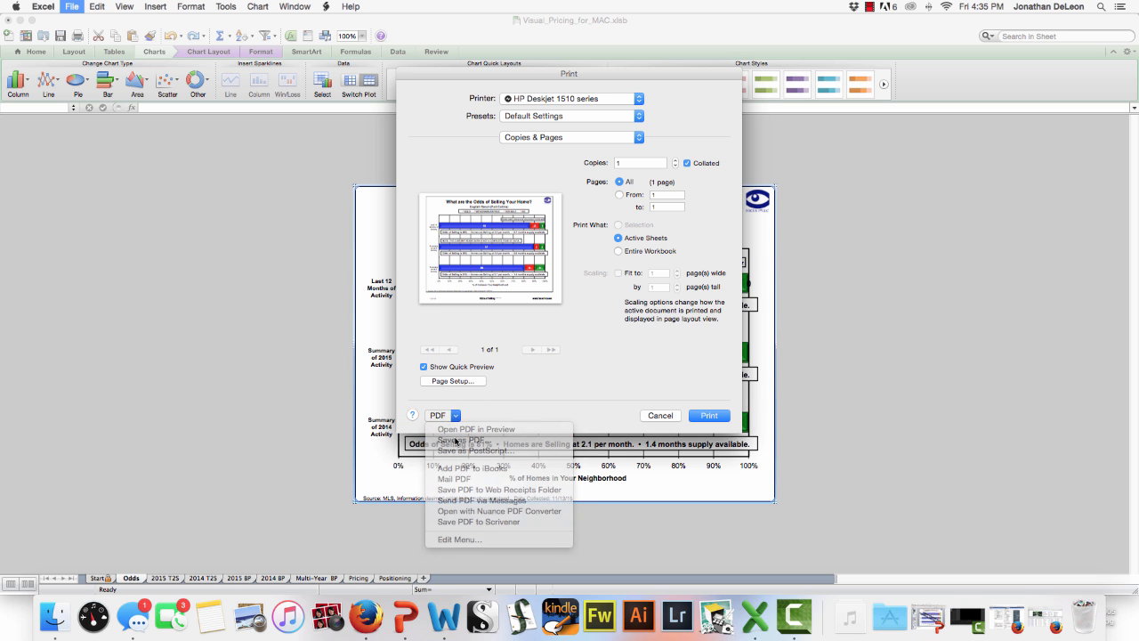
left_click(459, 440)
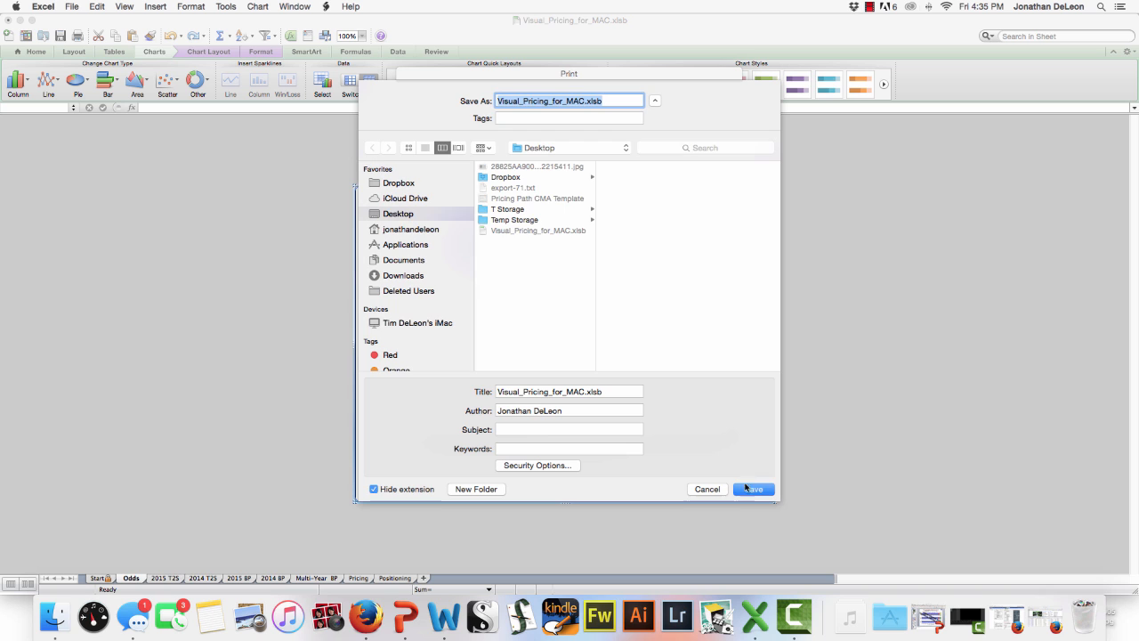
left_click(753, 488)
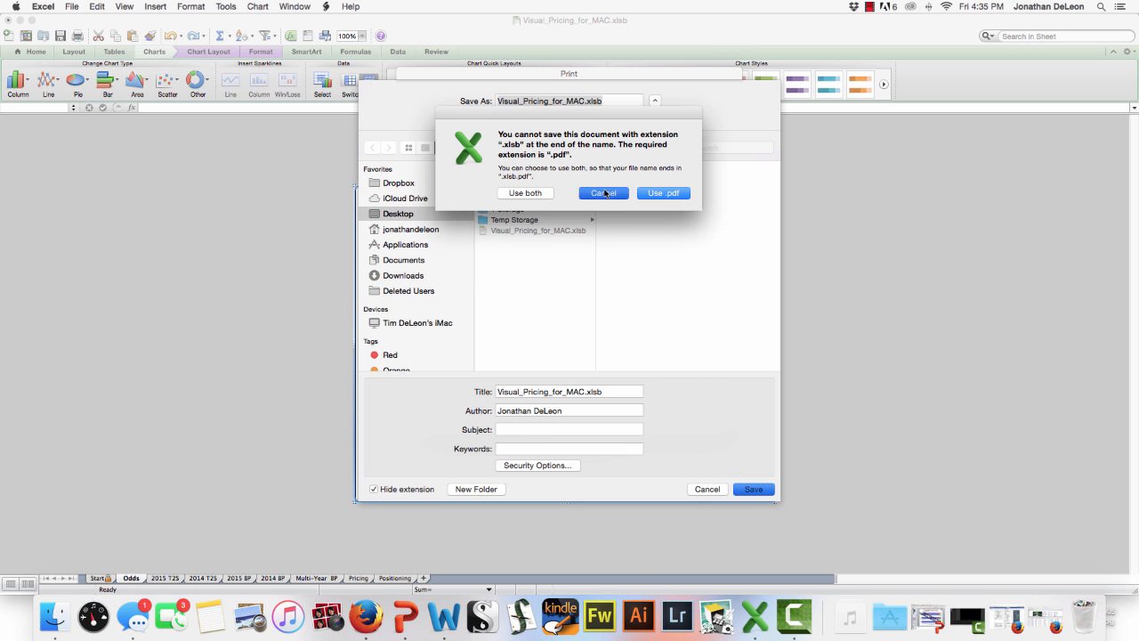
left_click(601, 193)
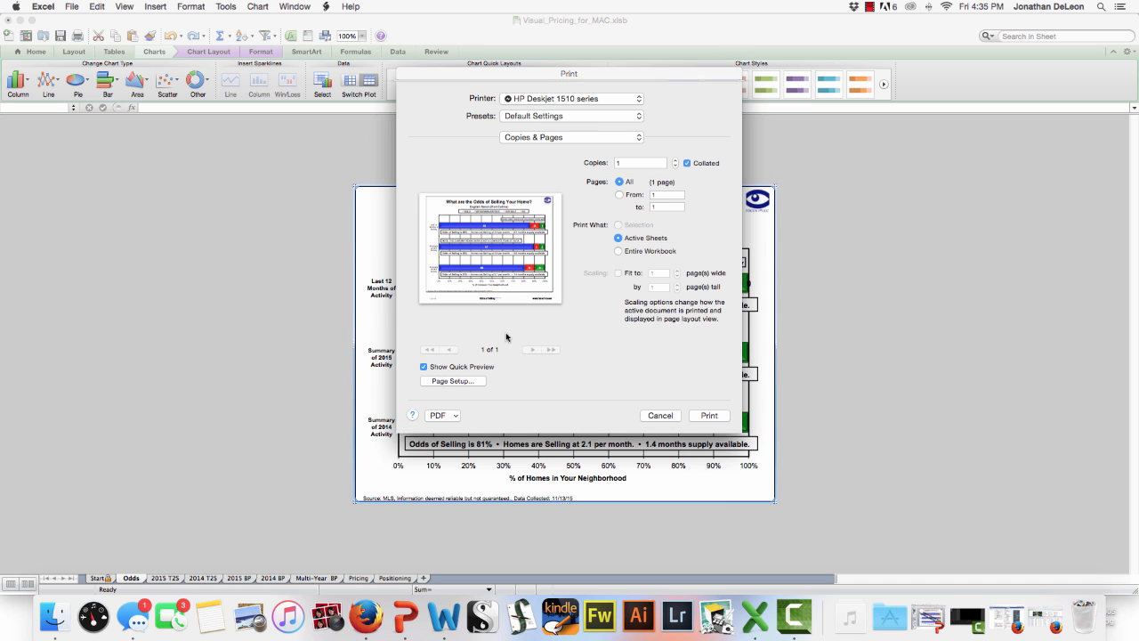
Step: Save the Odds of Selling chart as a PDF named buyingpattern on the Desktop
left_click(441, 416)
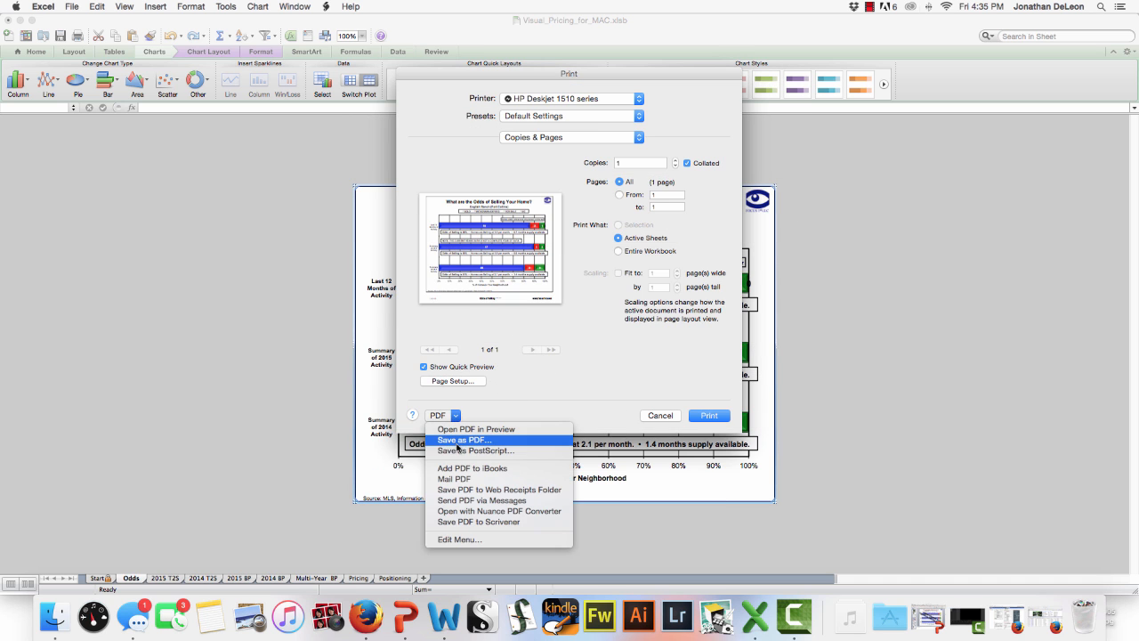
left_click(463, 440)
type("buying")
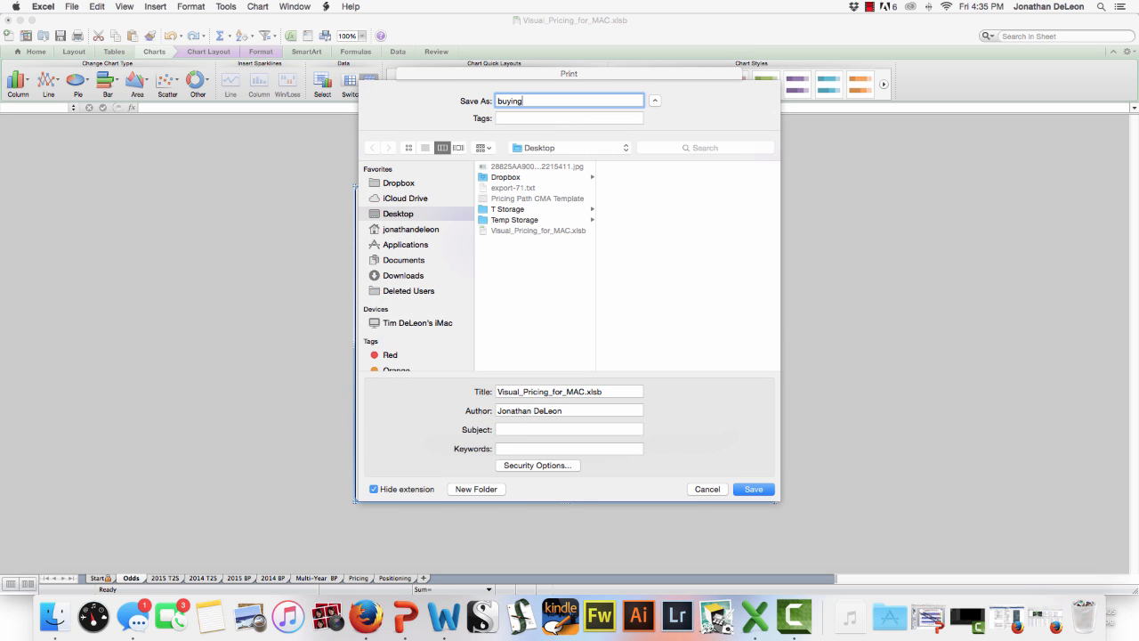
type("pattern")
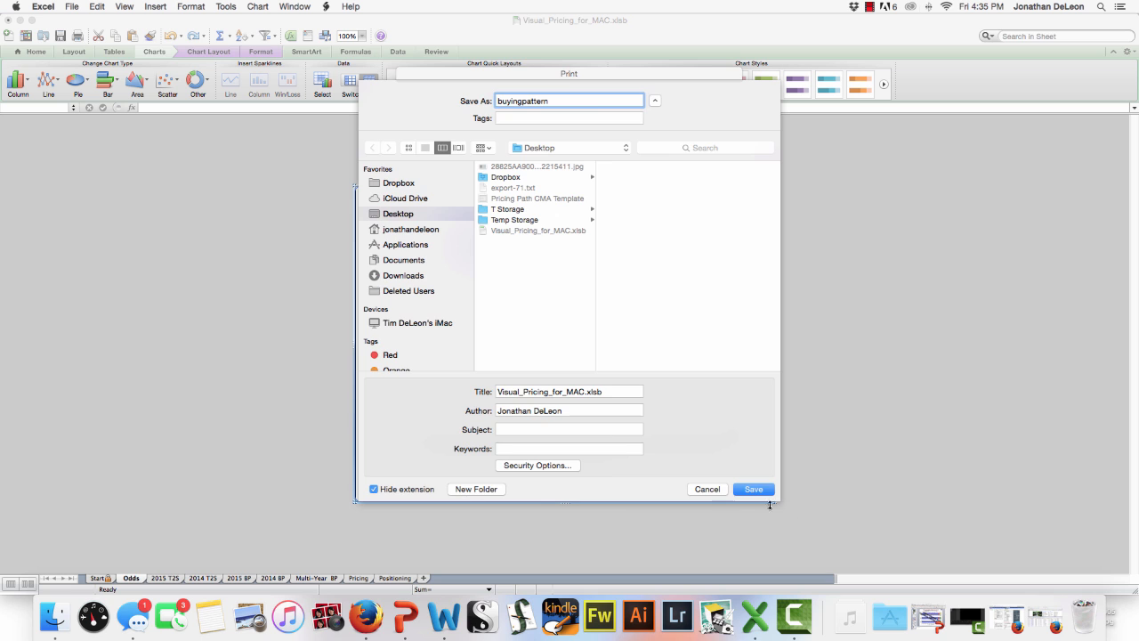
left_click(753, 488)
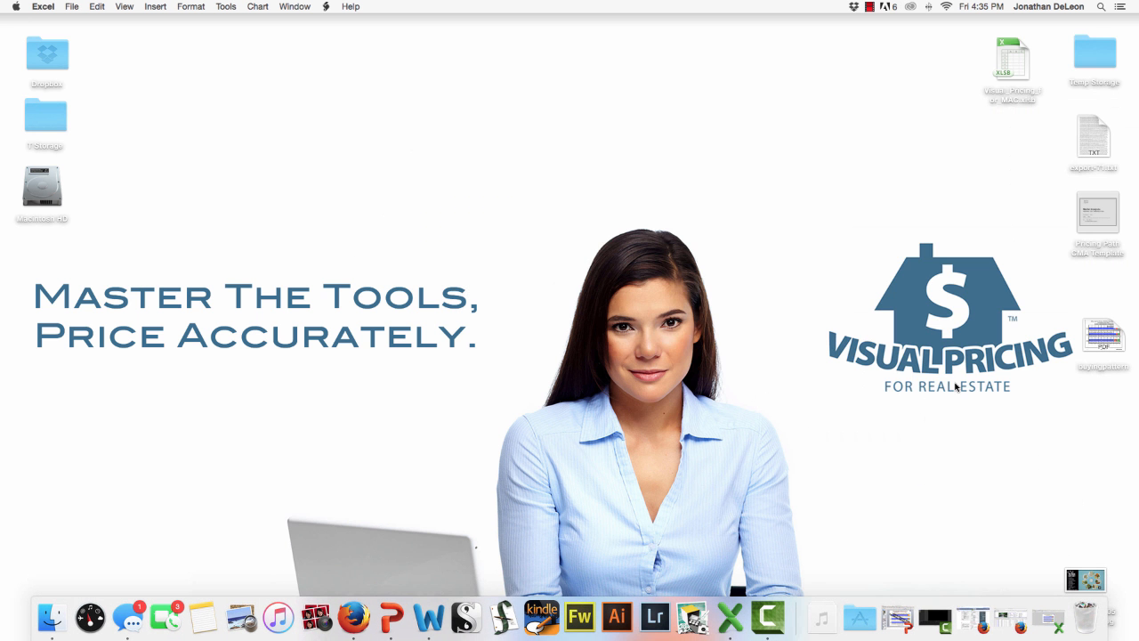
Step: Open the Pricing Path CMA Template presentation from the desktop
left_click(1103, 337)
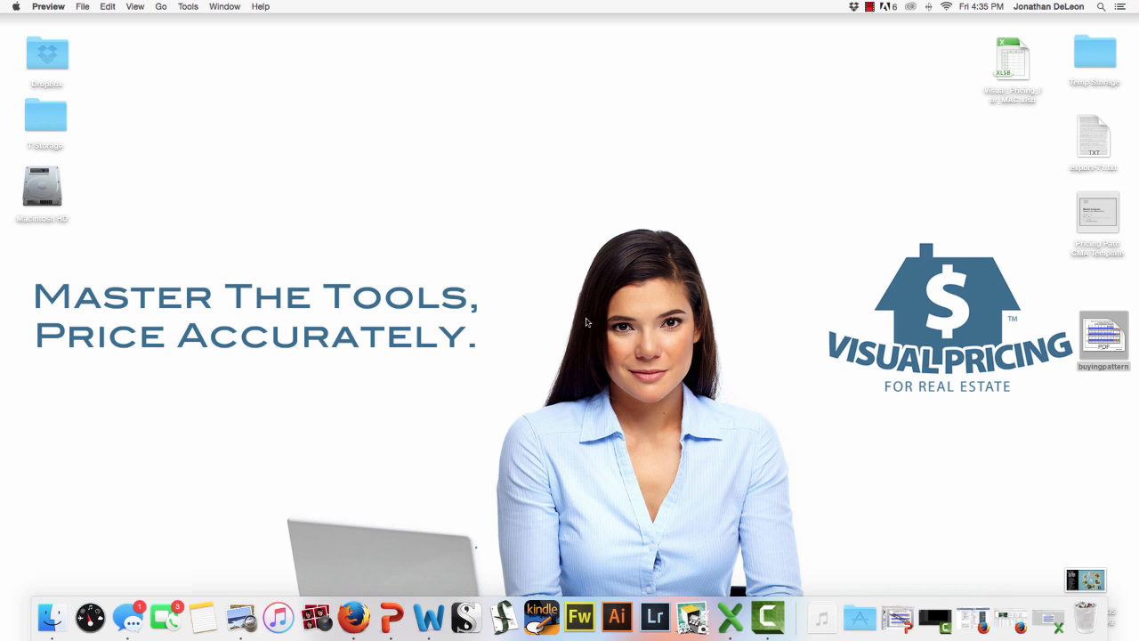
double_click(1103, 338)
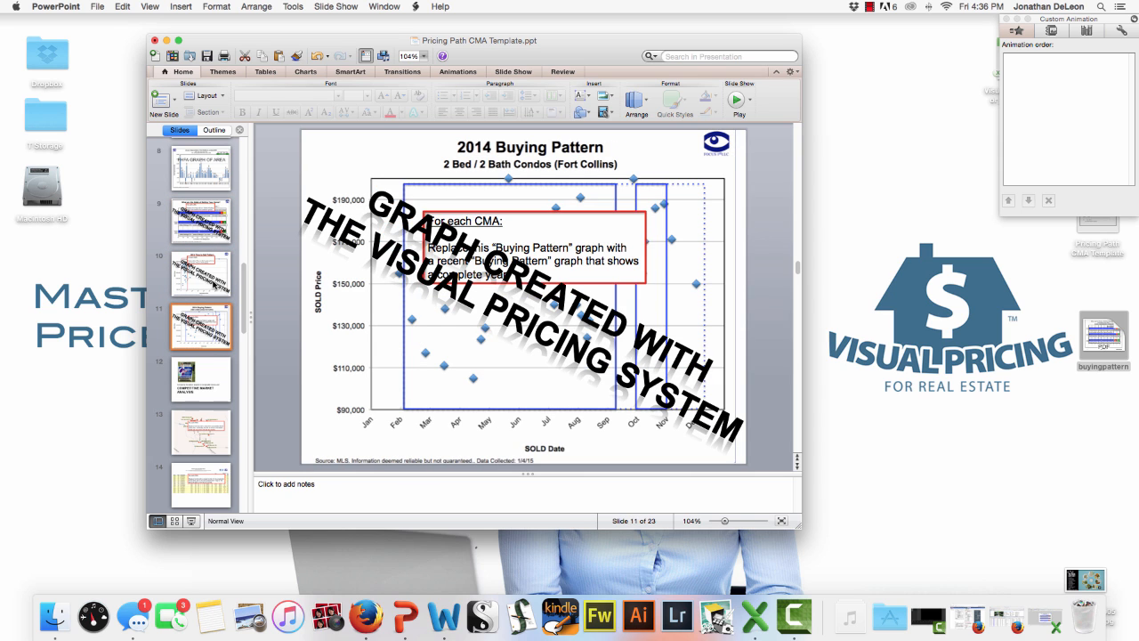
Step: View the comparable solds map and Activity in Dry Creek scattergram slides, scrolling the Slides pane
left_click(199, 432)
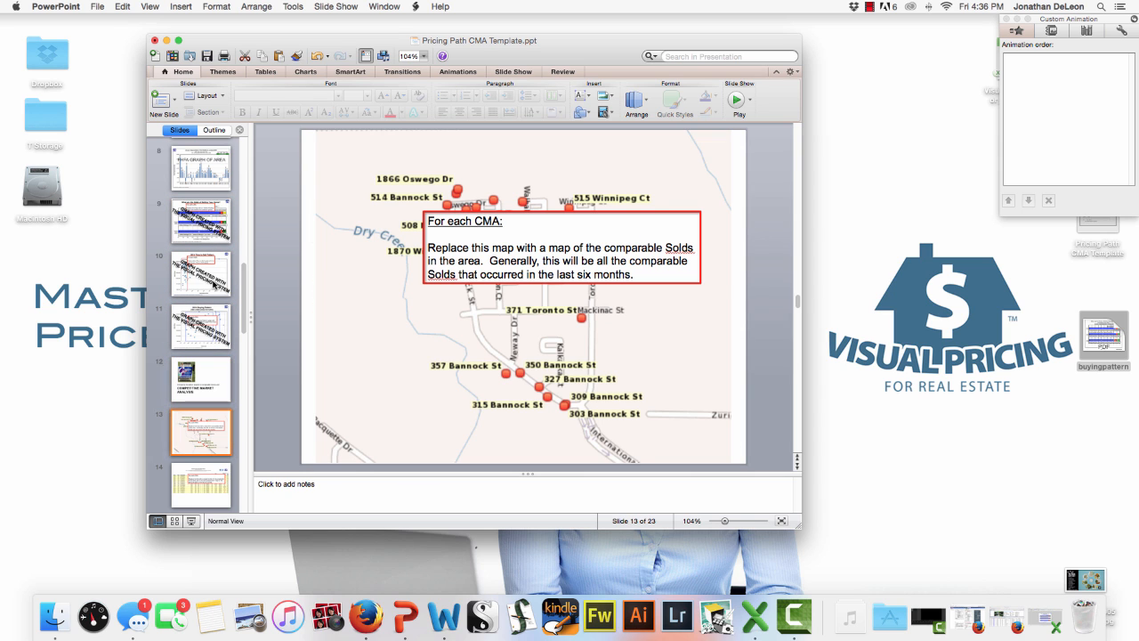
left_click(199, 167)
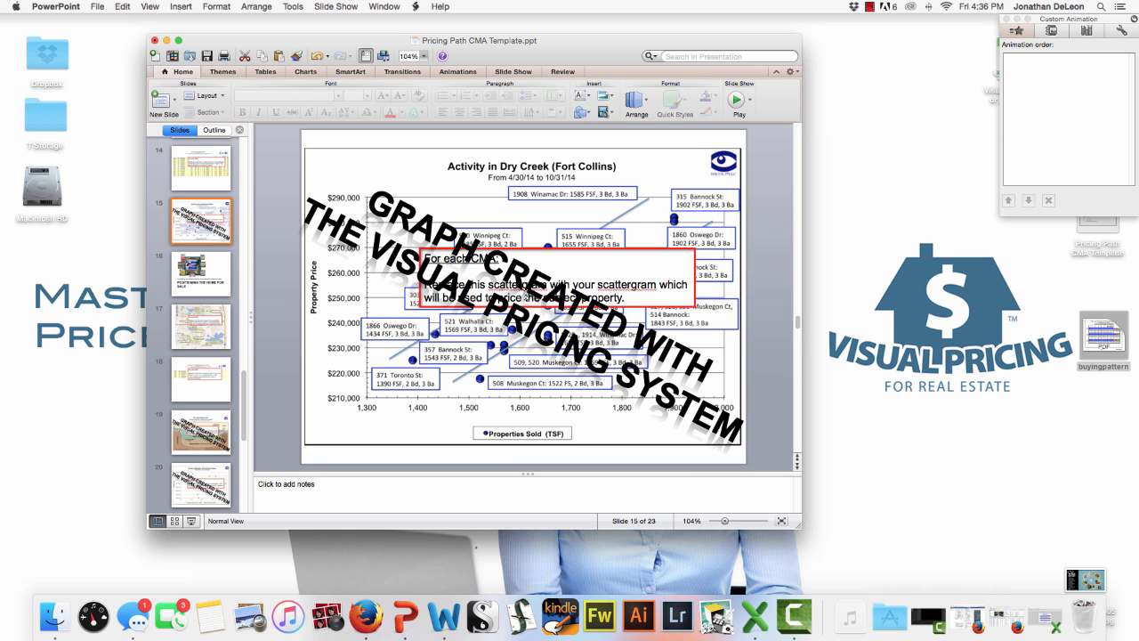
mouse_move(488, 380)
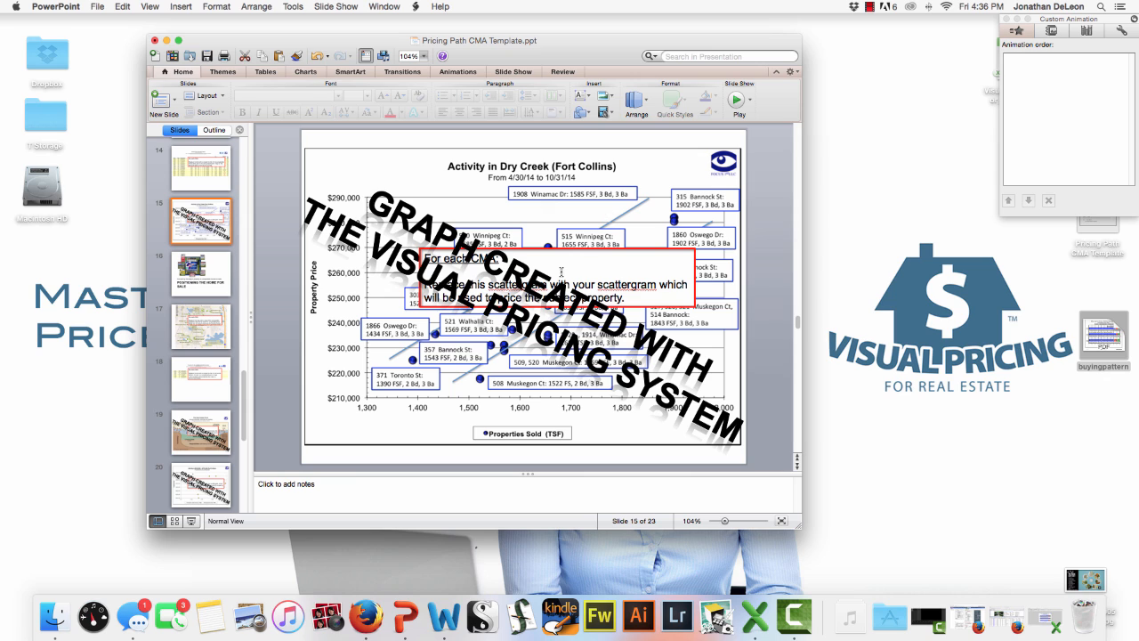
mouse_move(207, 338)
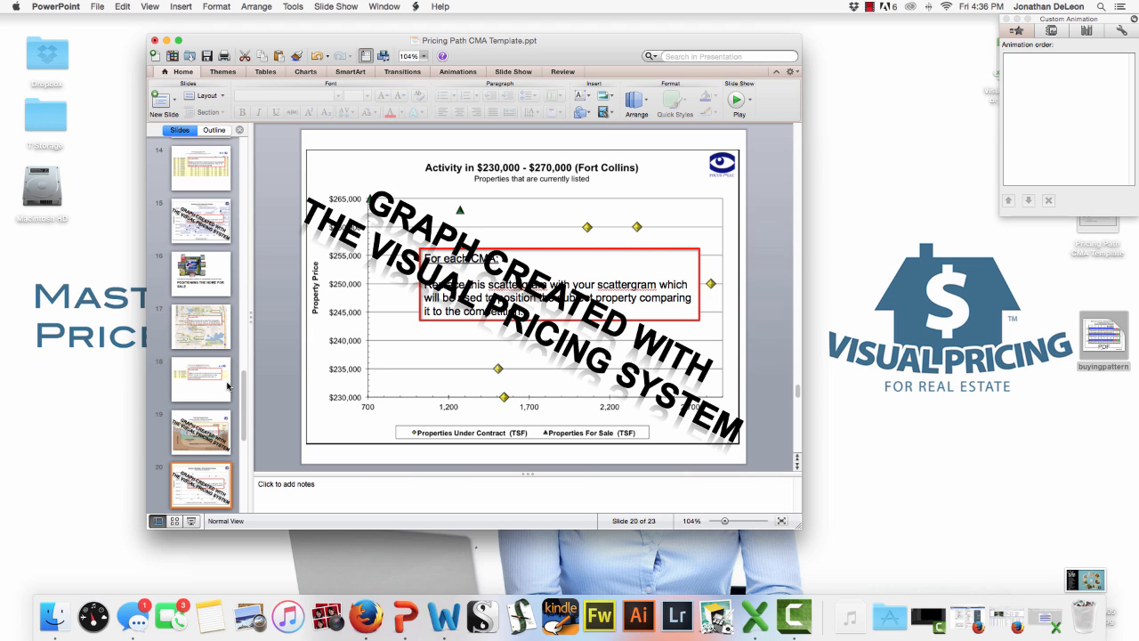
scroll("down", 3)
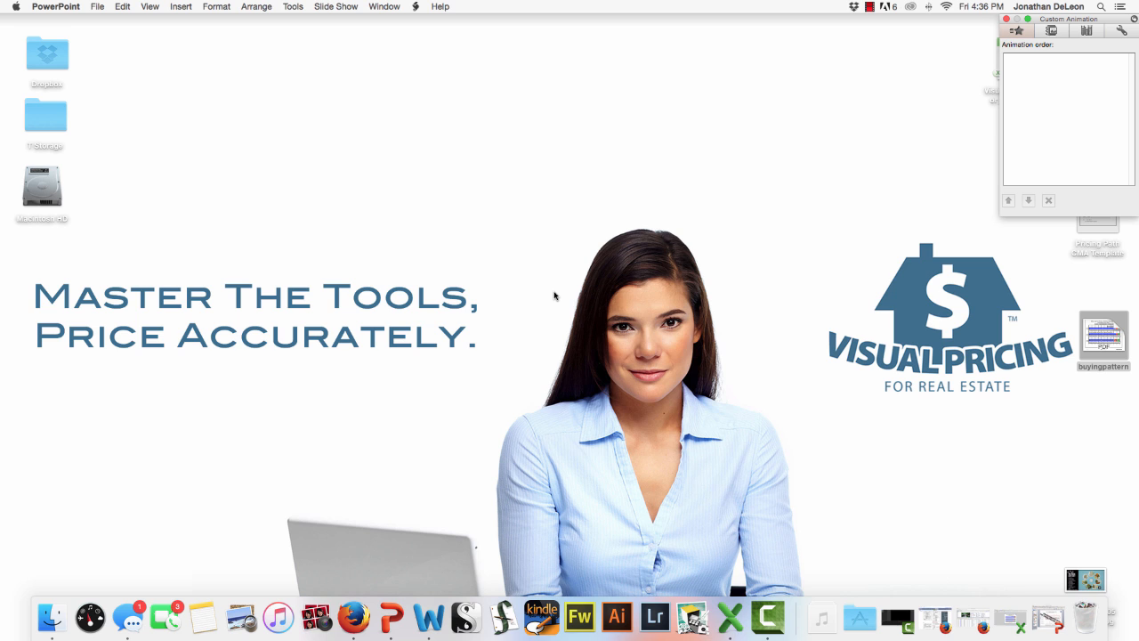
mouse_move(1107, 534)
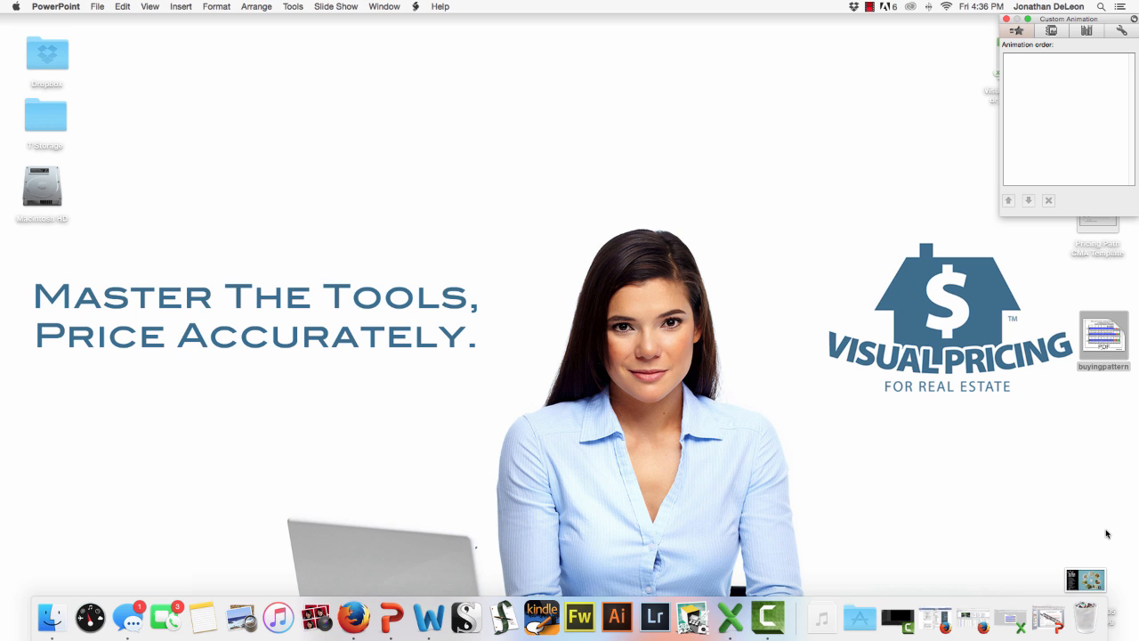
mouse_move(1089, 580)
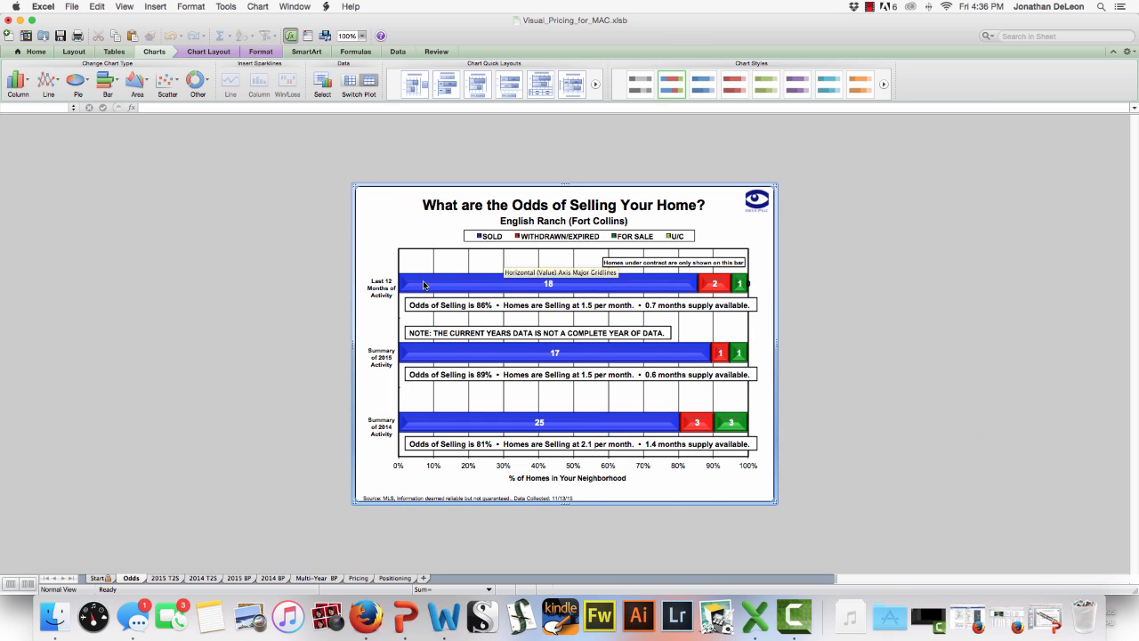
mouse_move(859, 383)
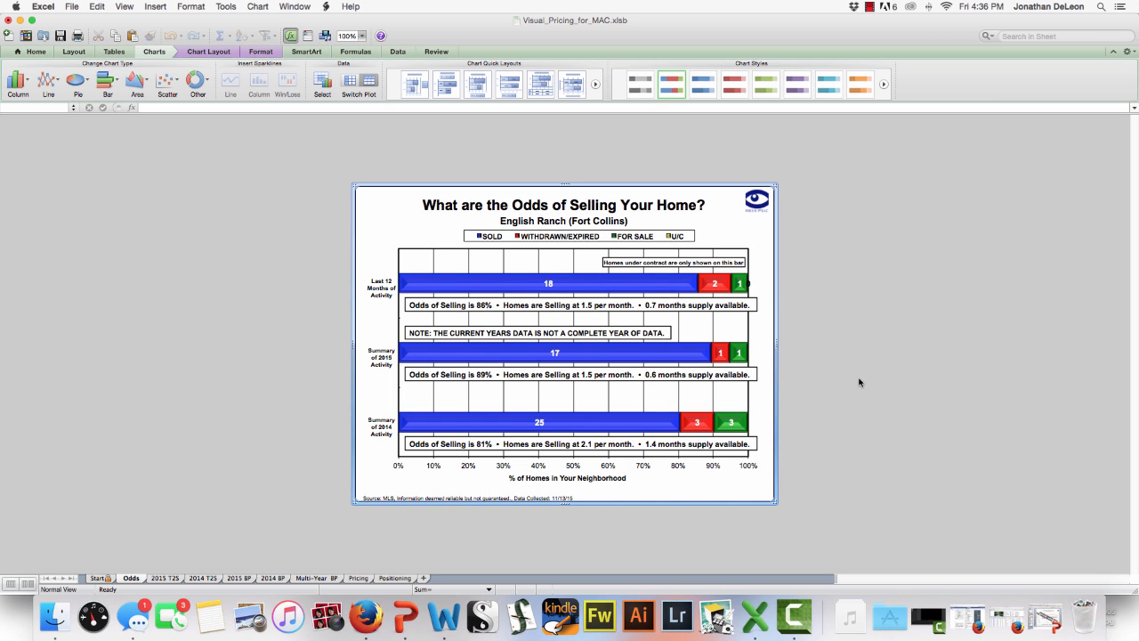
mouse_move(212, 561)
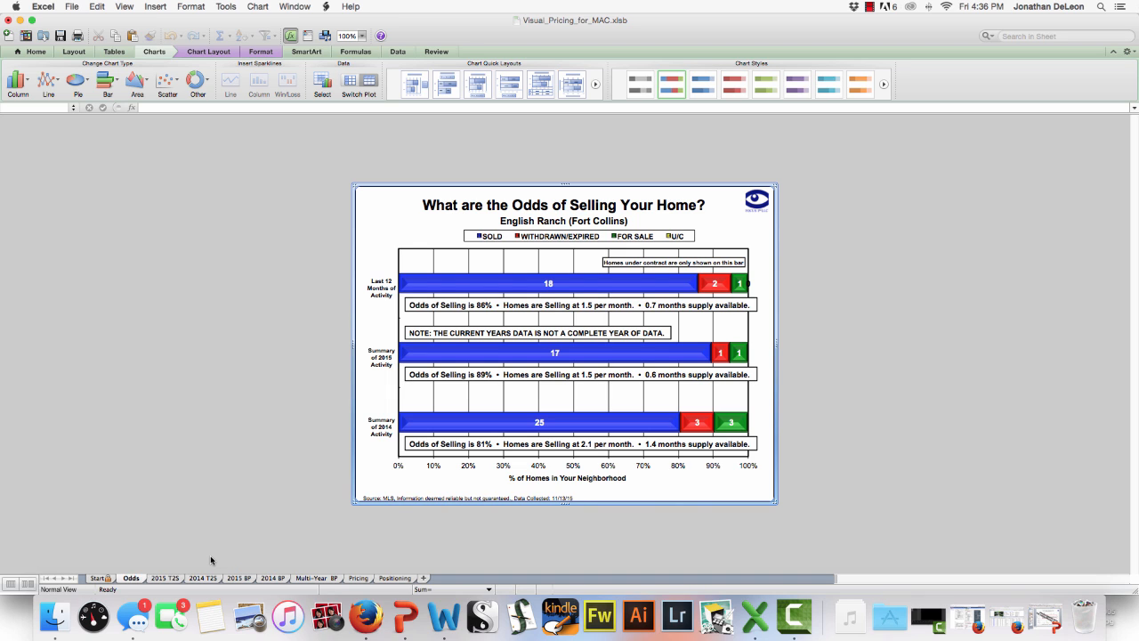
mouse_move(96, 306)
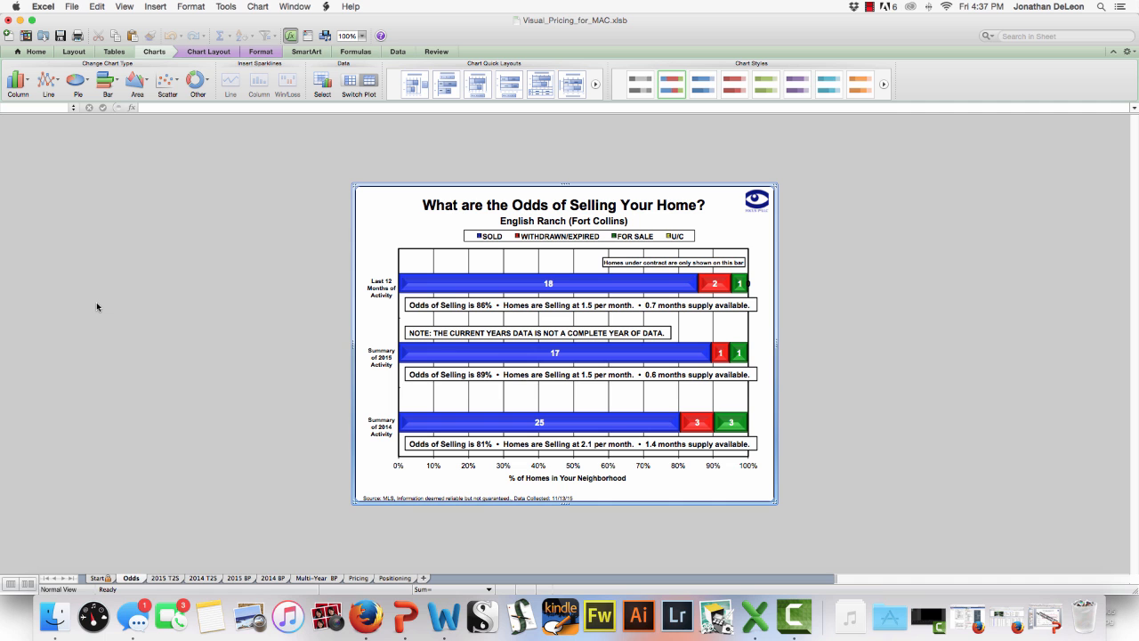
mouse_move(316, 583)
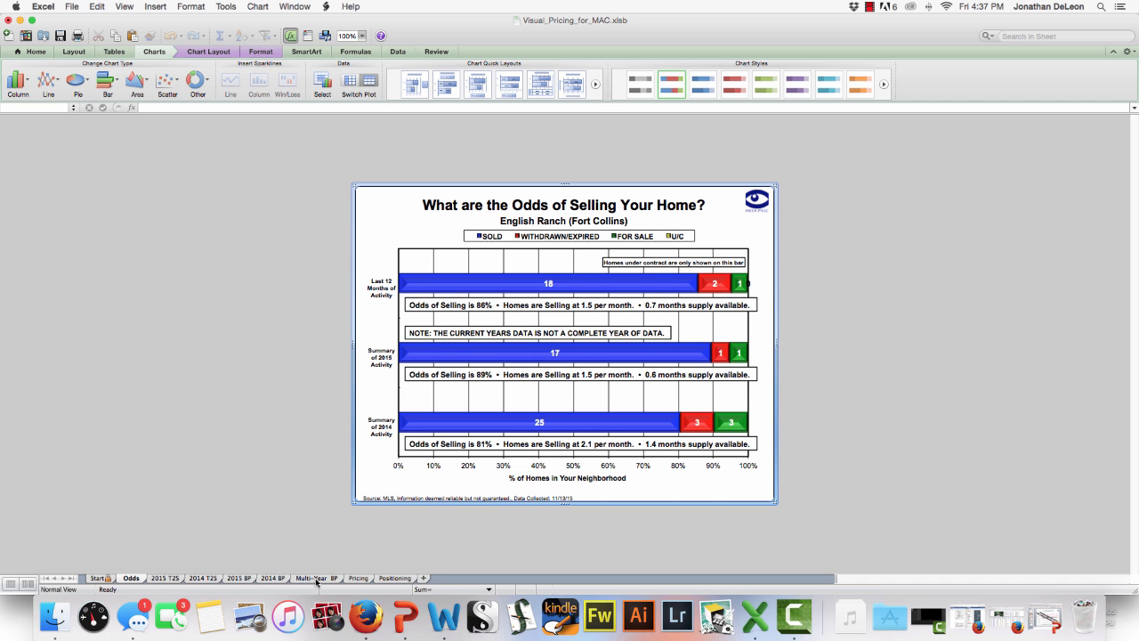
Step: Switch to the MLS Data sheet in the Visual Pricing workbook
left_click(253, 576)
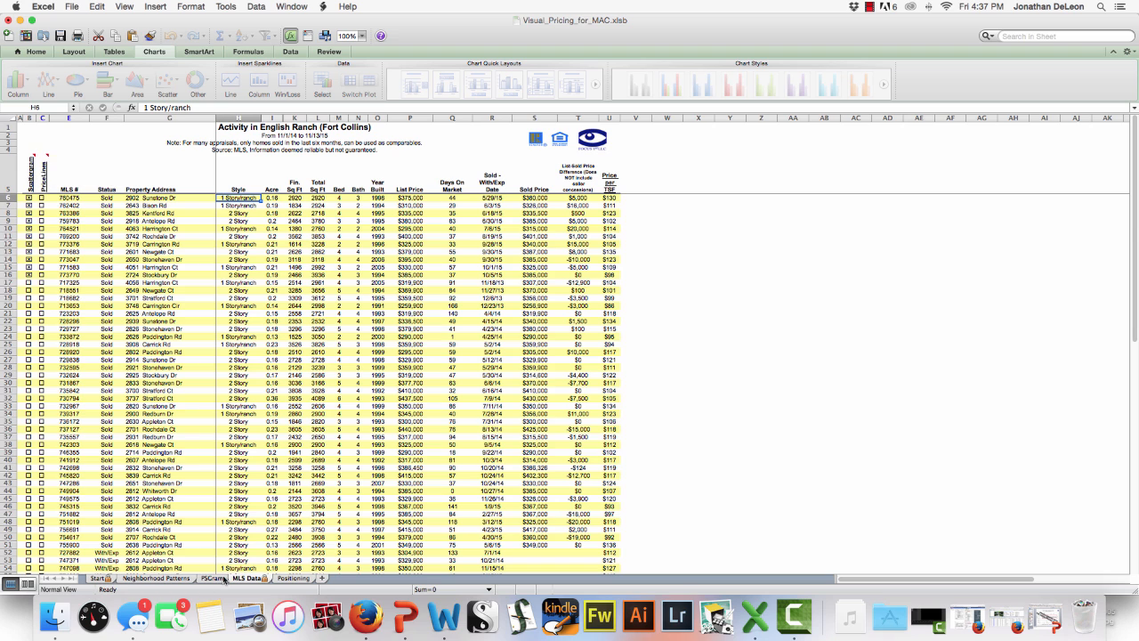
Step: Revisit the English Ranch scattergram sheet, then select a cell in the Fin Sq Ft column
left_click(212, 576)
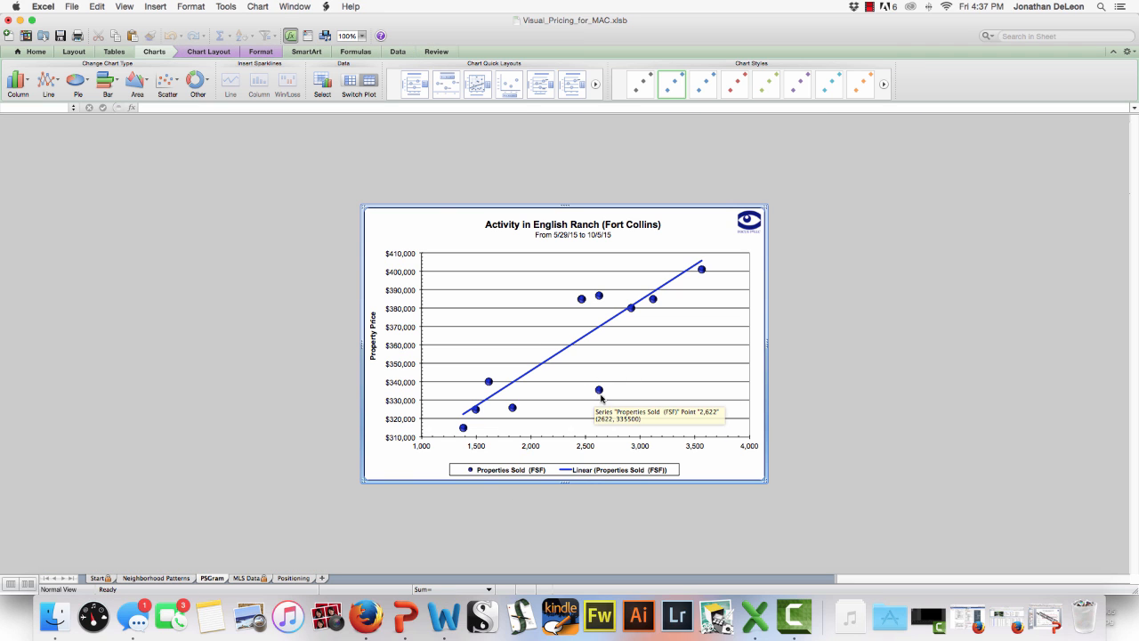
mouse_move(598, 392)
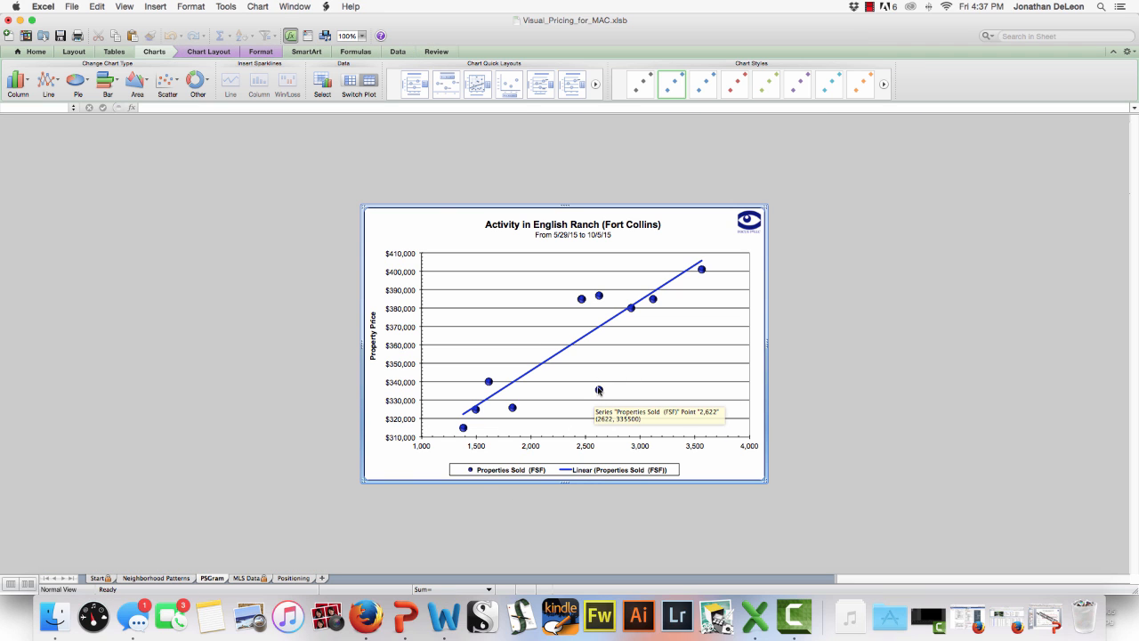
mouse_move(598, 389)
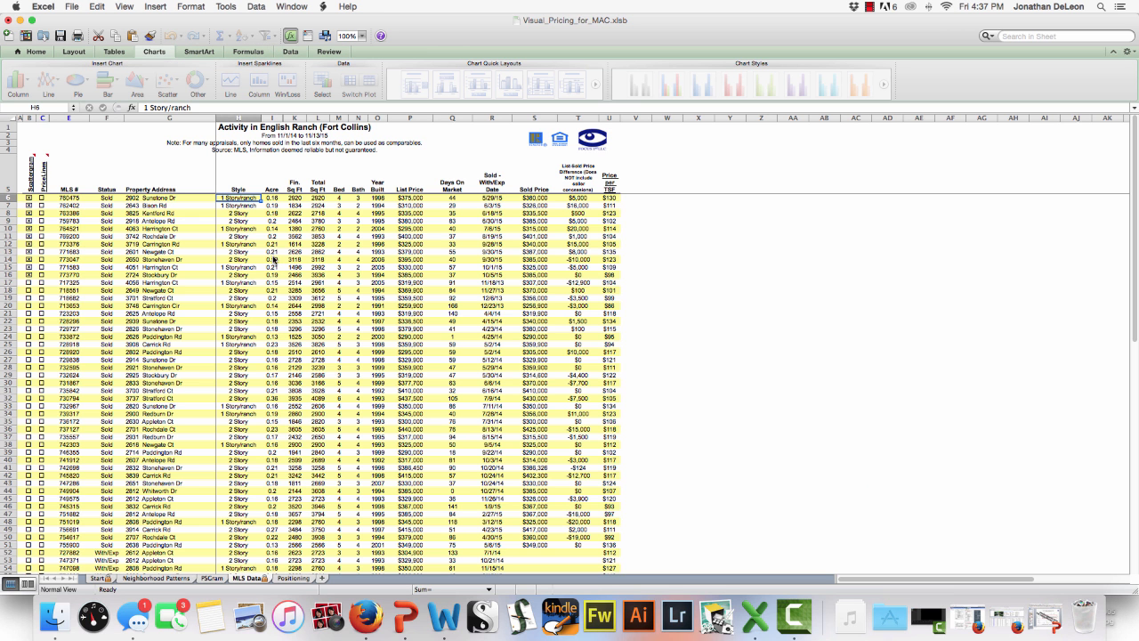
left_click(295, 213)
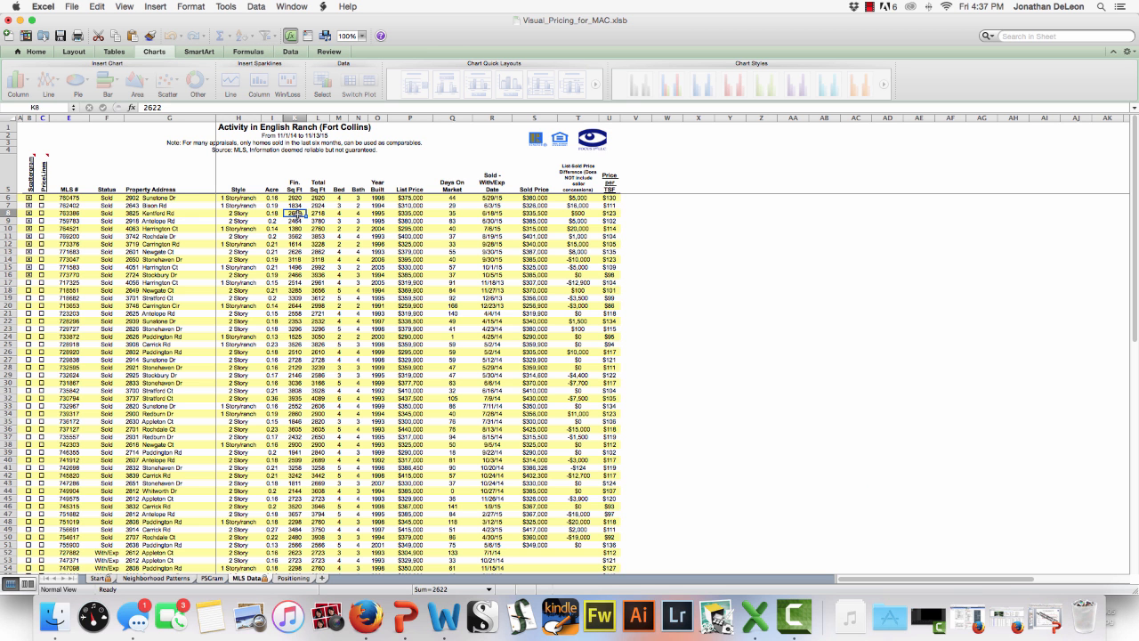
Step: Regenerate the sold-price versus Finished Square Feet scattergram without a trend line and confirm completion
right_click(28, 214)
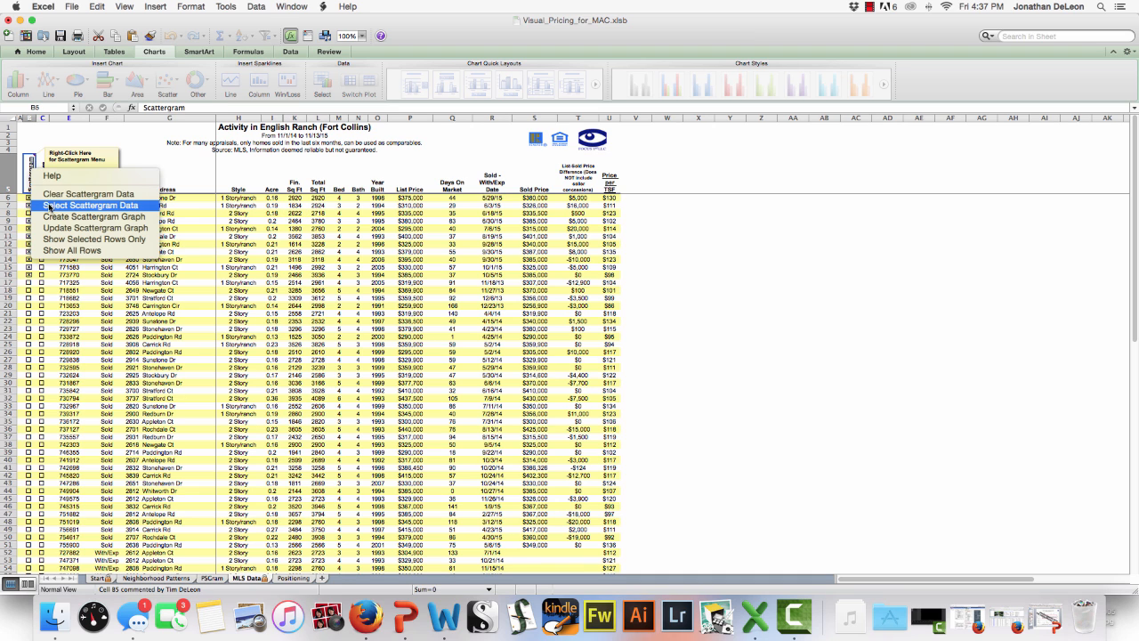
left_click(92, 217)
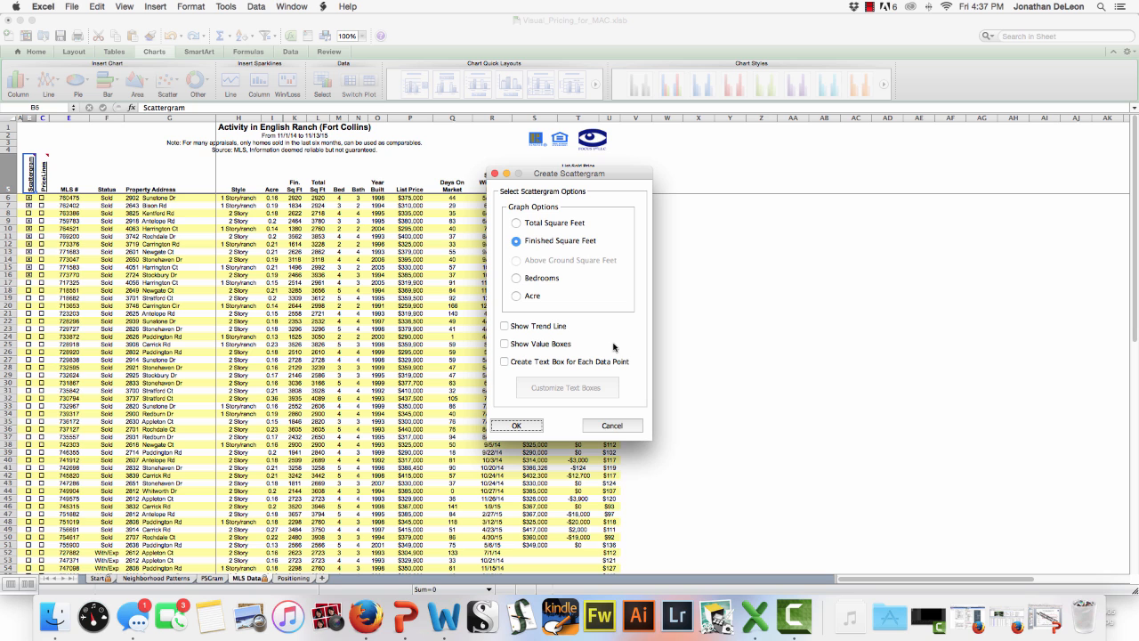
left_click(516, 423)
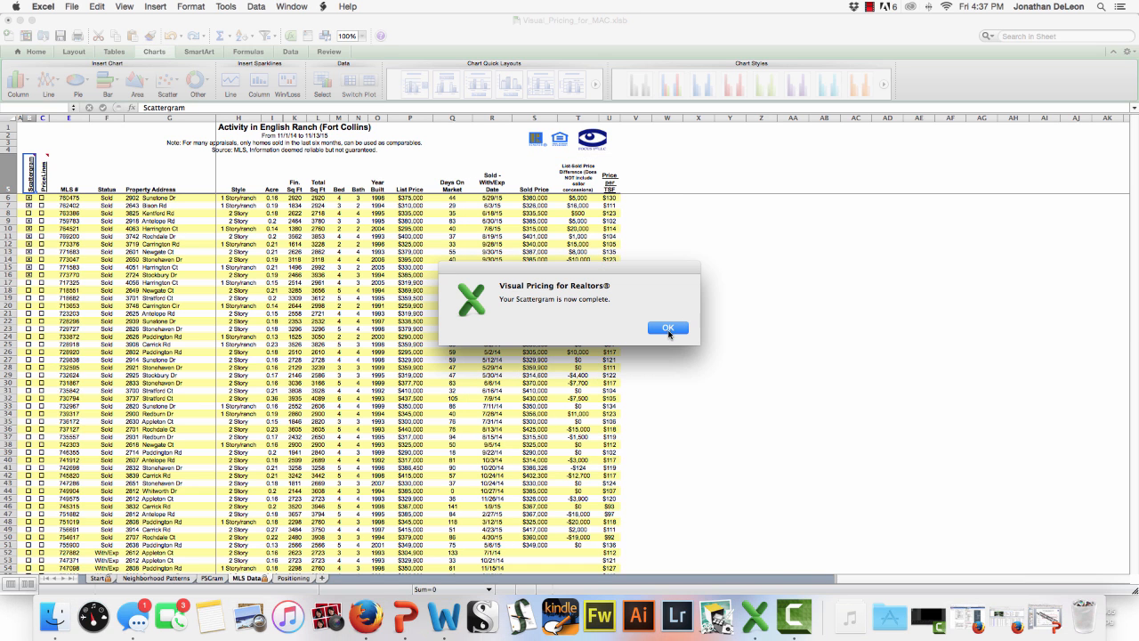
left_click(667, 327)
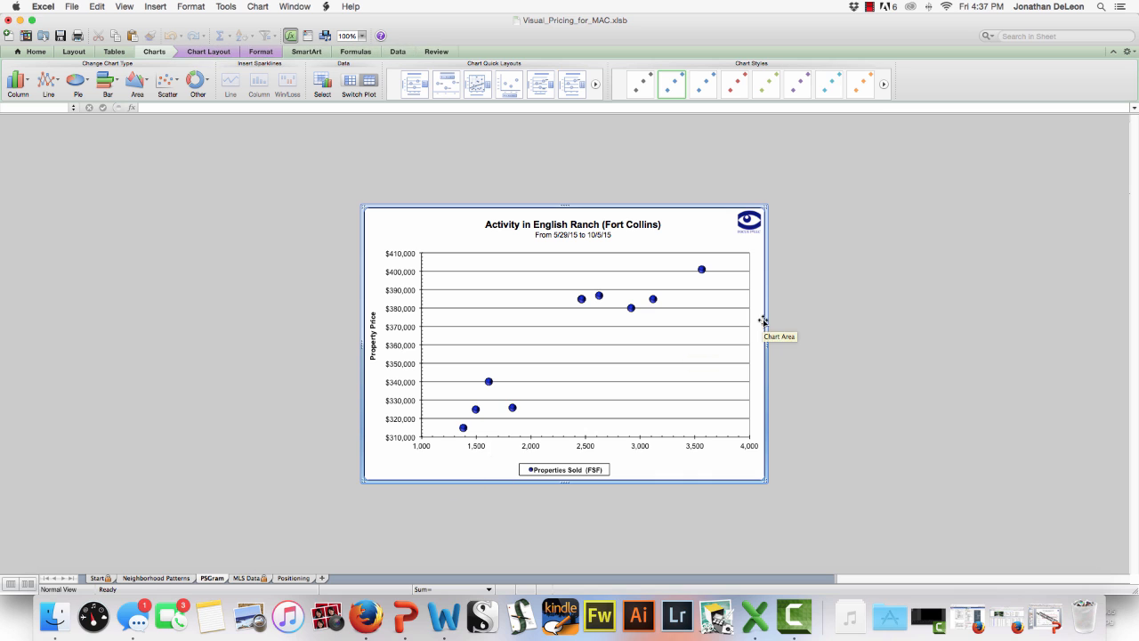
mouse_move(488, 402)
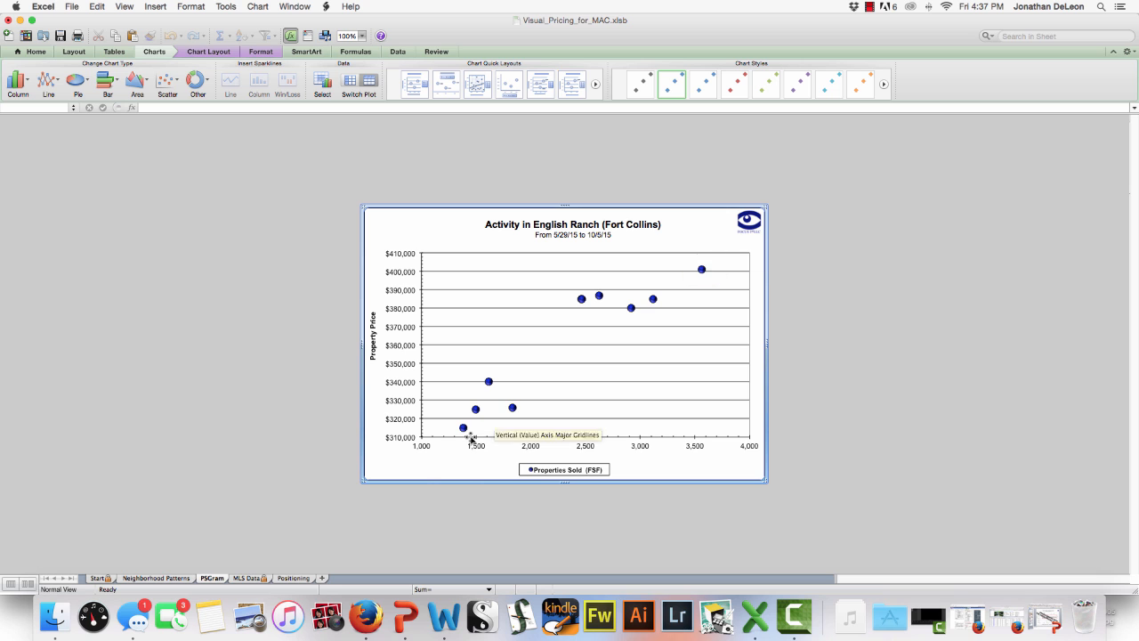
mouse_move(146, 111)
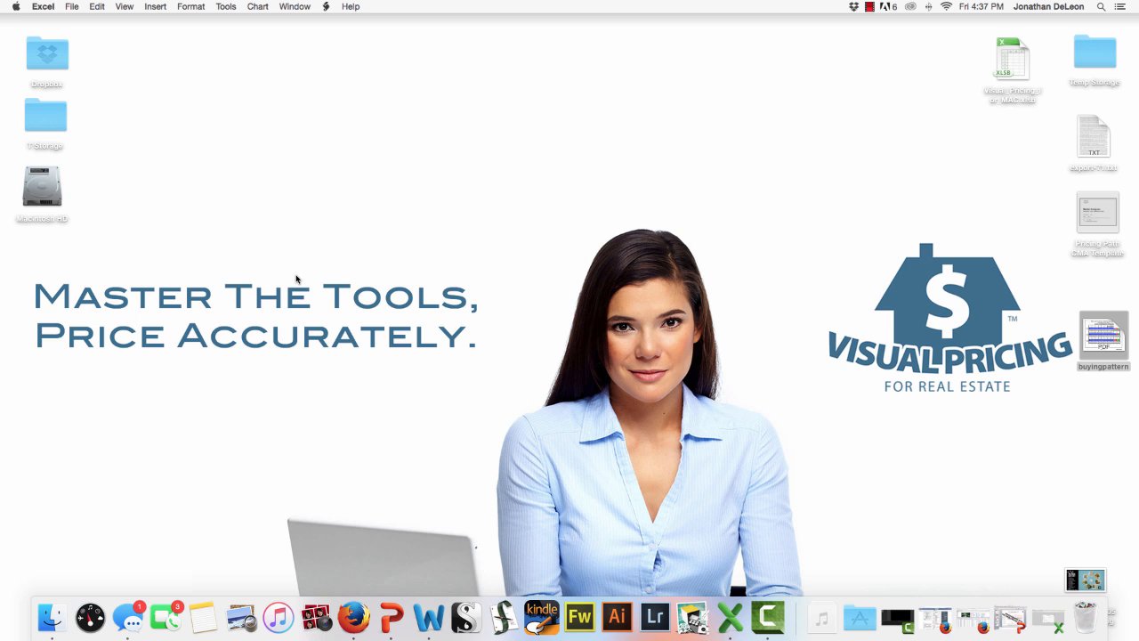
mouse_move(934, 616)
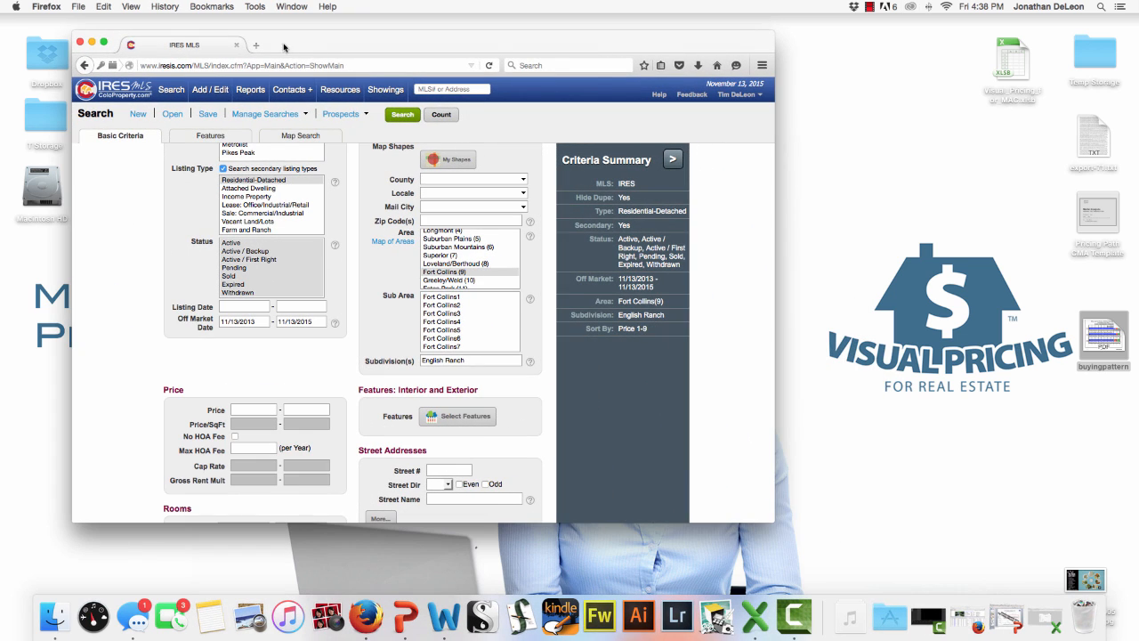
Step: Go to focus1st.com and reach the Focus 1st LLC Customer Support page
type("focus1st.com")
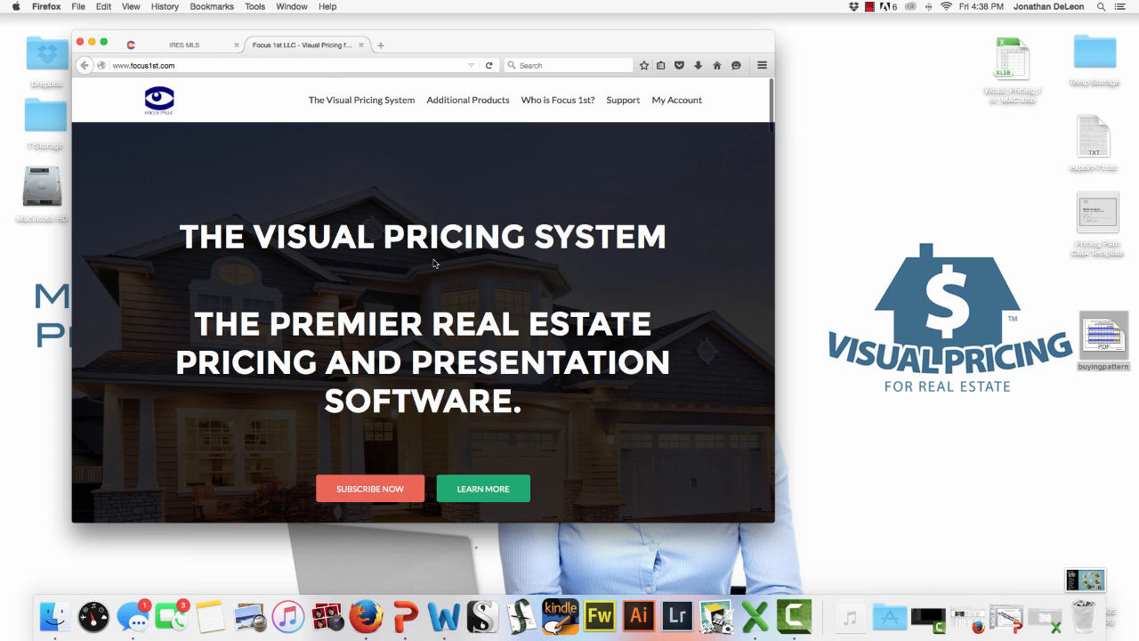
mouse_move(519, 290)
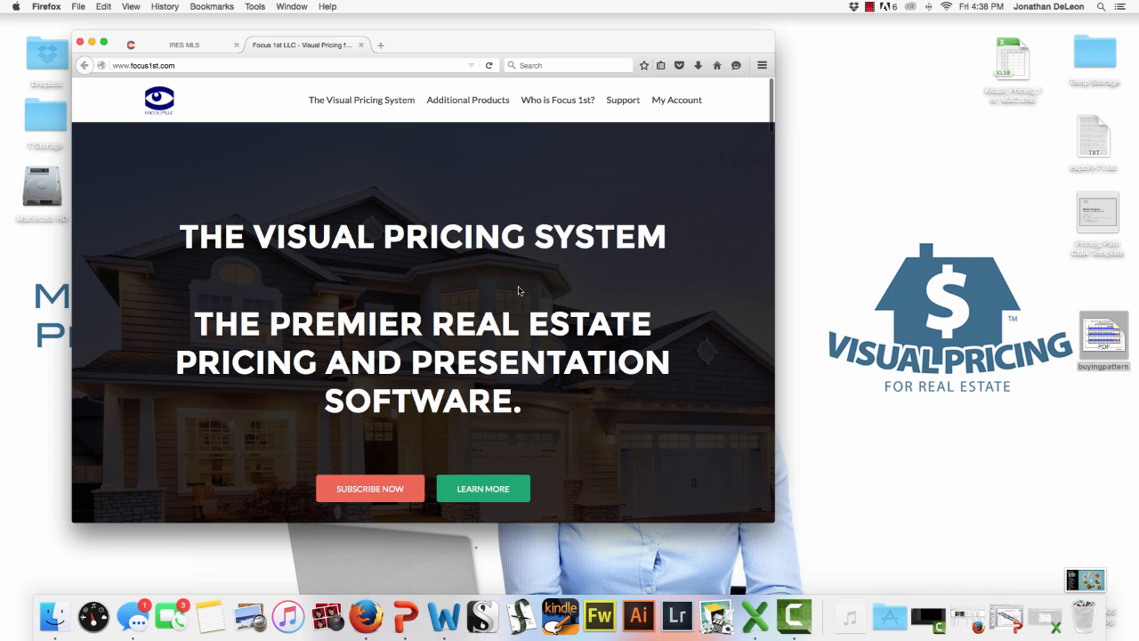
mouse_move(598, 228)
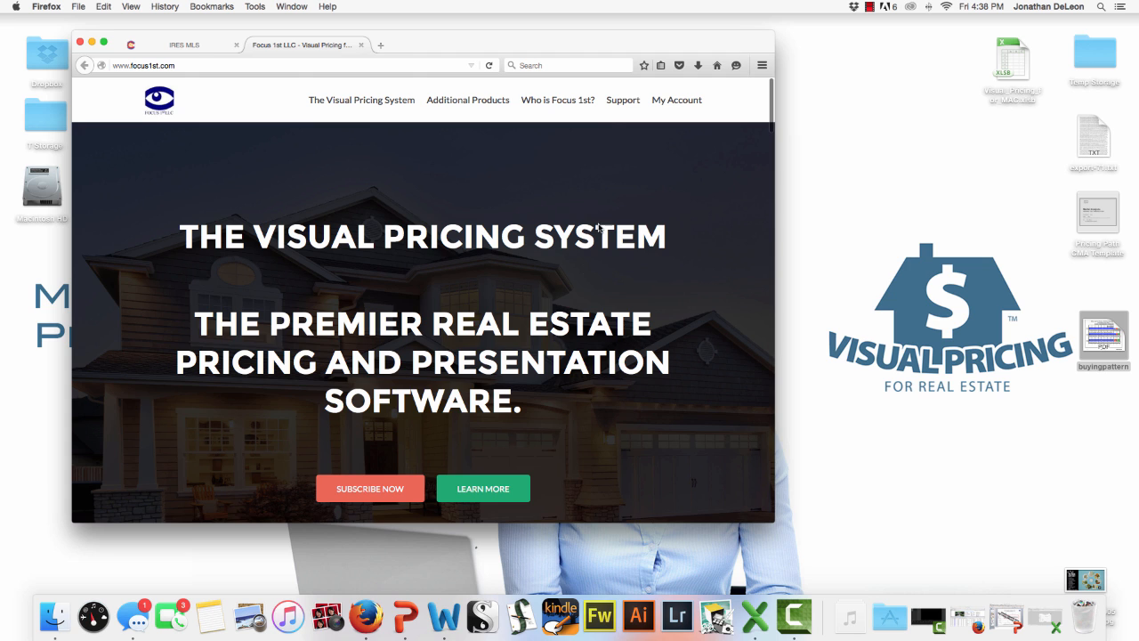
left_click(623, 100)
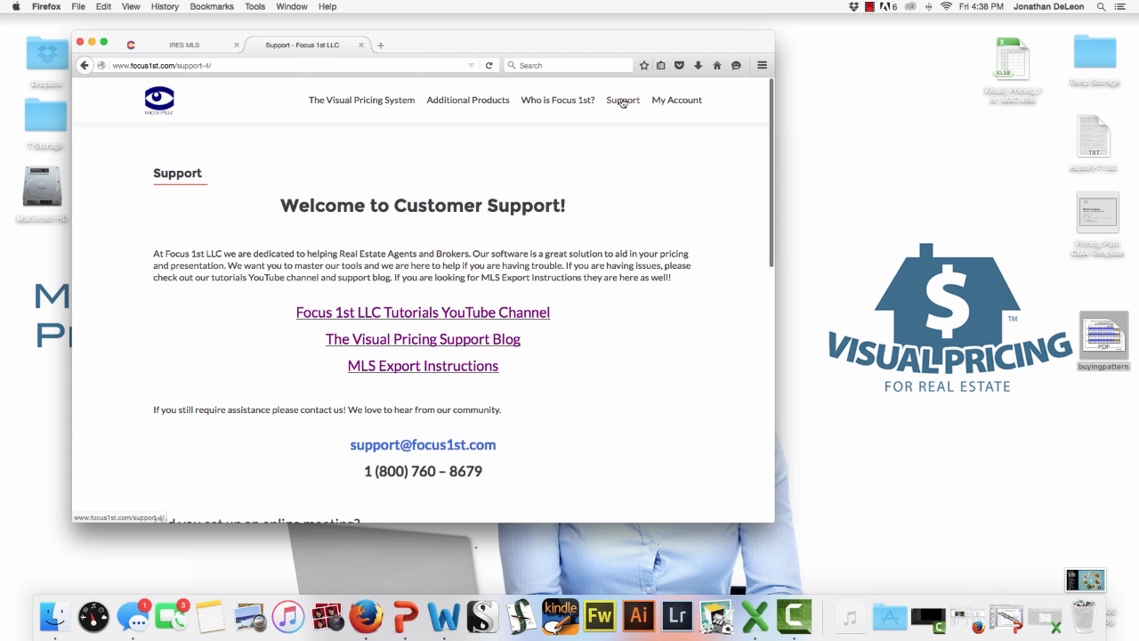
Step: Reach the MLS Export Instructions page from the support resources list
scroll("down", 3)
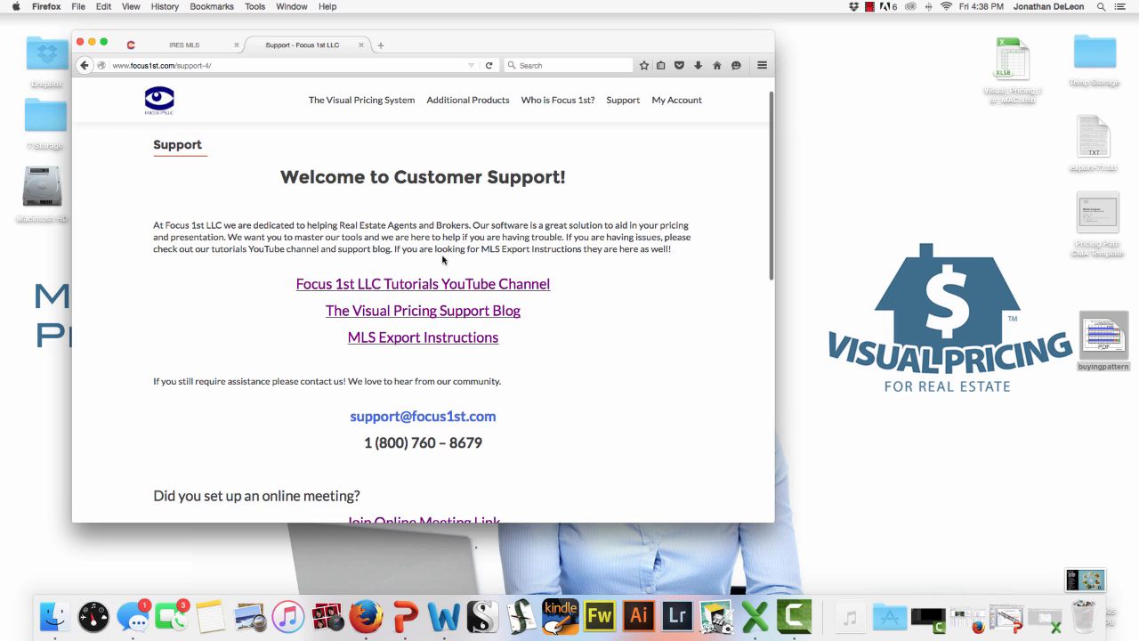
mouse_move(430, 284)
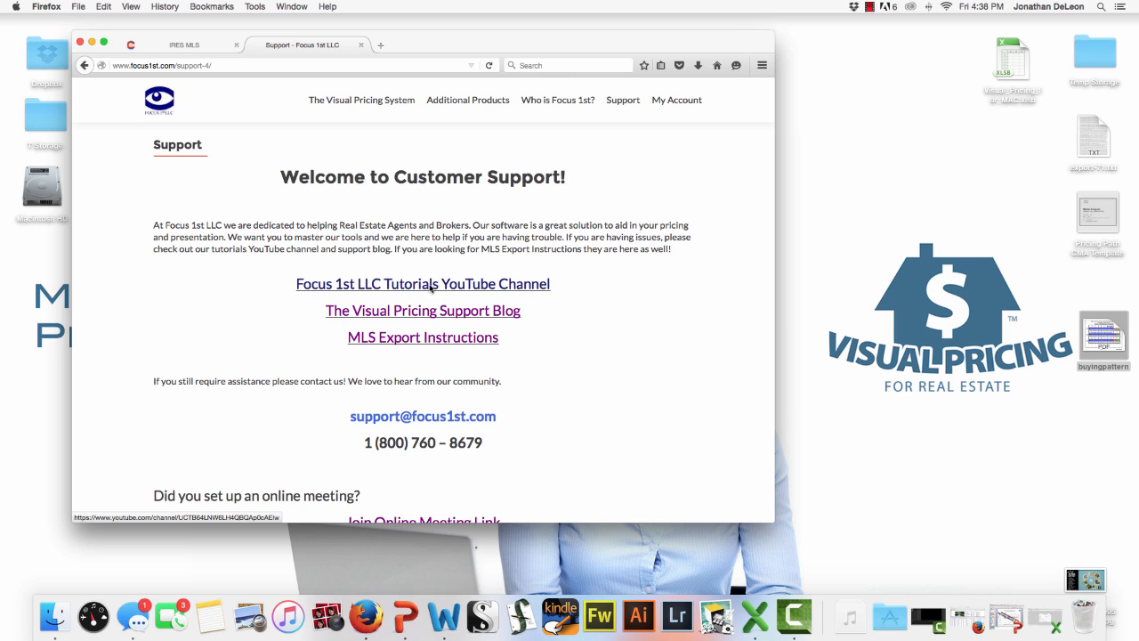
mouse_move(423, 309)
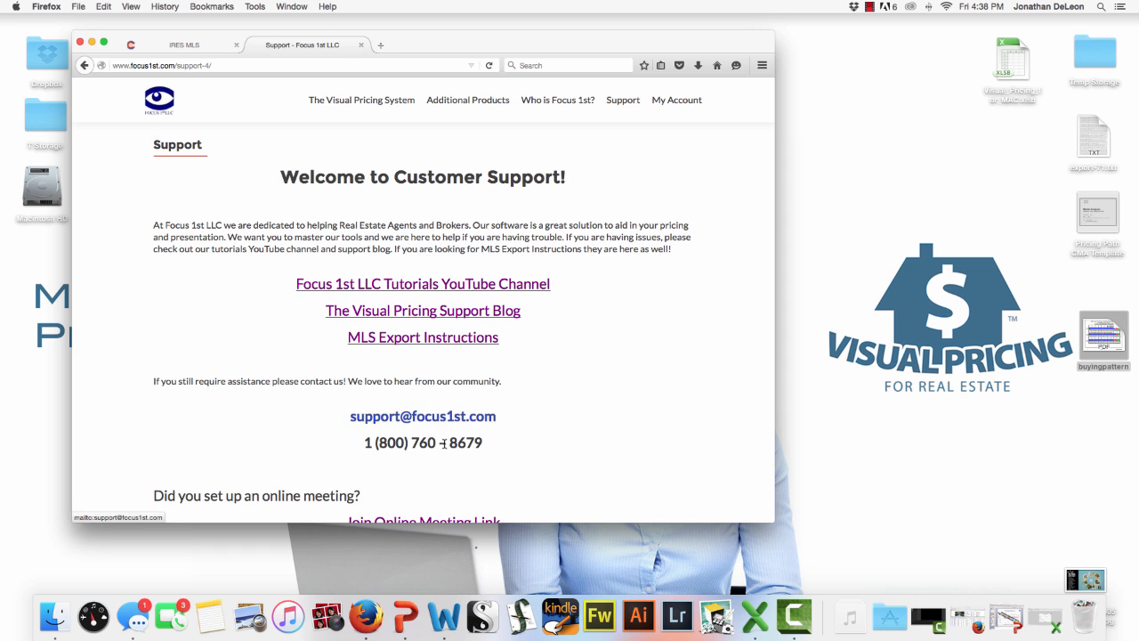
scroll("down", 3)
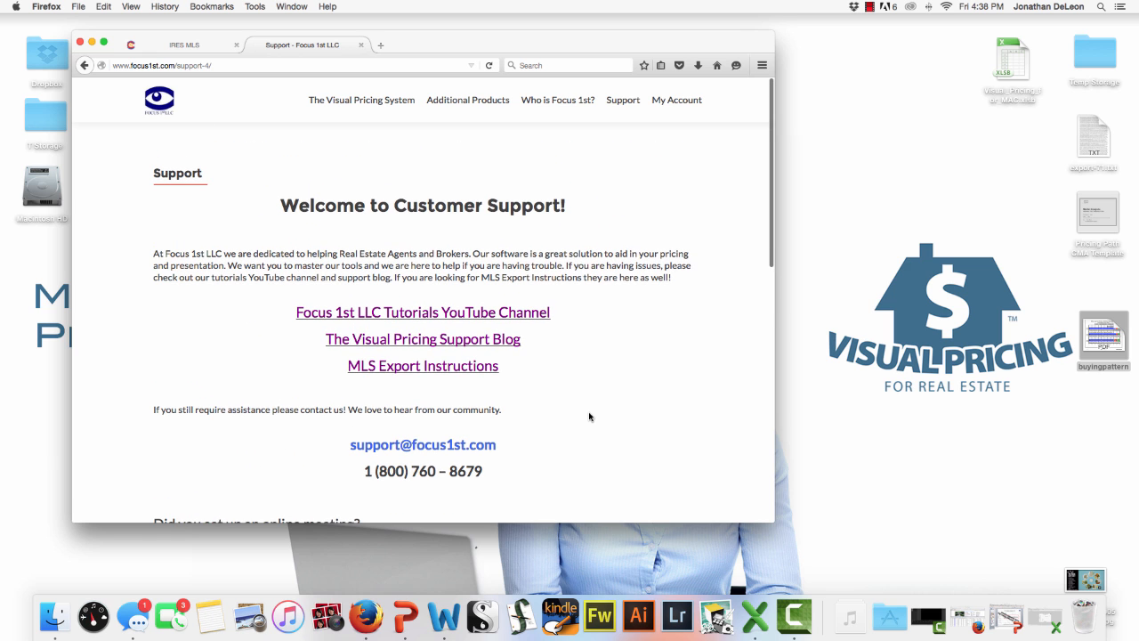
left_click(422, 365)
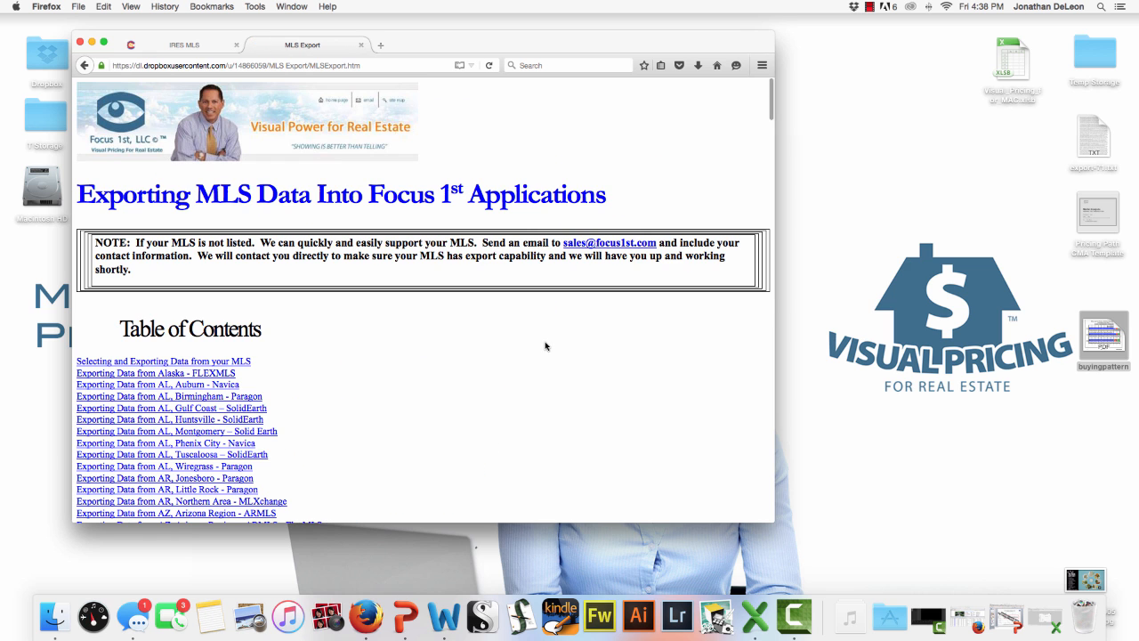
scroll("down", 3)
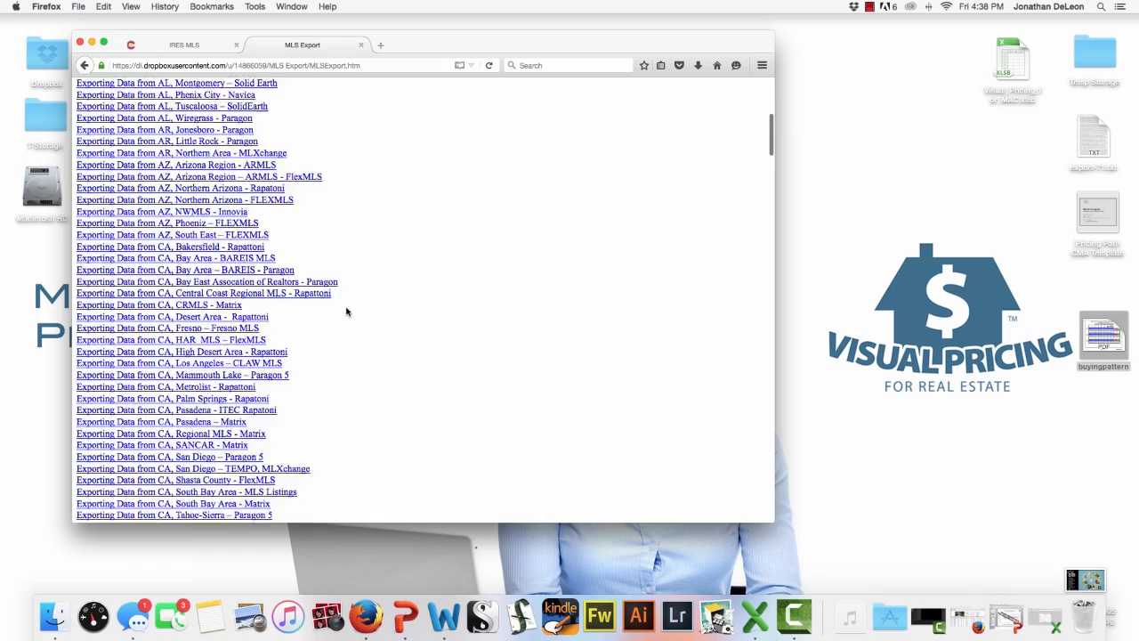
scroll("down", 3)
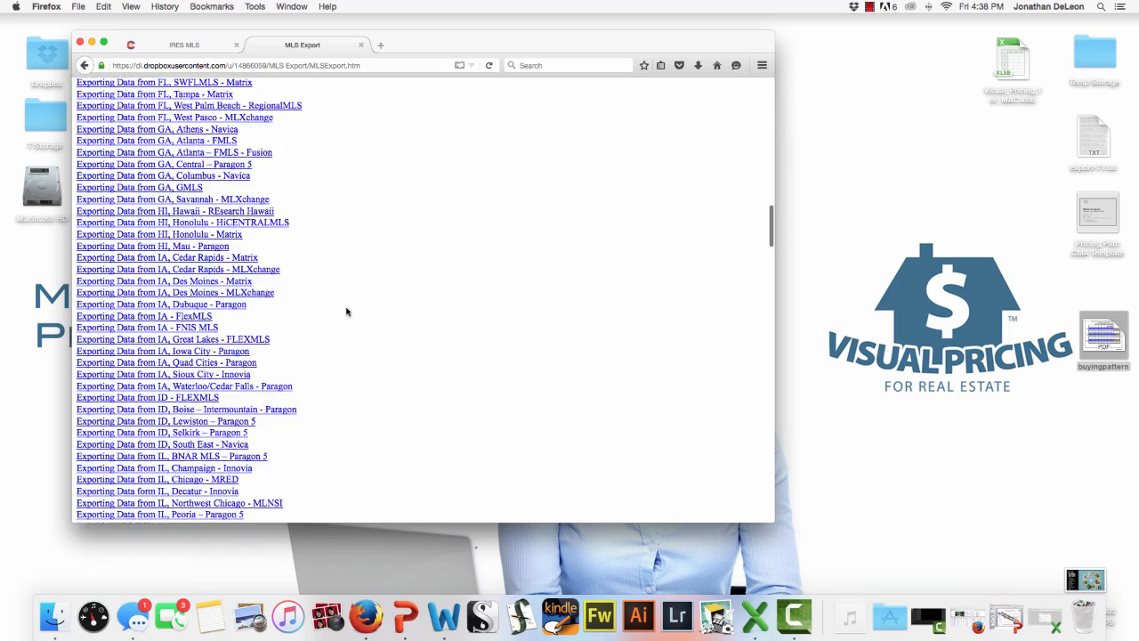
scroll("down", 3)
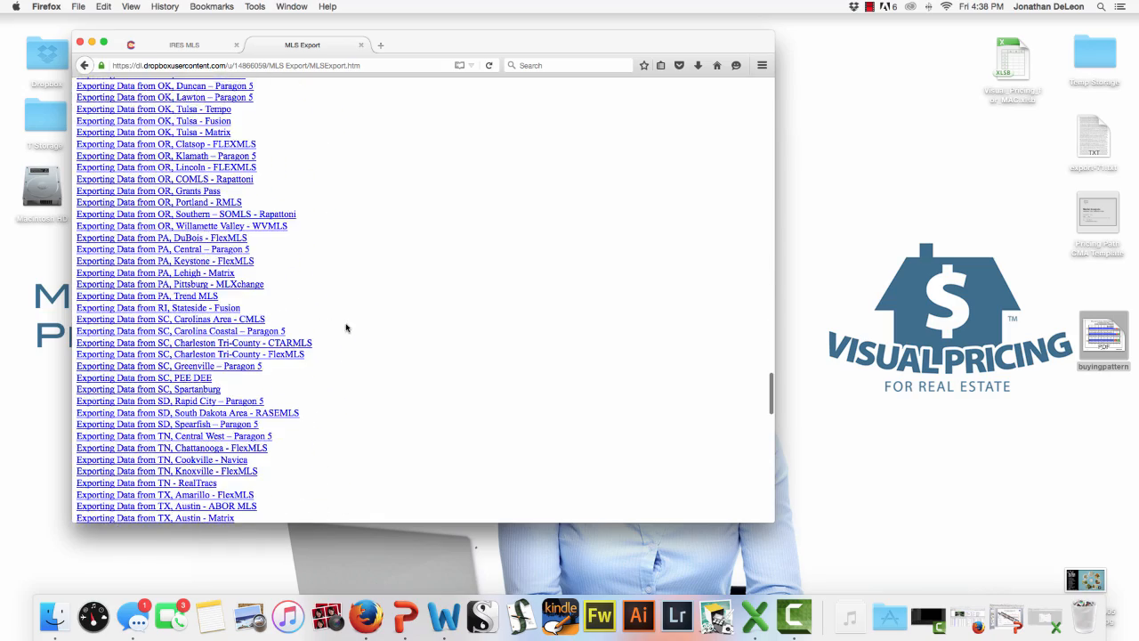
scroll("down", 3)
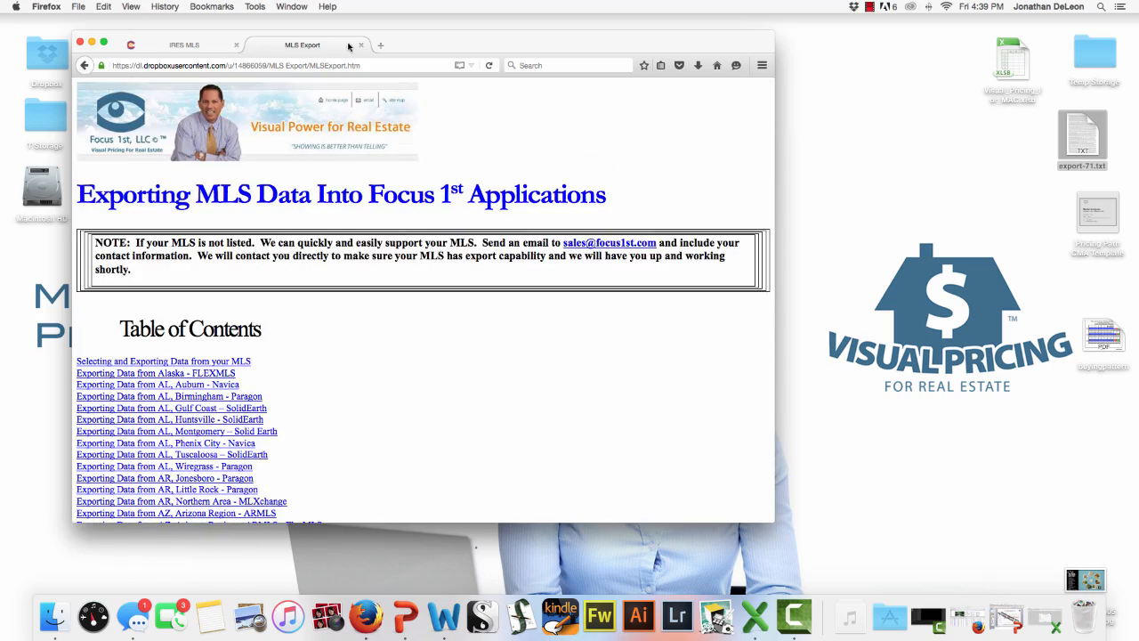
left_click(185, 44)
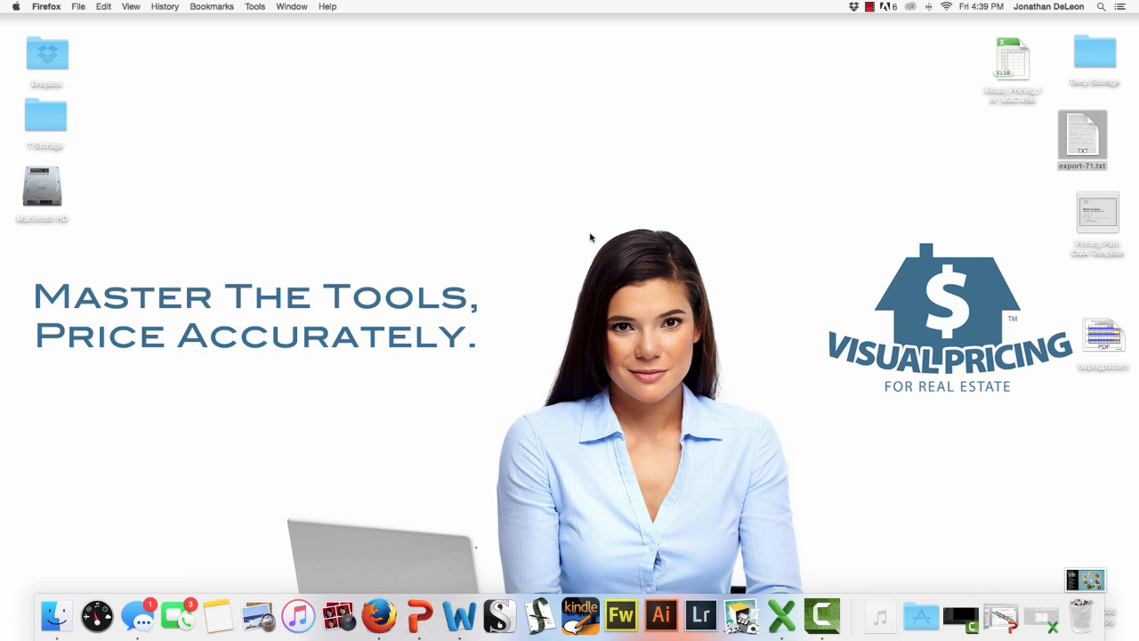
mouse_move(651, 258)
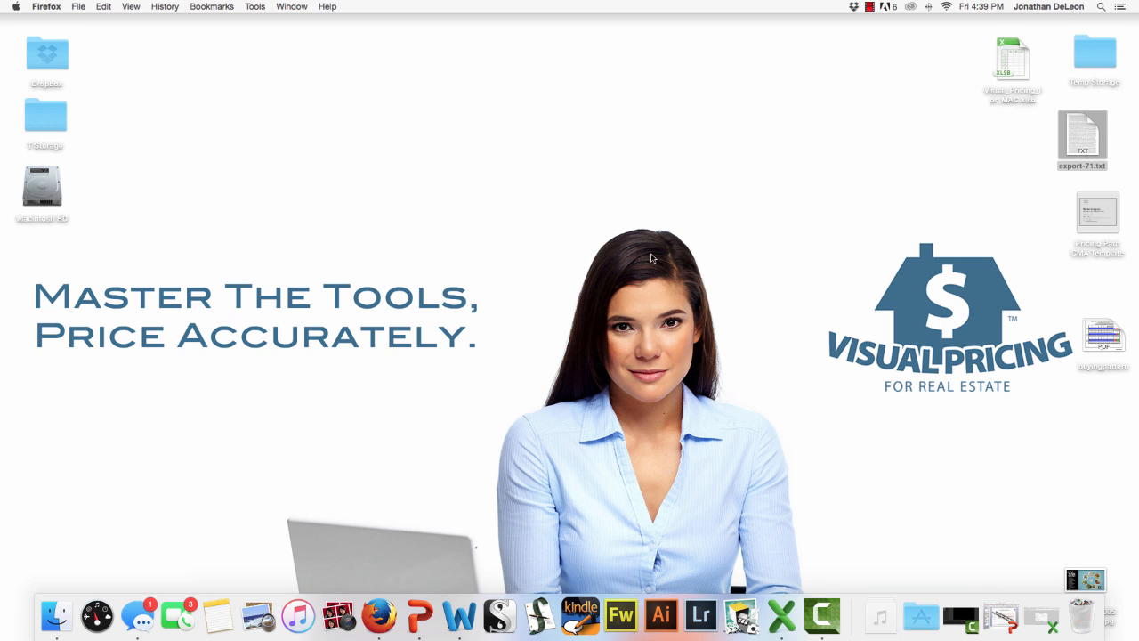
mouse_move(379, 616)
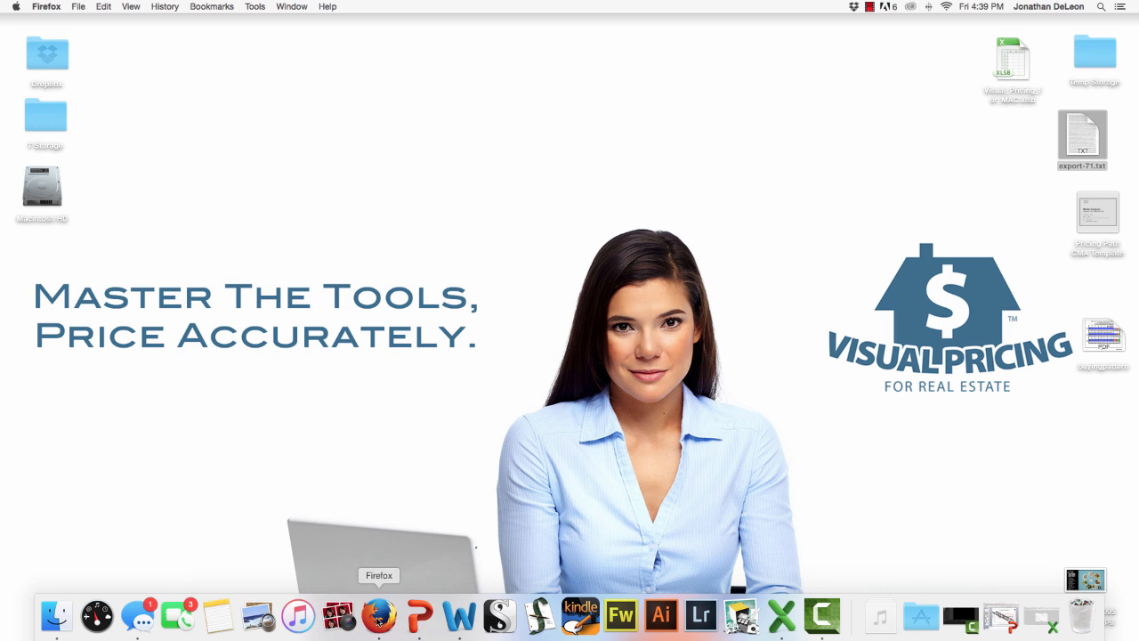
mouse_move(686, 427)
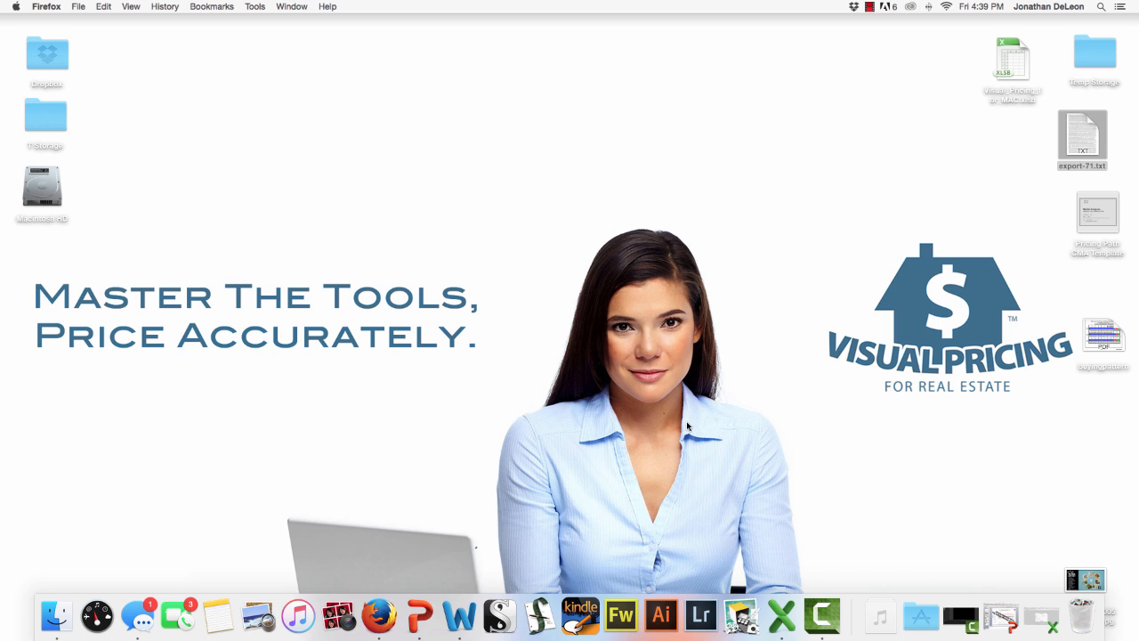